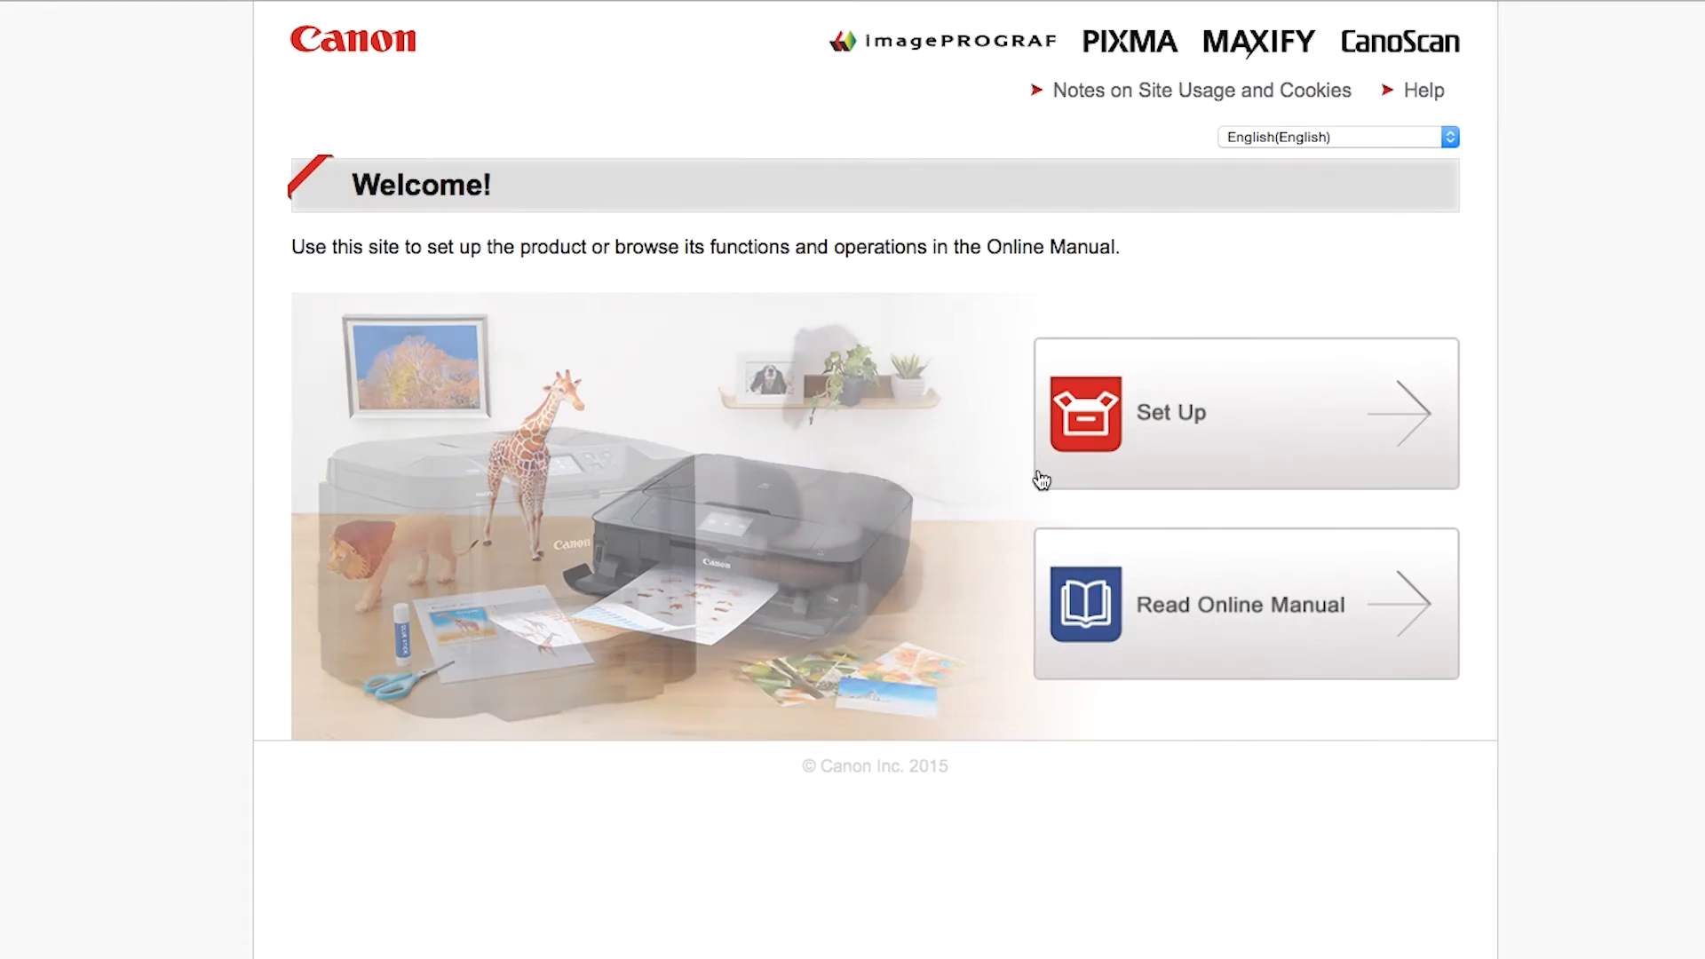
Step: Choose the region, the MX492 model and Mac OS on Canon's product setup site
click(1243, 412)
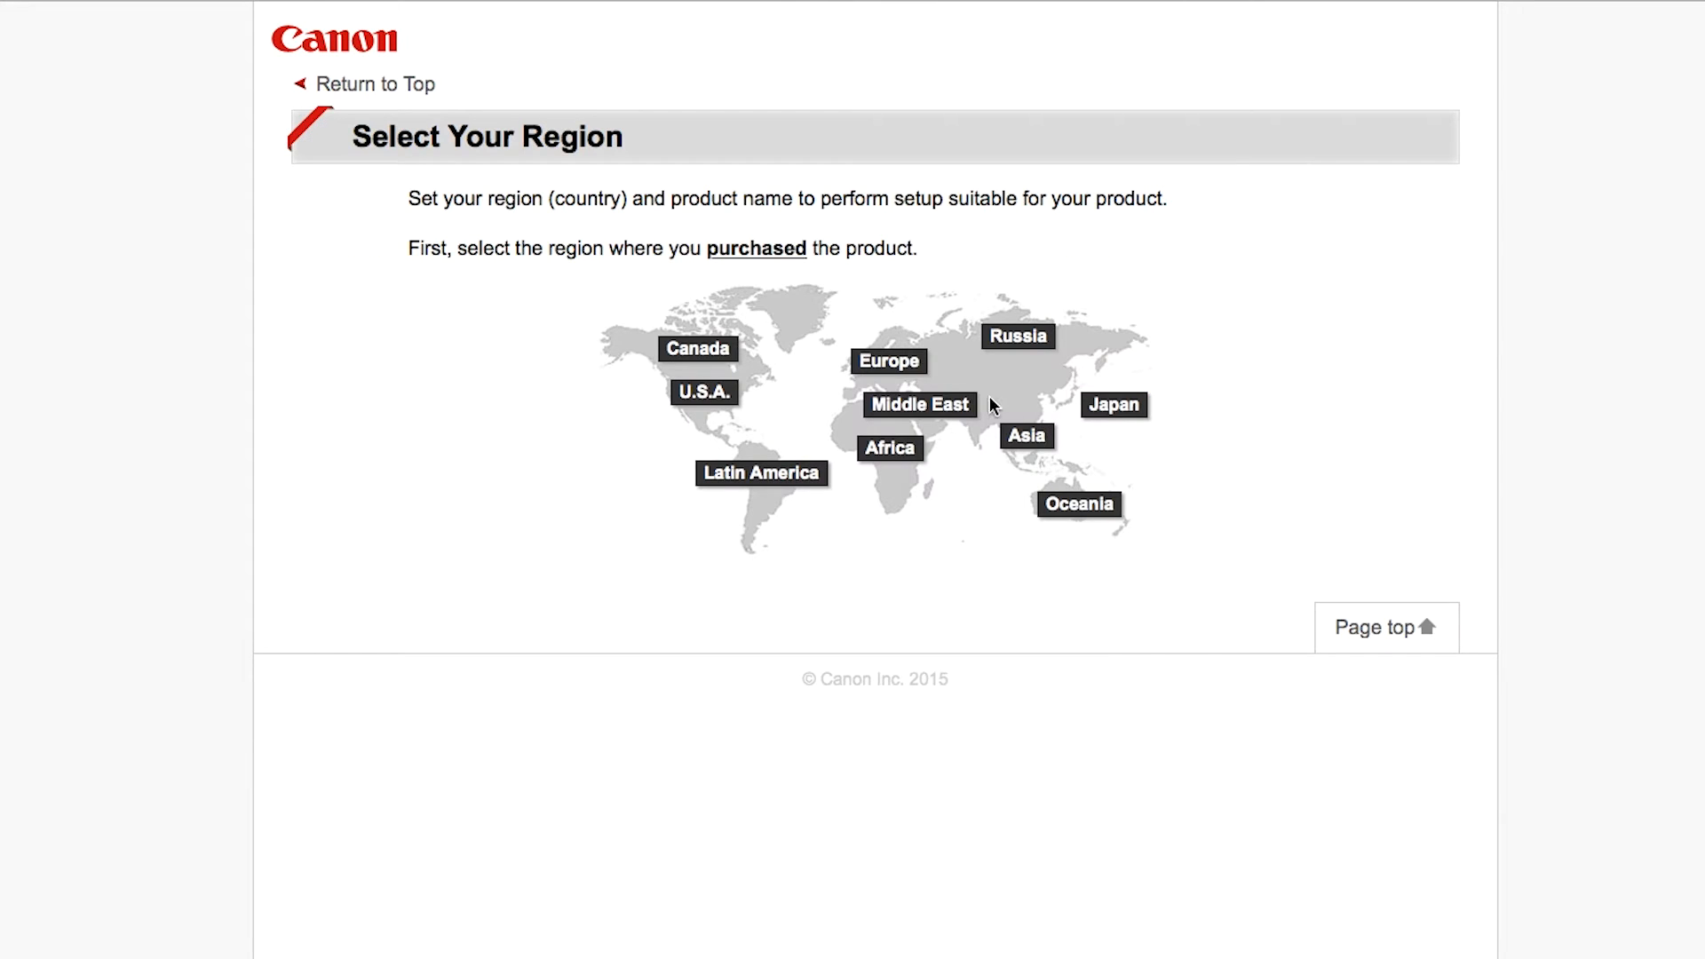
click(704, 390)
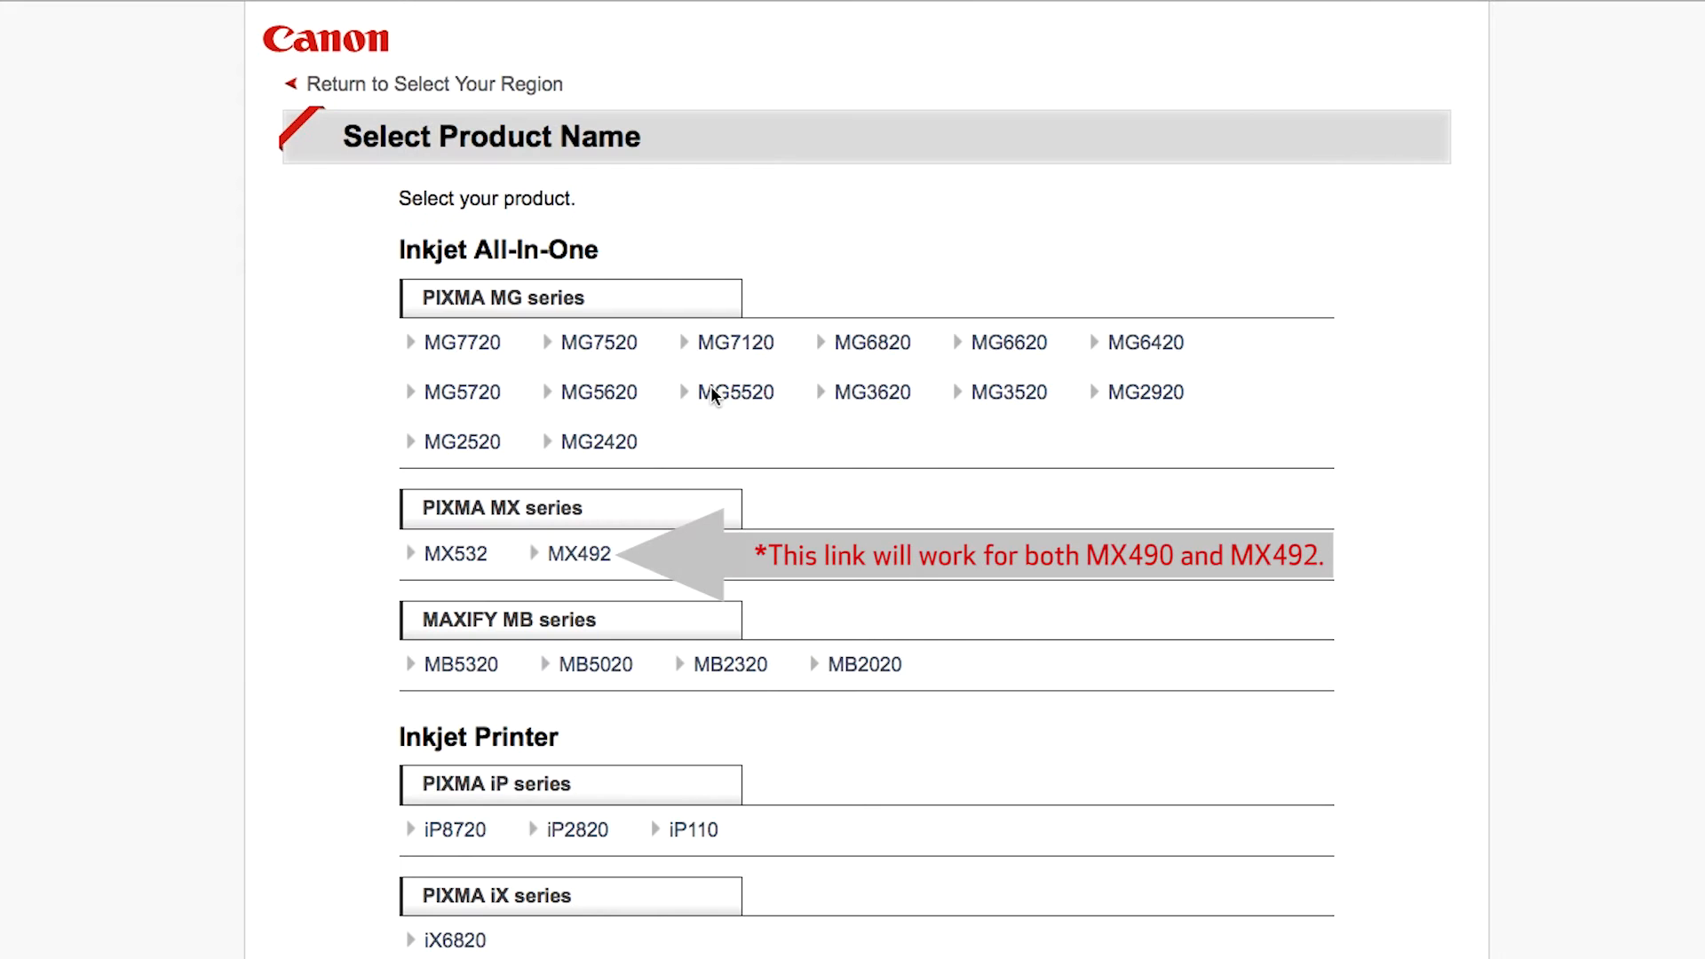
mouse_move(721, 457)
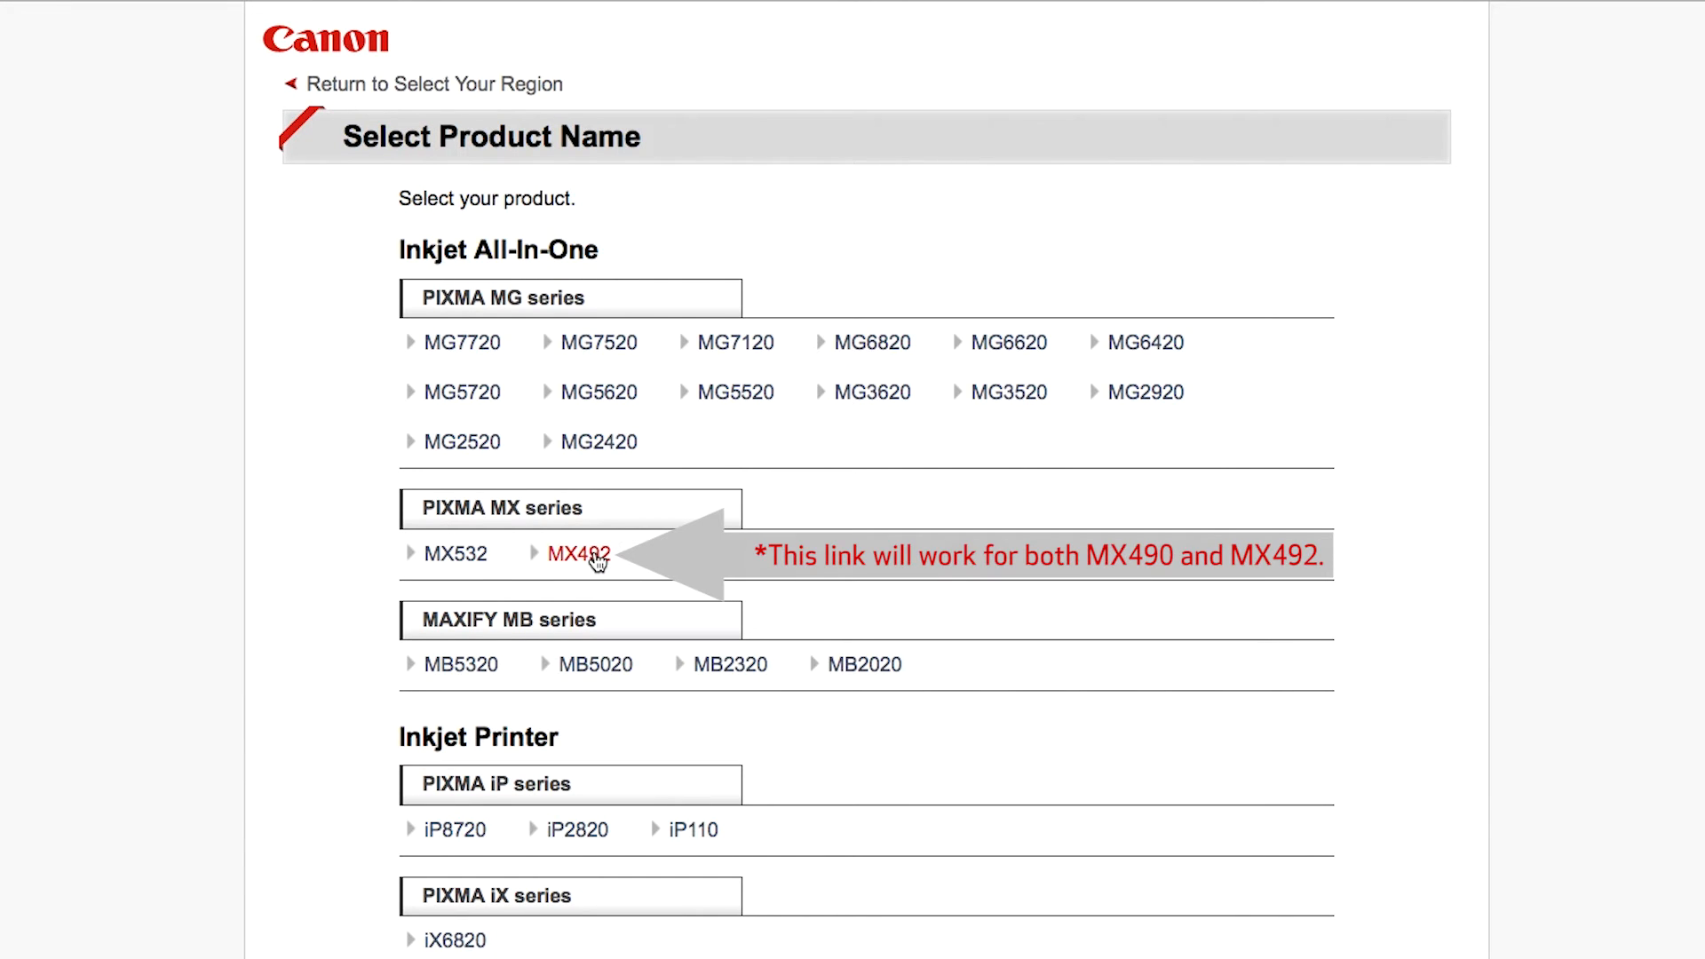
click(579, 554)
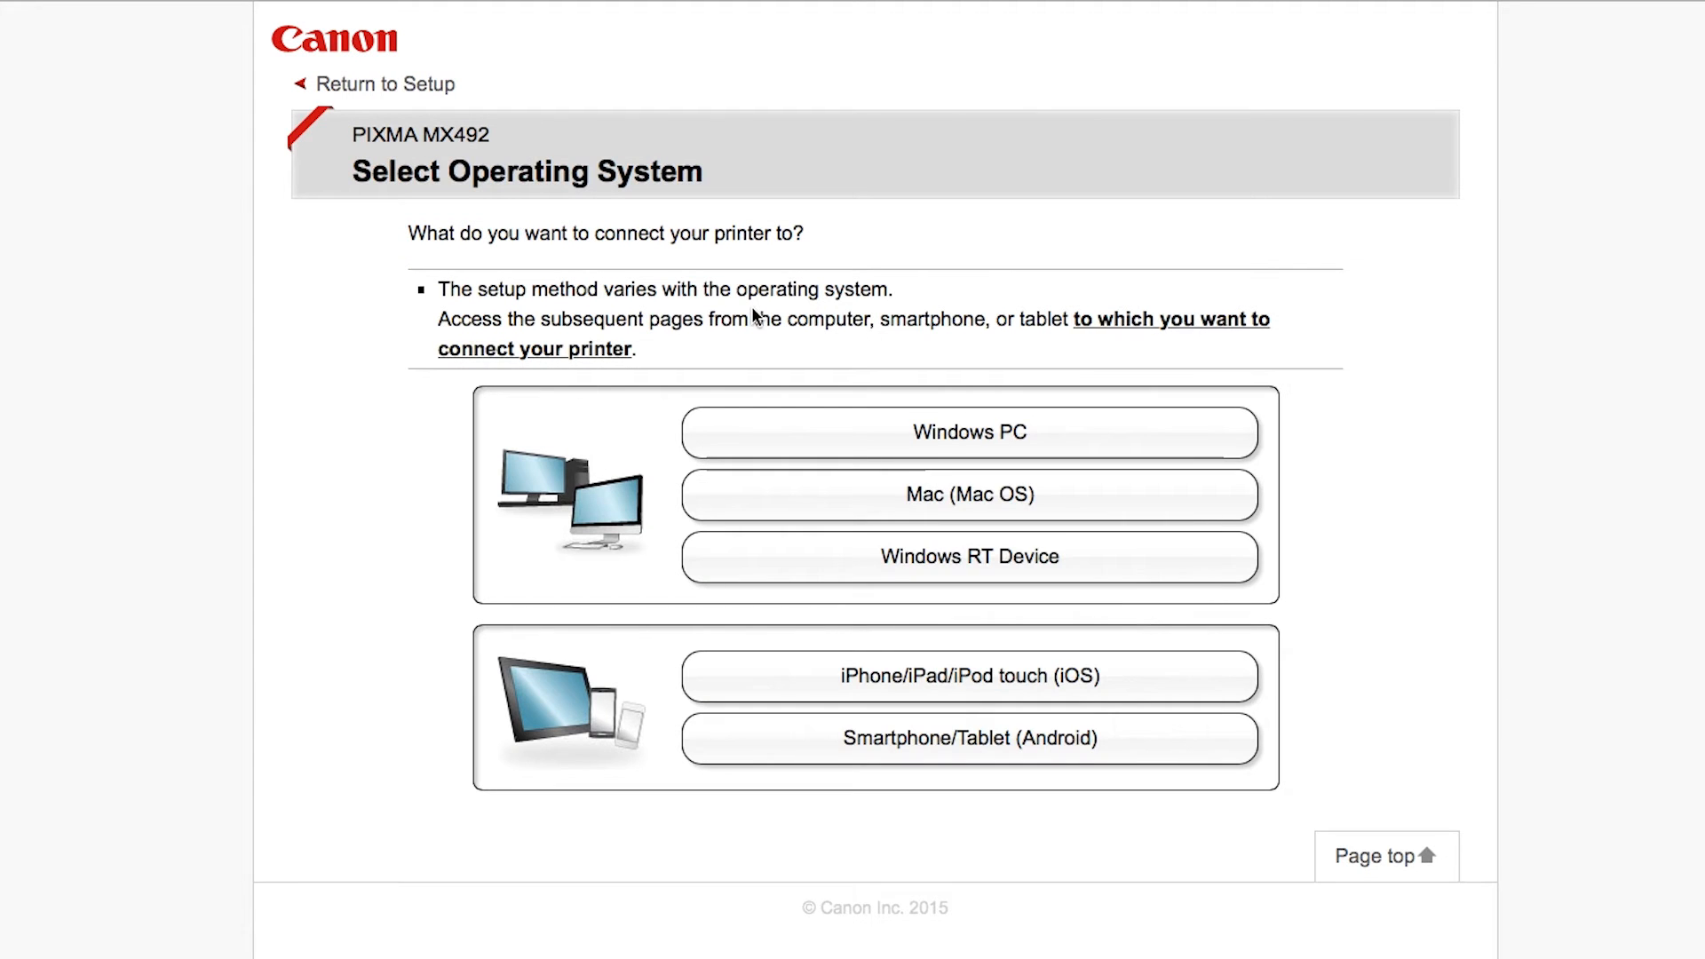
click(968, 496)
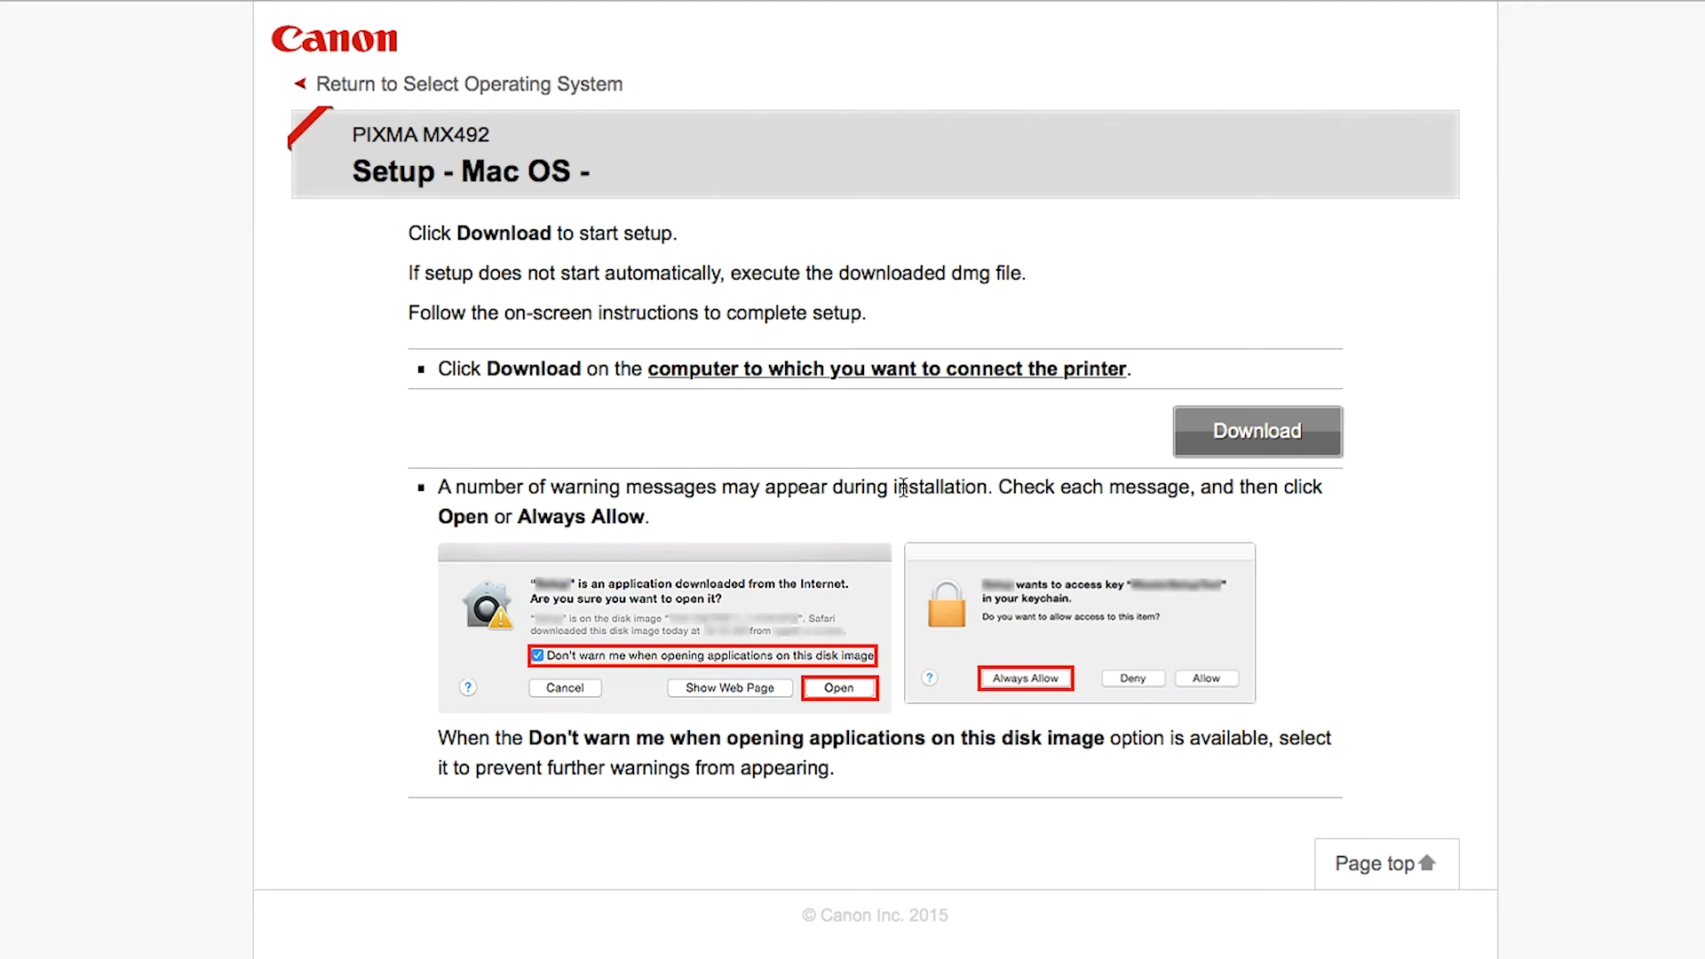
mouse_move(1257, 451)
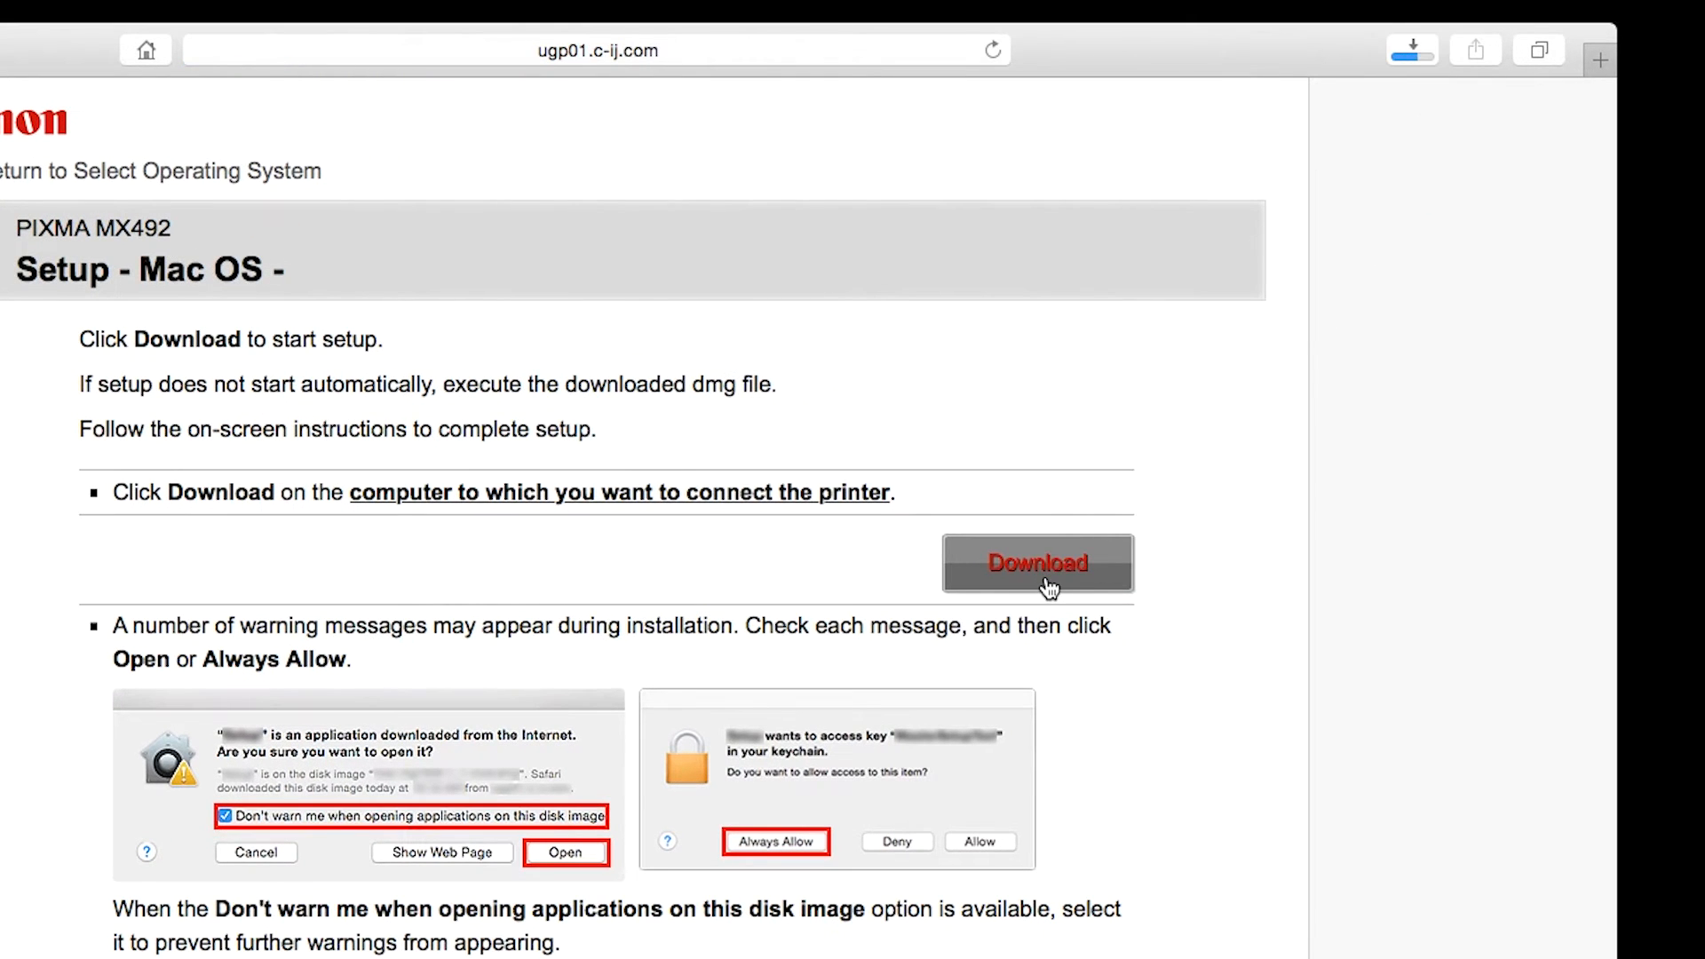
Step: Download the Mac setup dmg, mount CANON_IJ from Downloads and launch its Setup application
click(1035, 563)
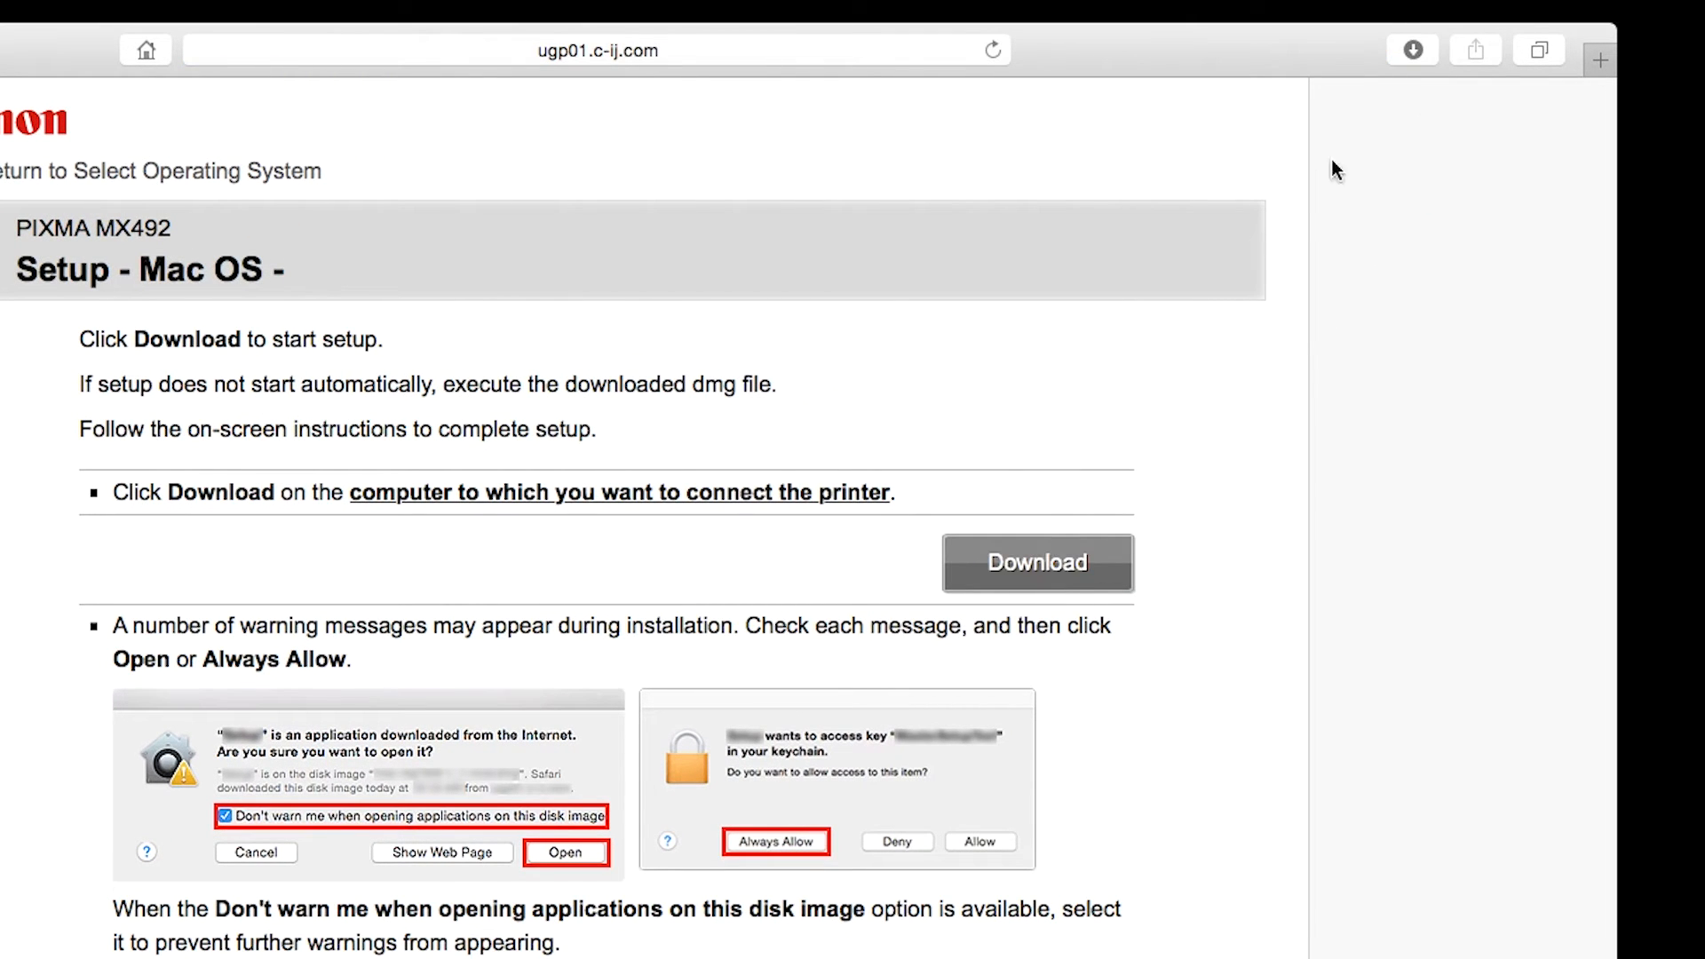
click(1412, 50)
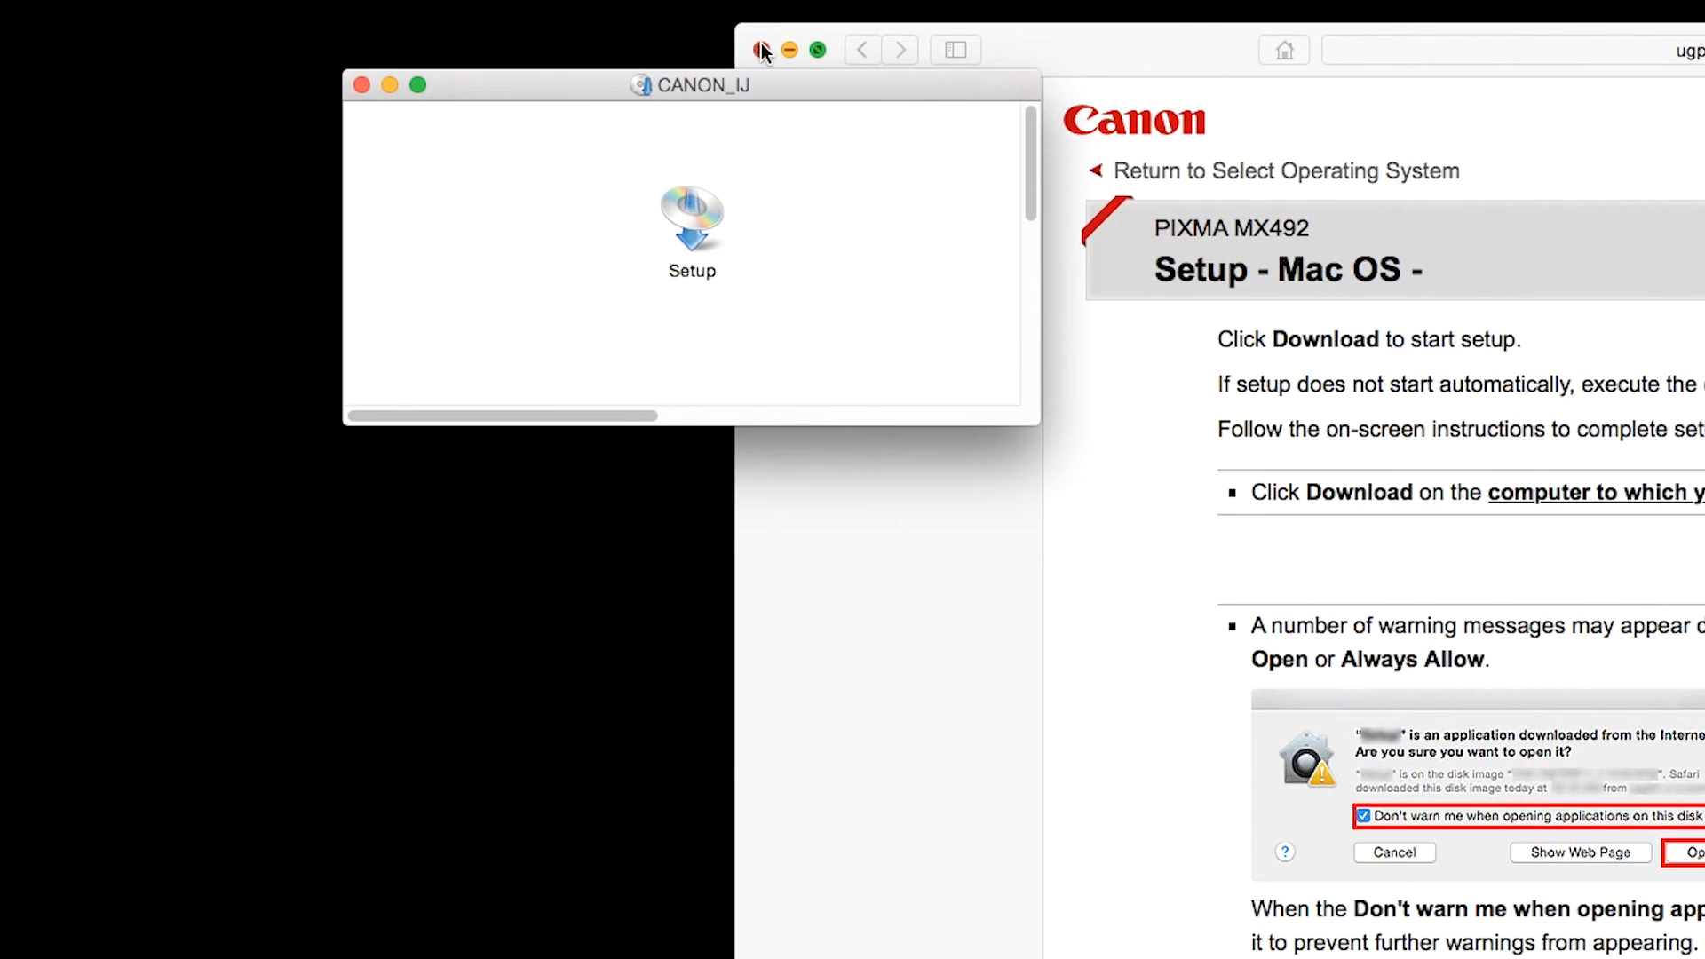
double_click(691, 224)
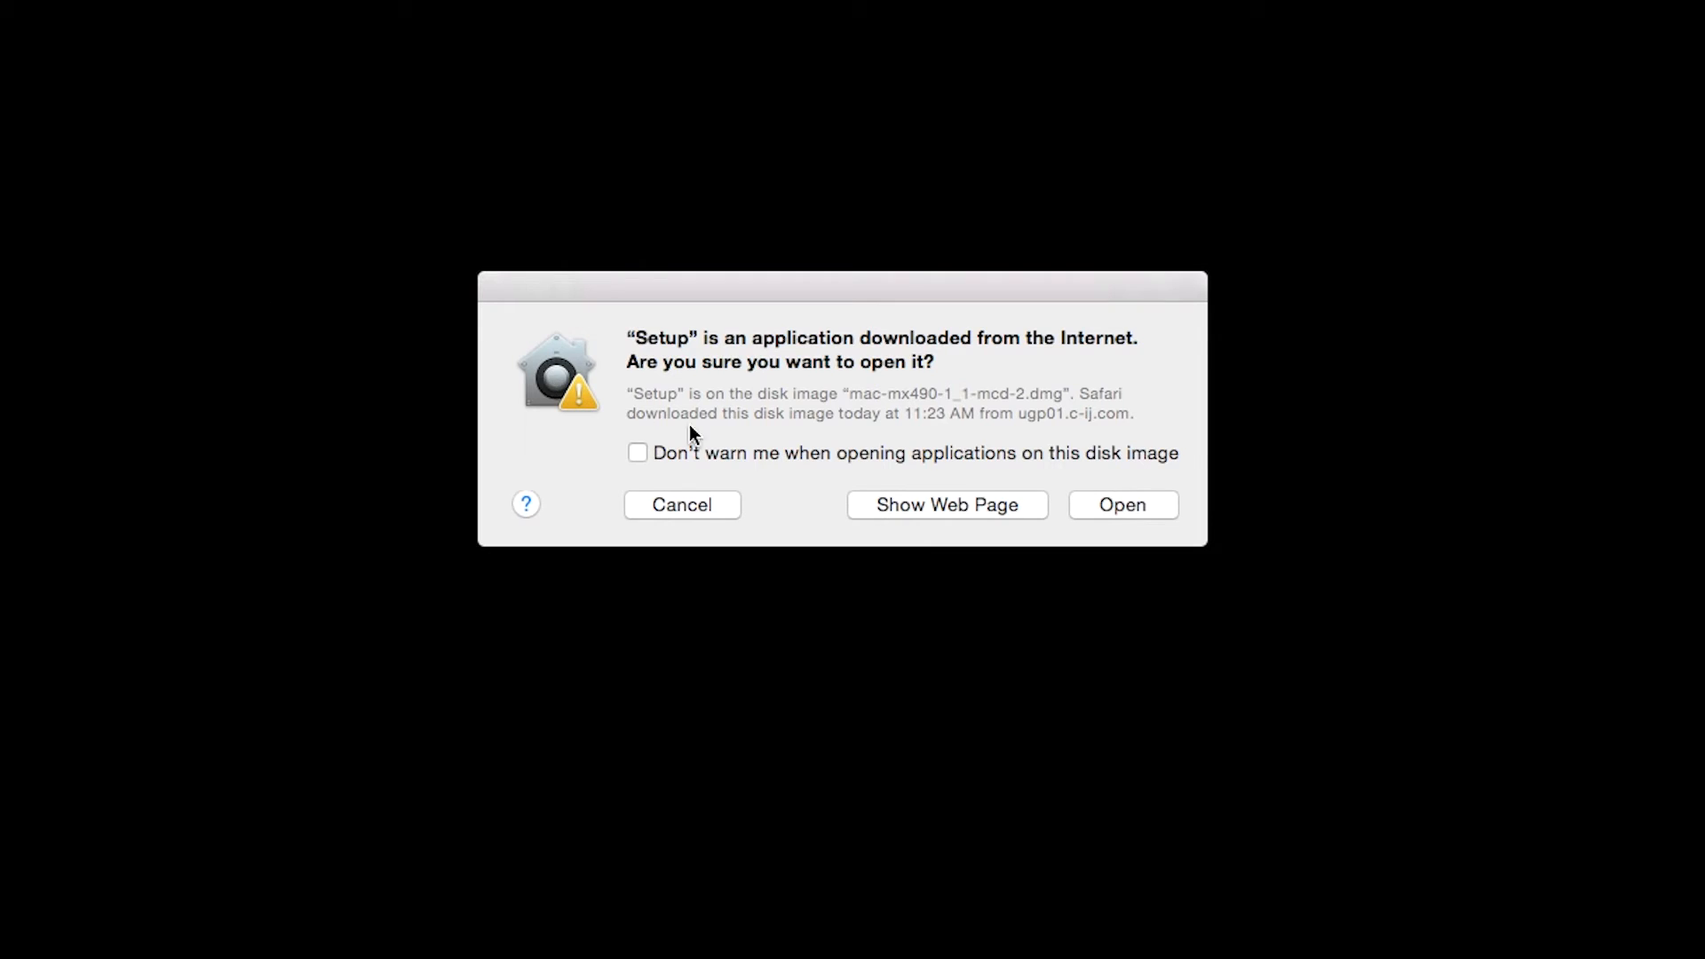
Step: Allow the downloaded Setup to run and authorize the helper tool with the admin password
click(1123, 504)
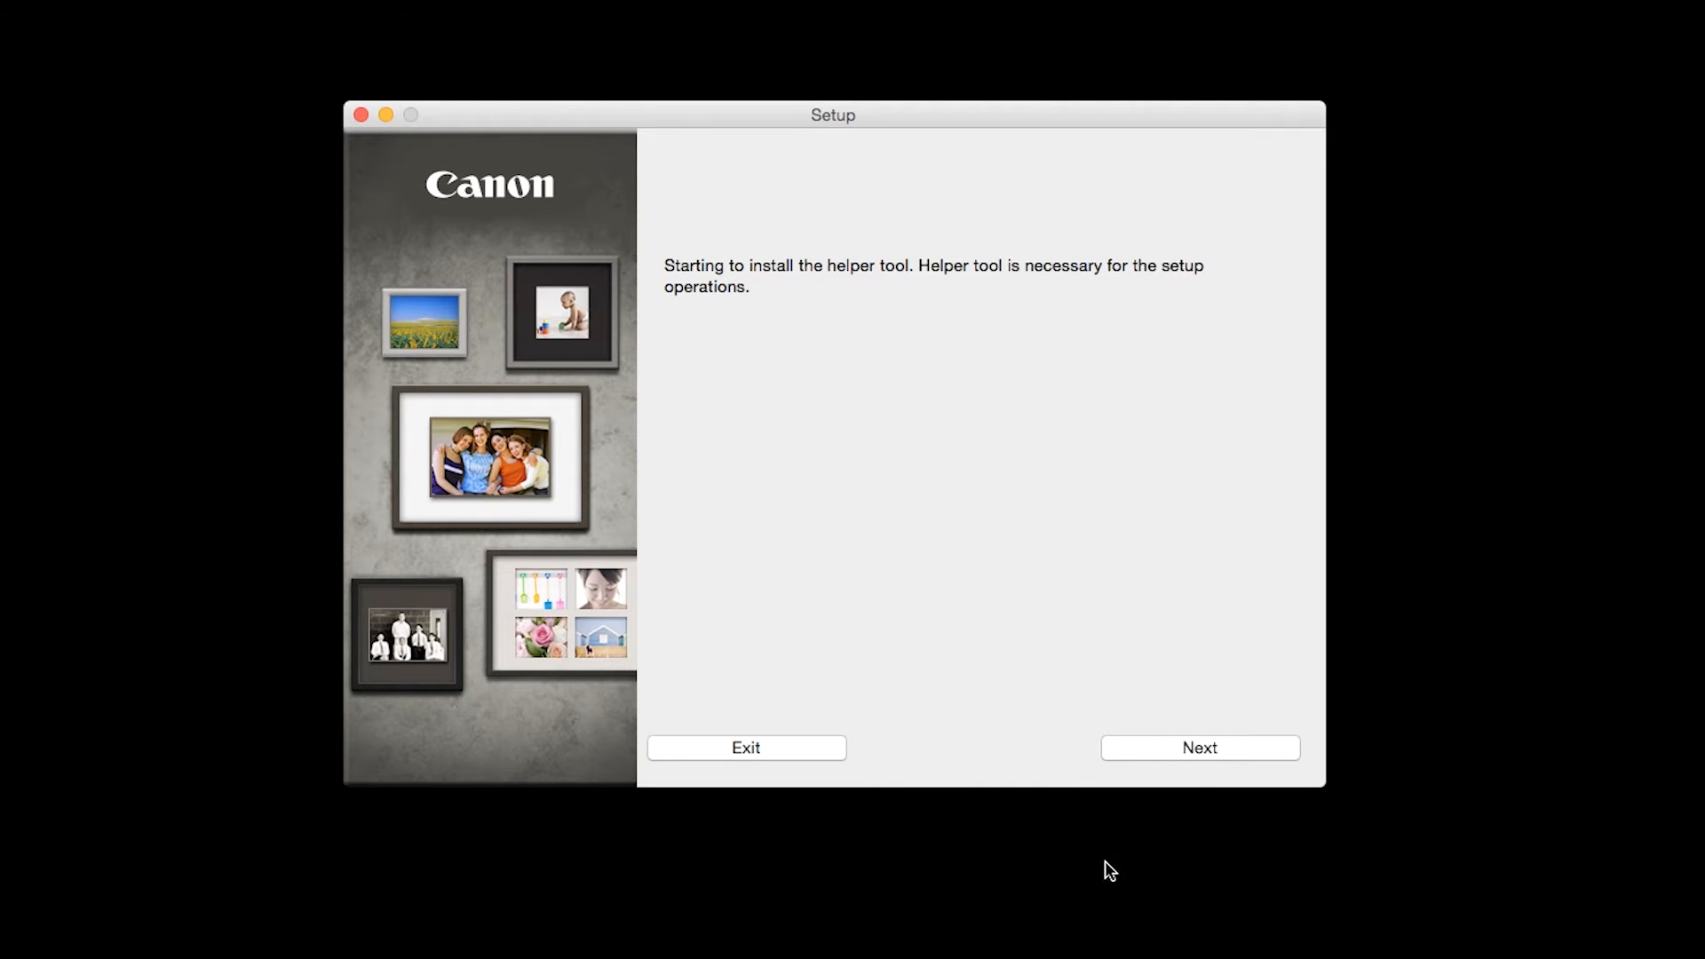
mouse_move(1181, 771)
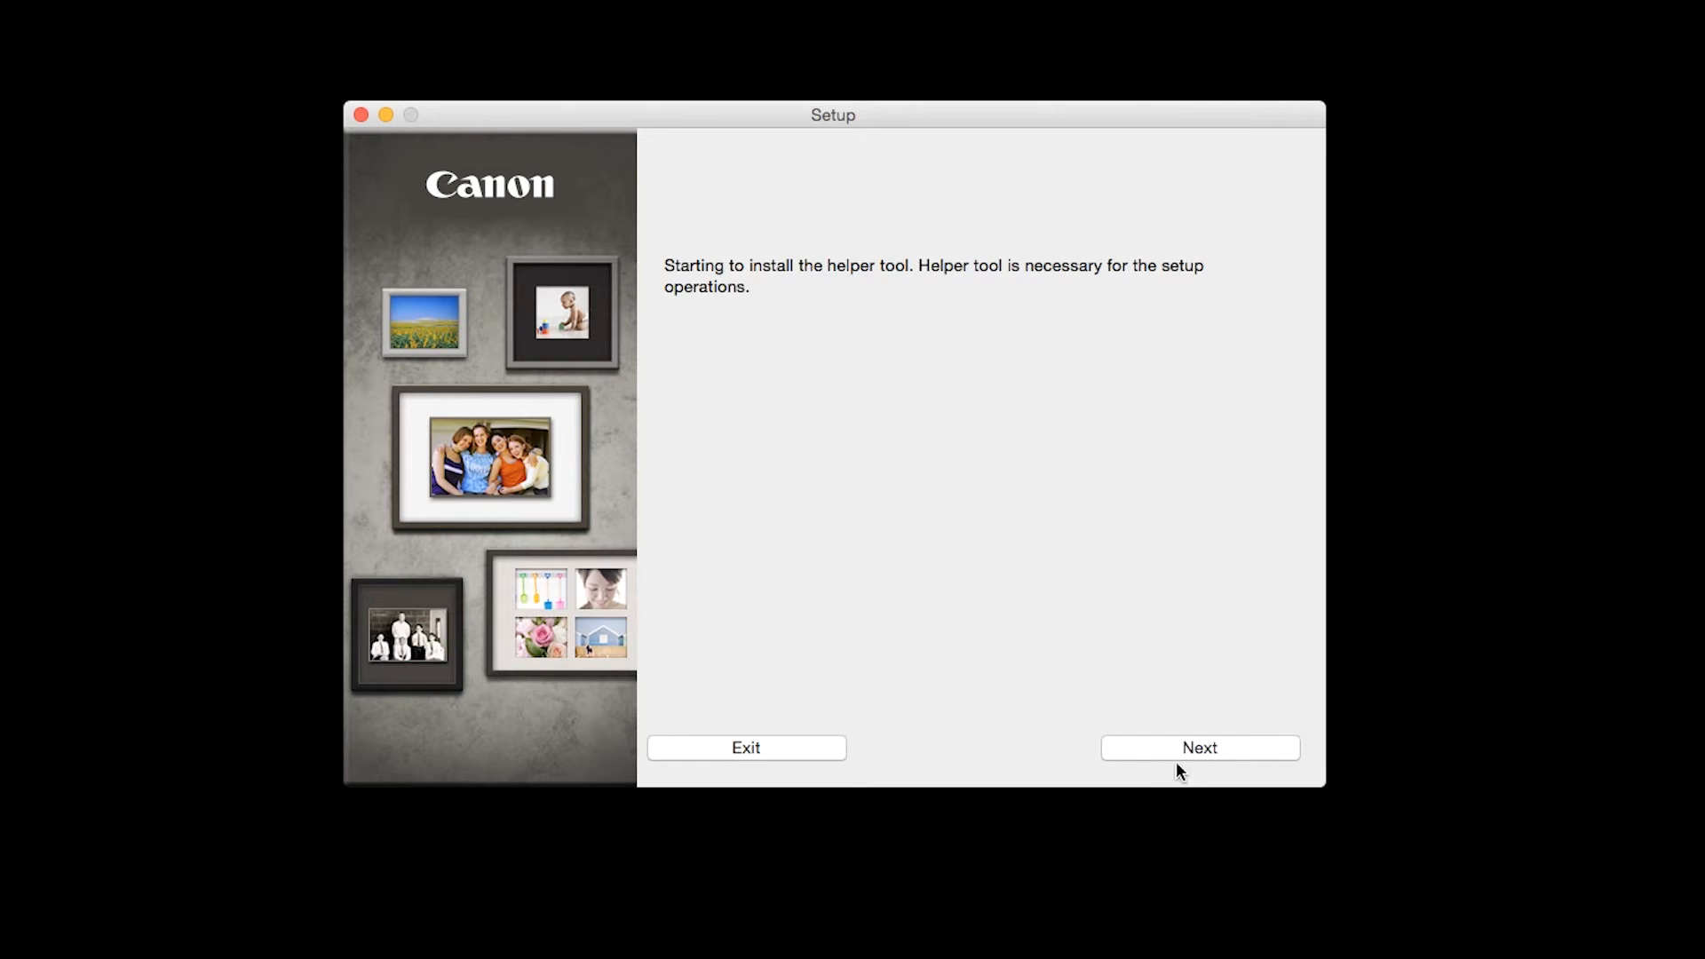
click(1199, 748)
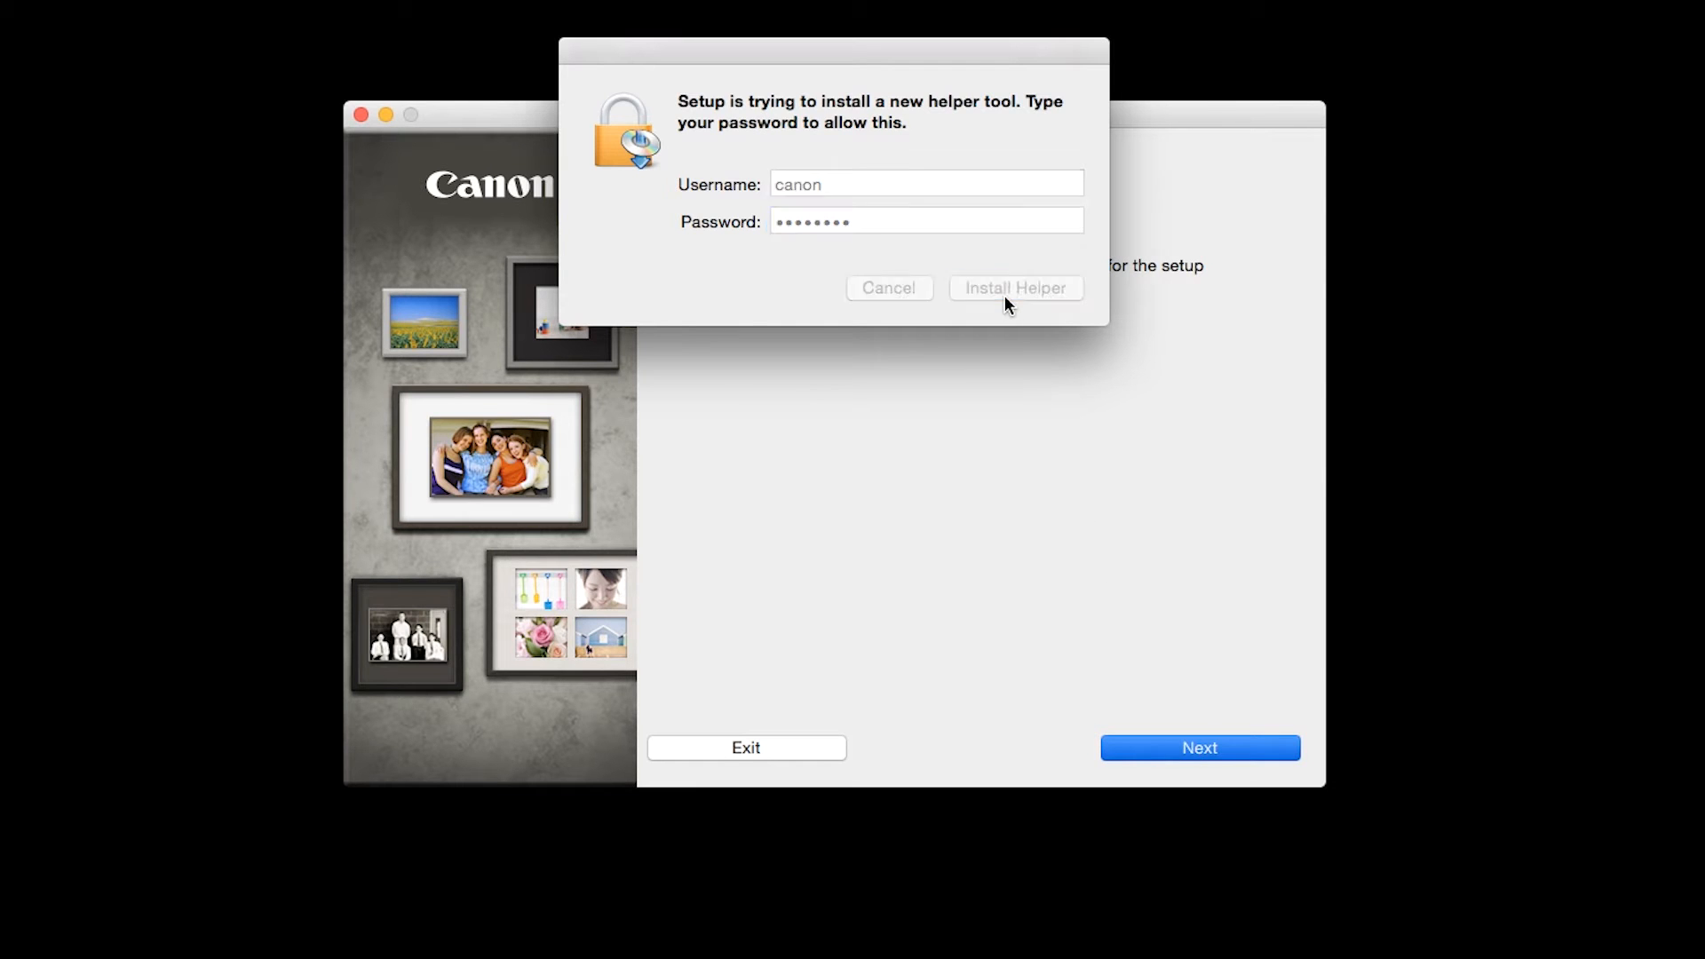
click(1014, 288)
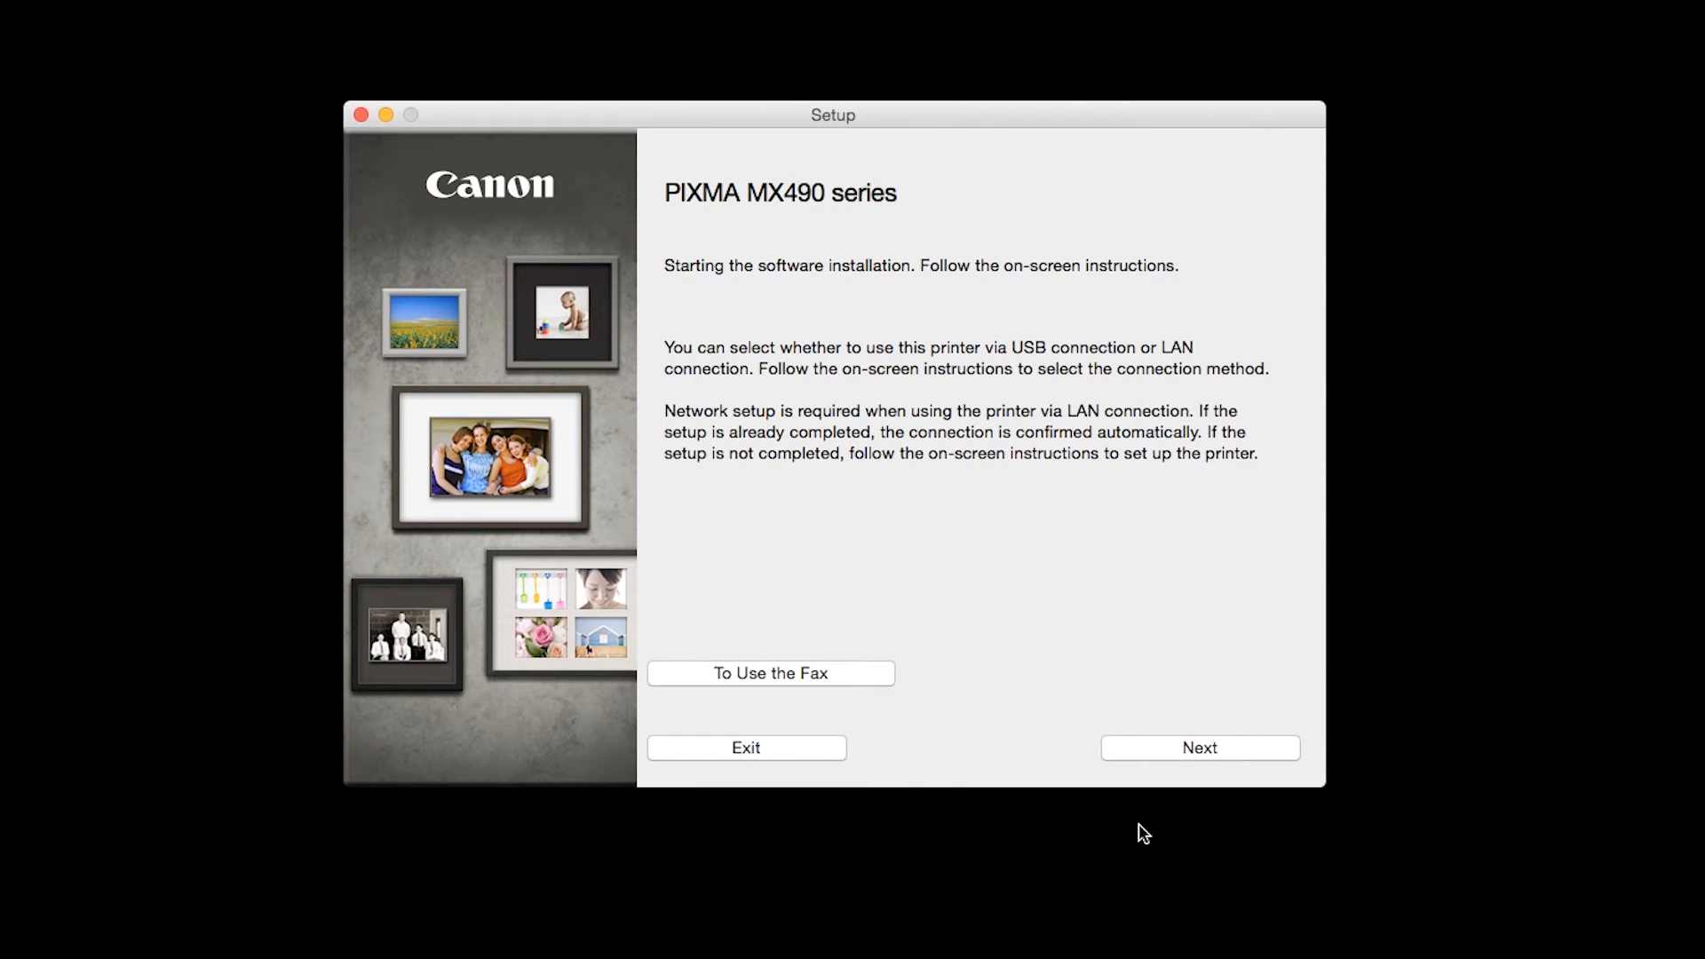
mouse_move(1187, 762)
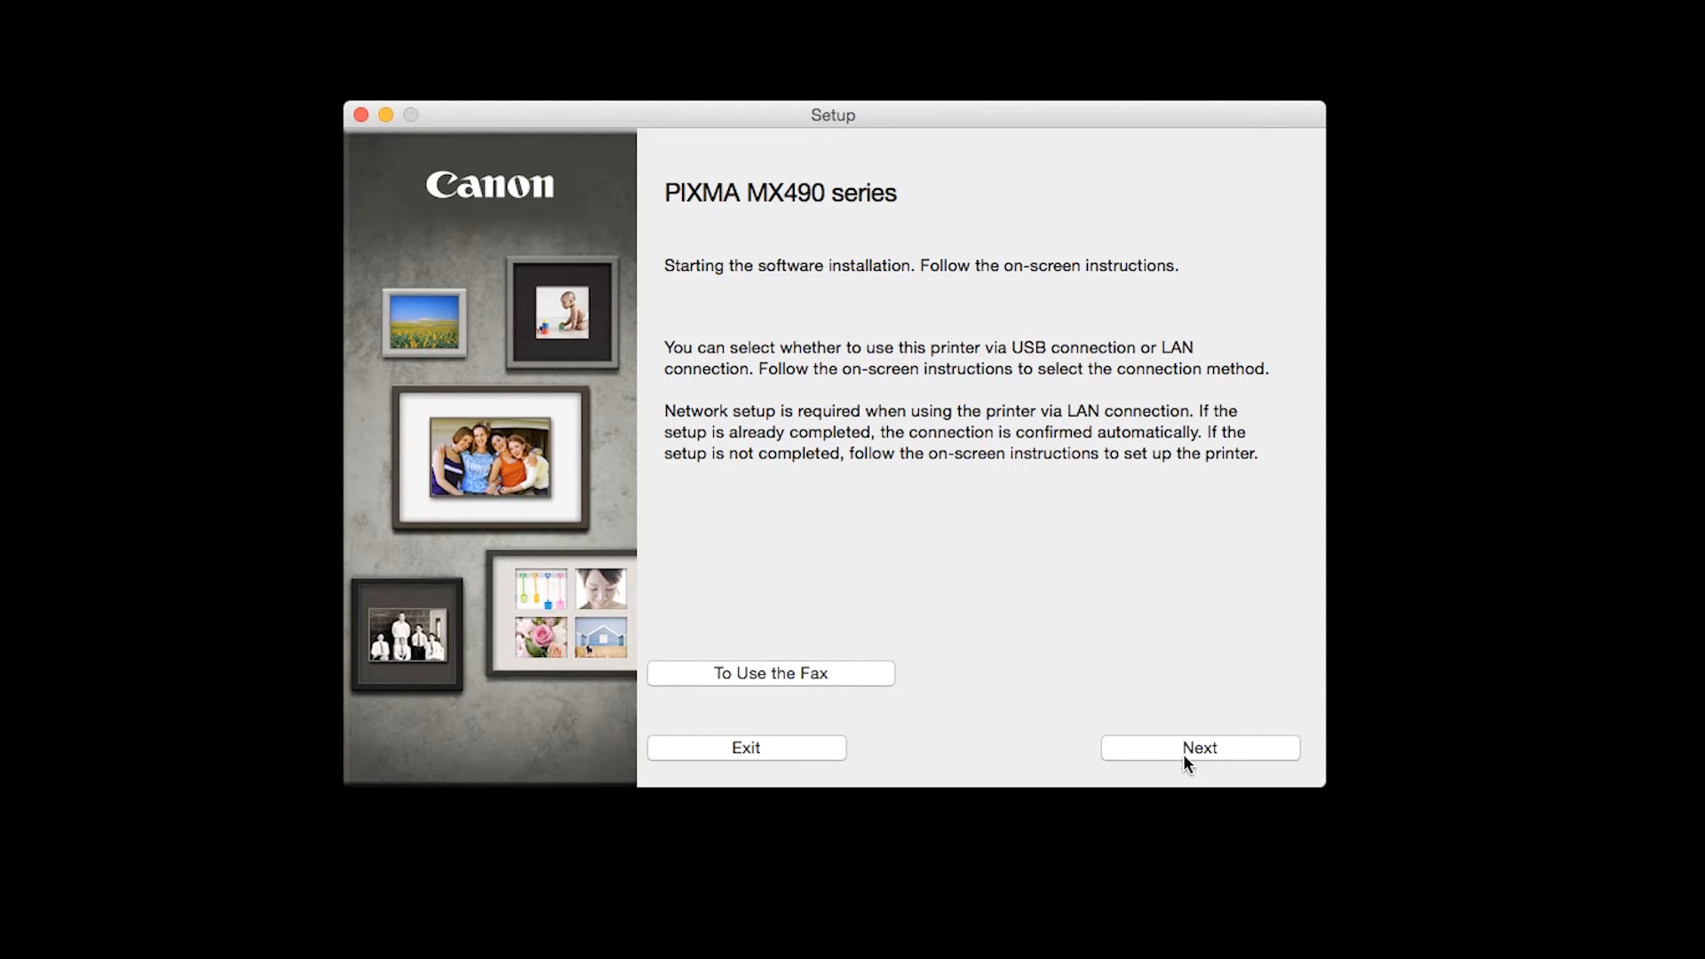
Step: Choose Wireless LAN Connection and connect through the wireless router
click(1199, 748)
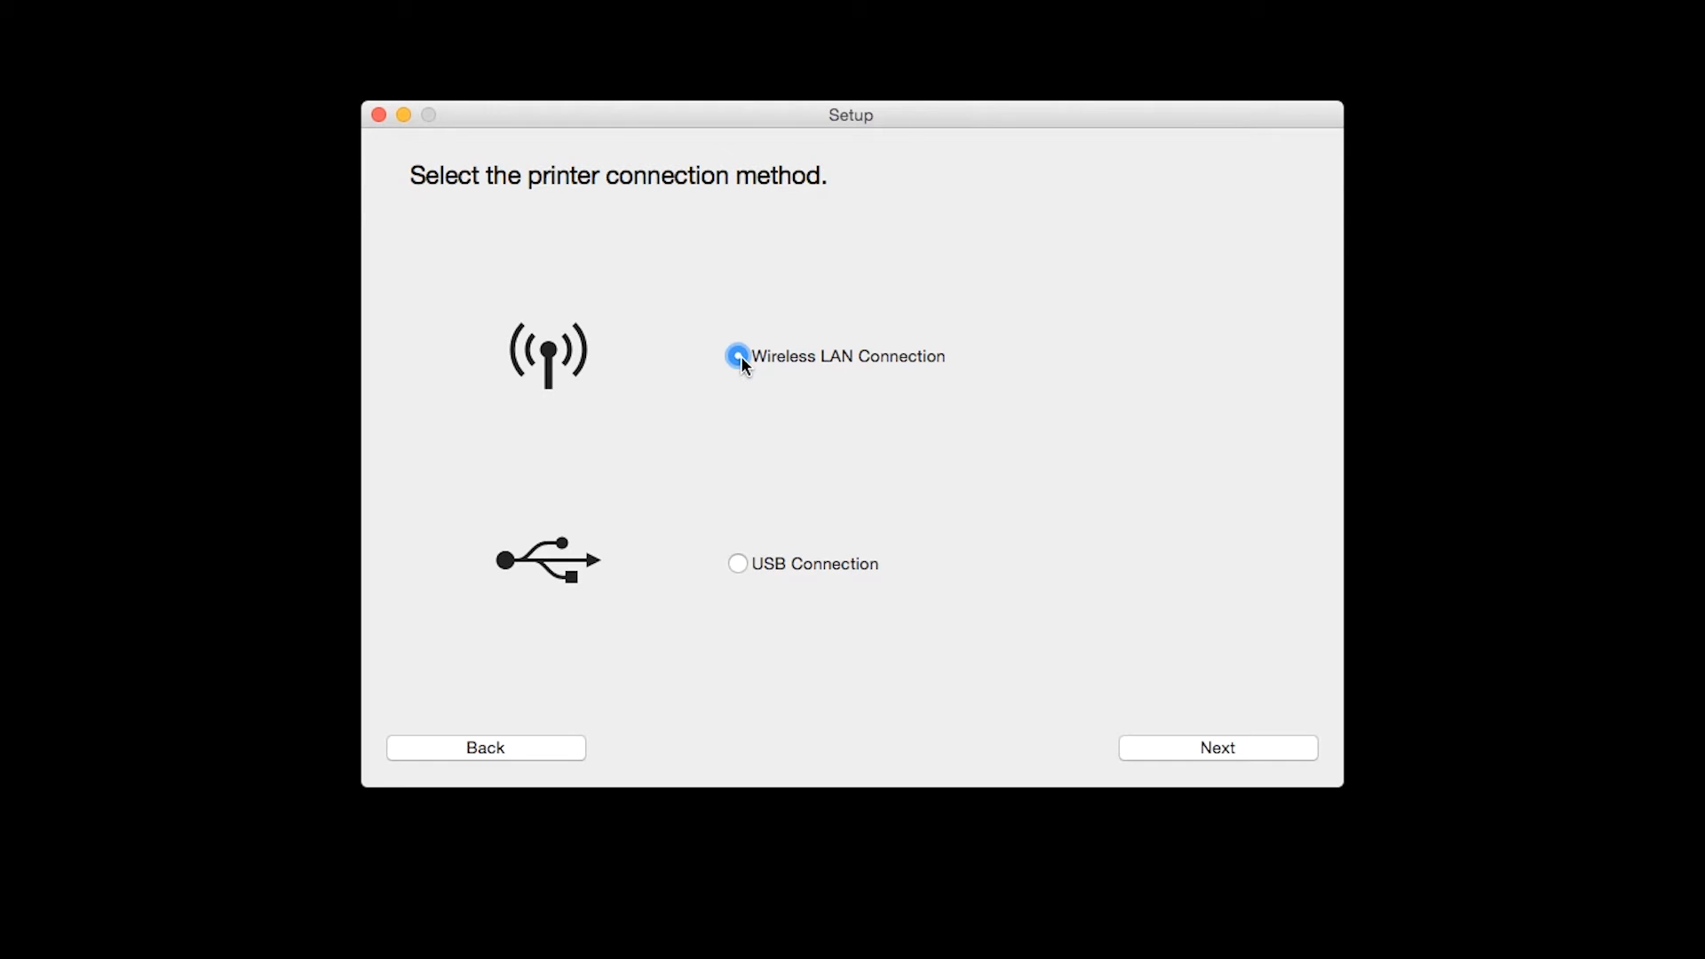
click(737, 355)
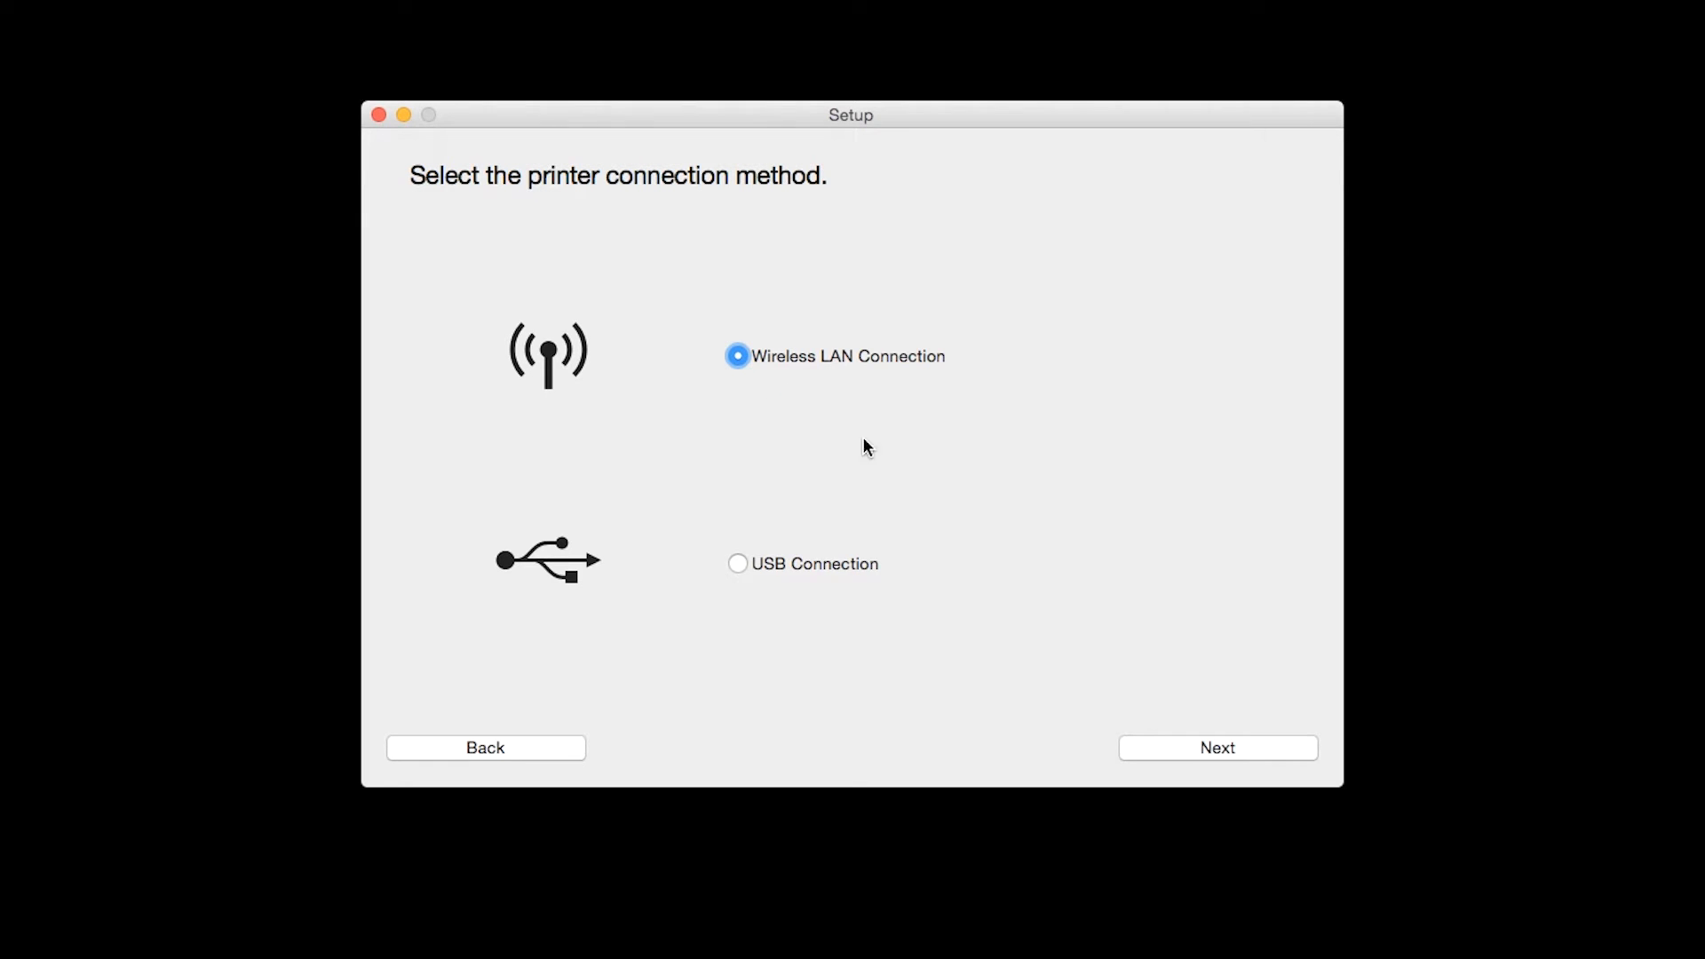
click(1217, 747)
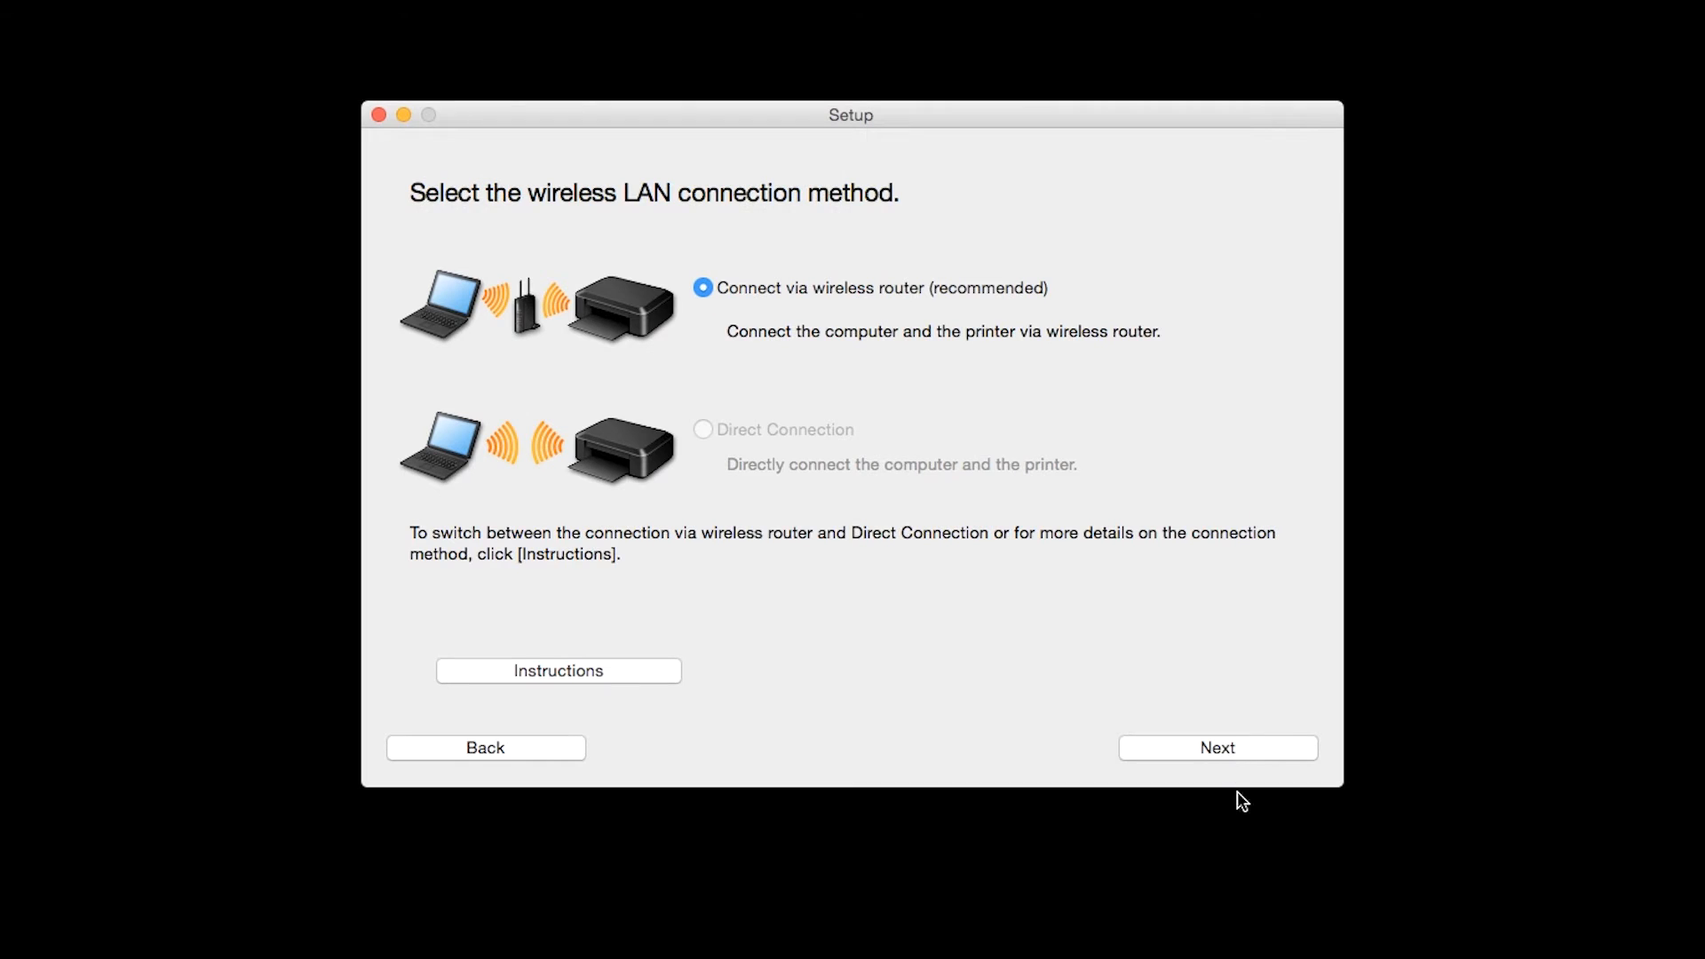
mouse_move(1244, 828)
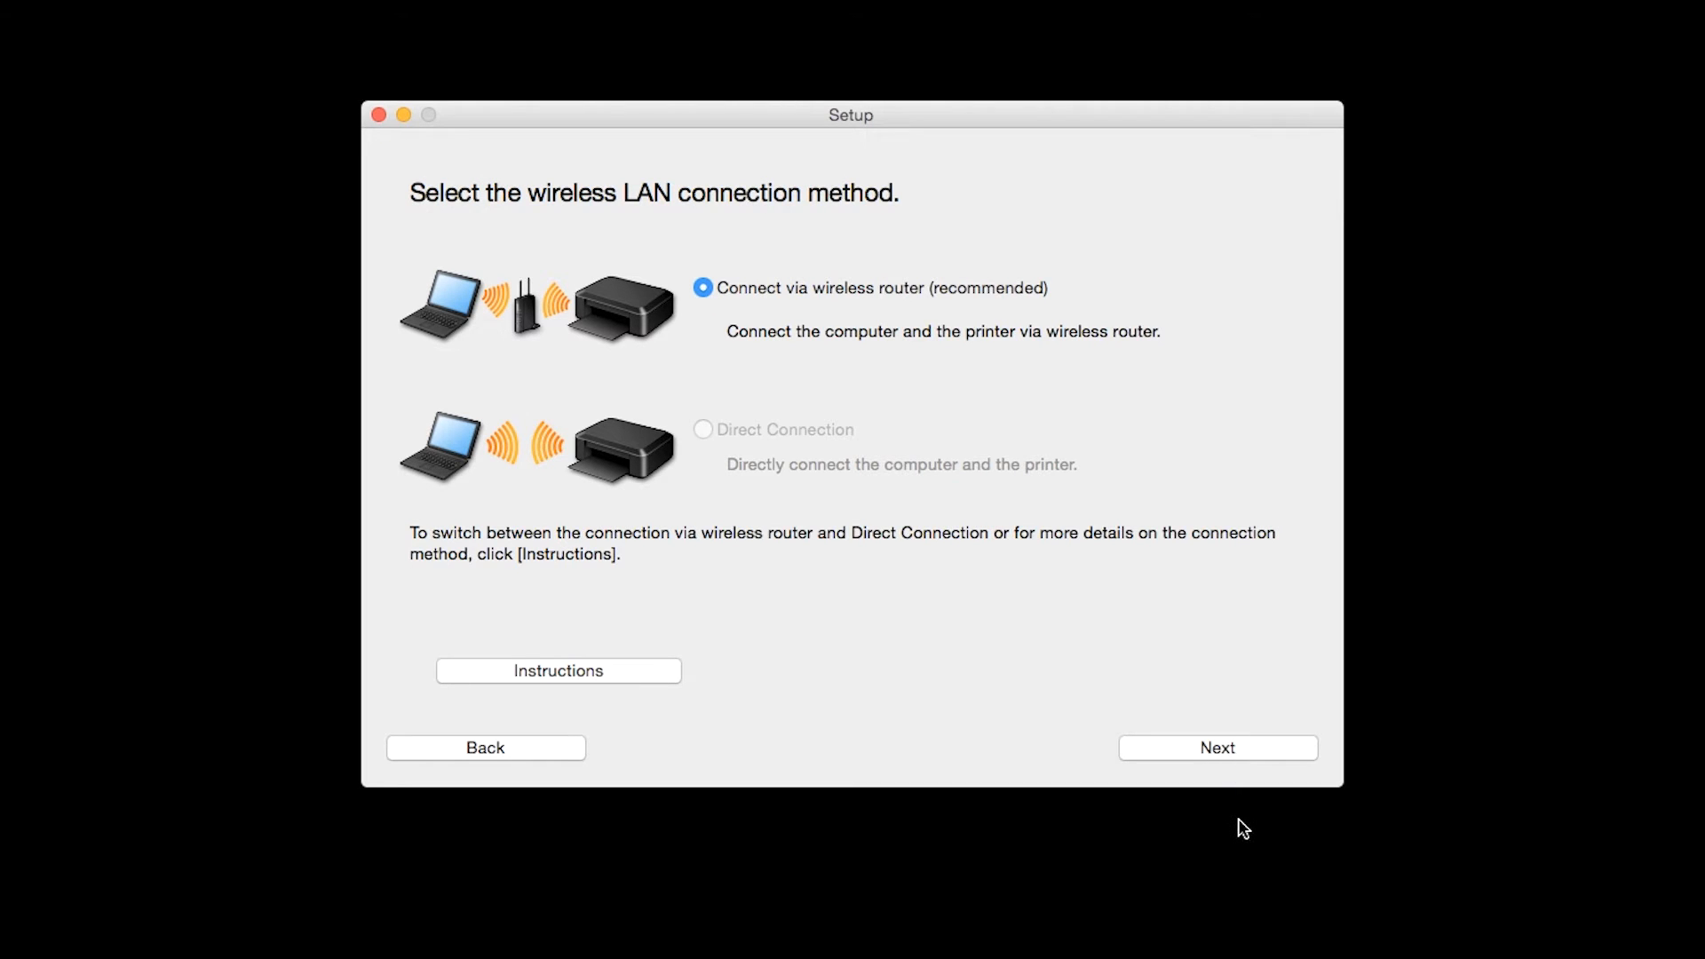
mouse_move(705, 295)
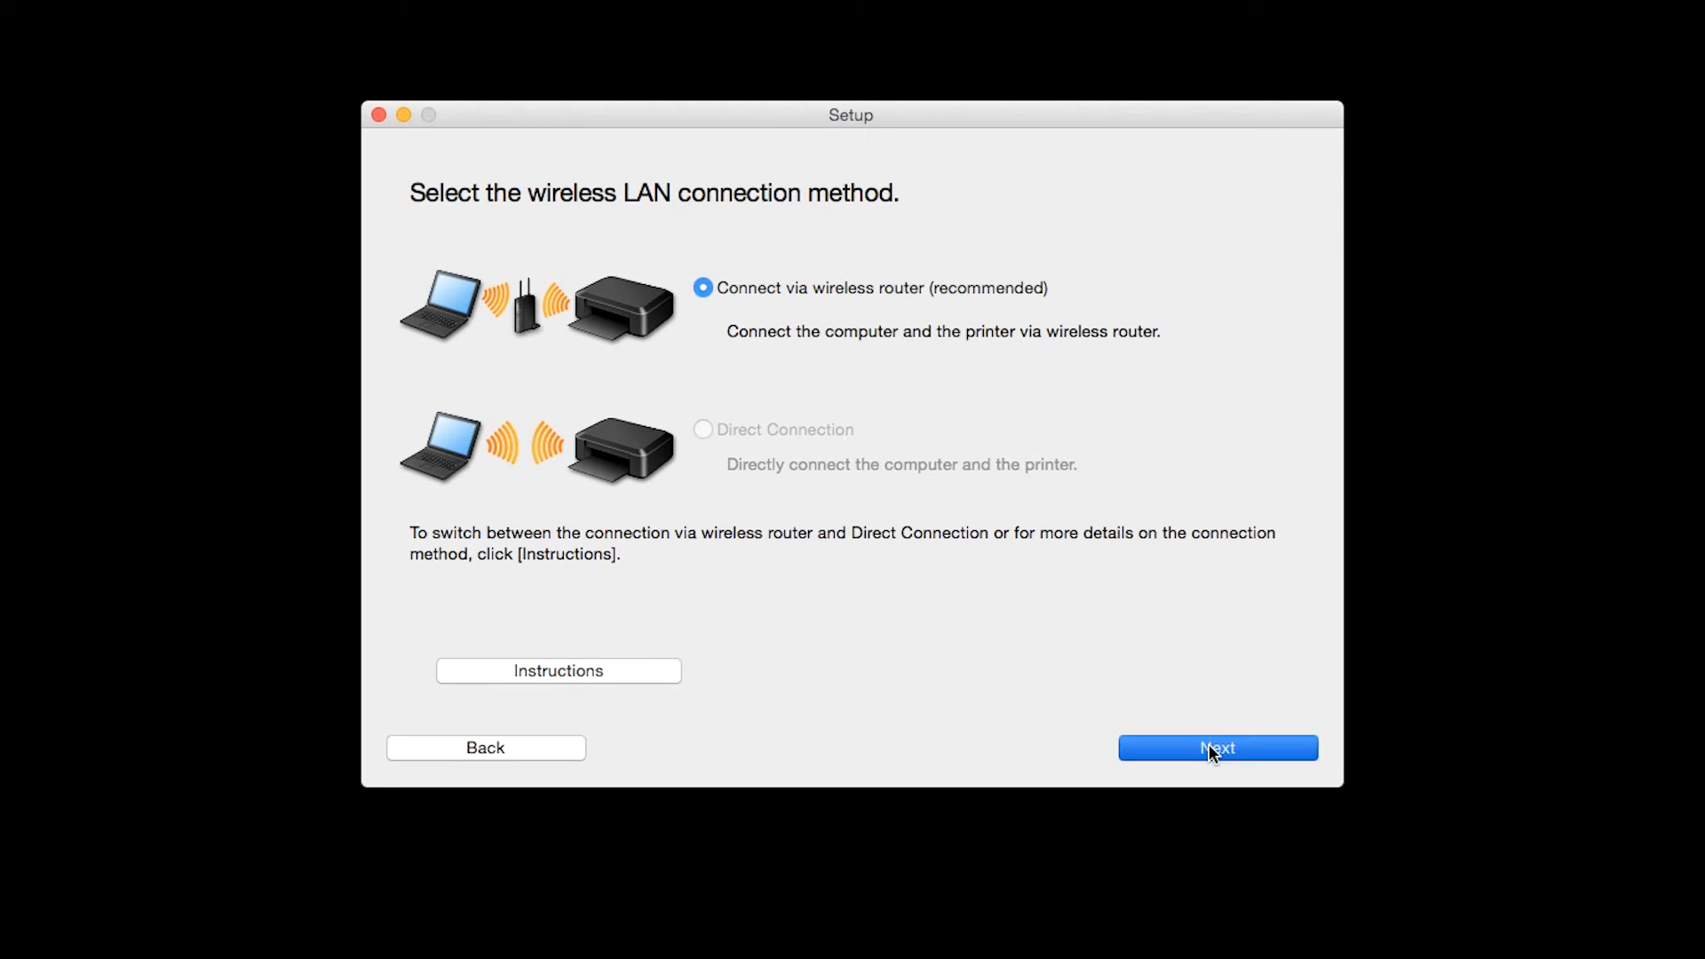
click(1217, 748)
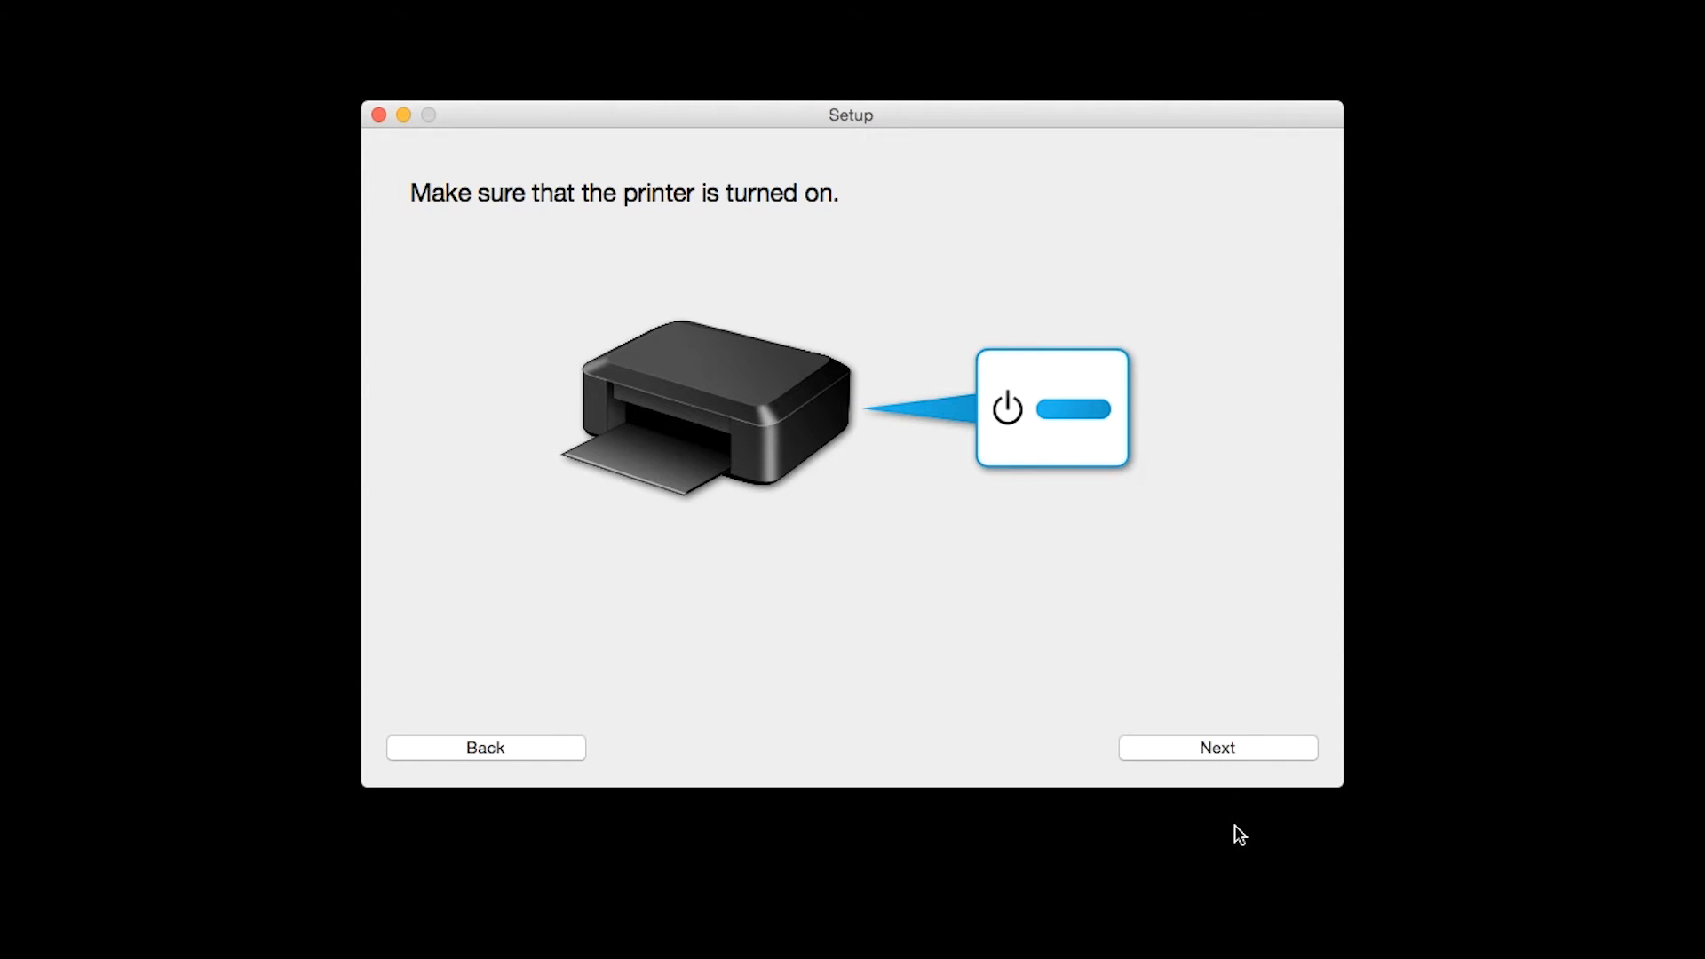
Step: Confirm the printer is on, then mark 'Setting printer could not be found on the list'
click(1216, 747)
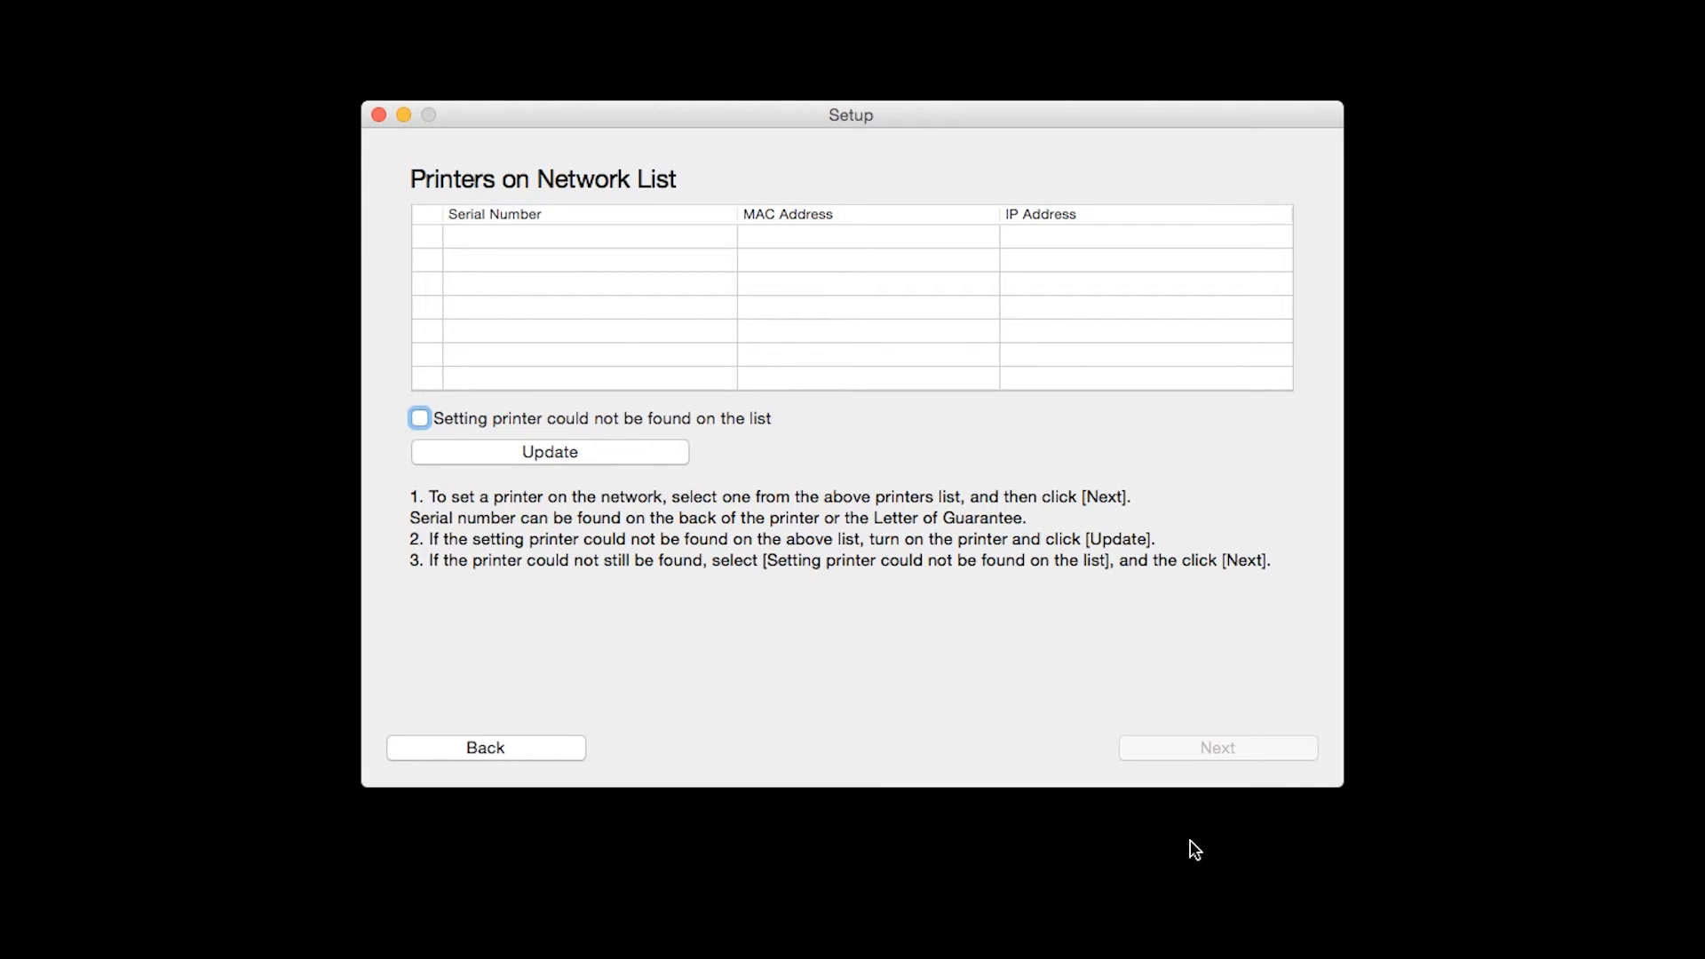
mouse_move(1190, 849)
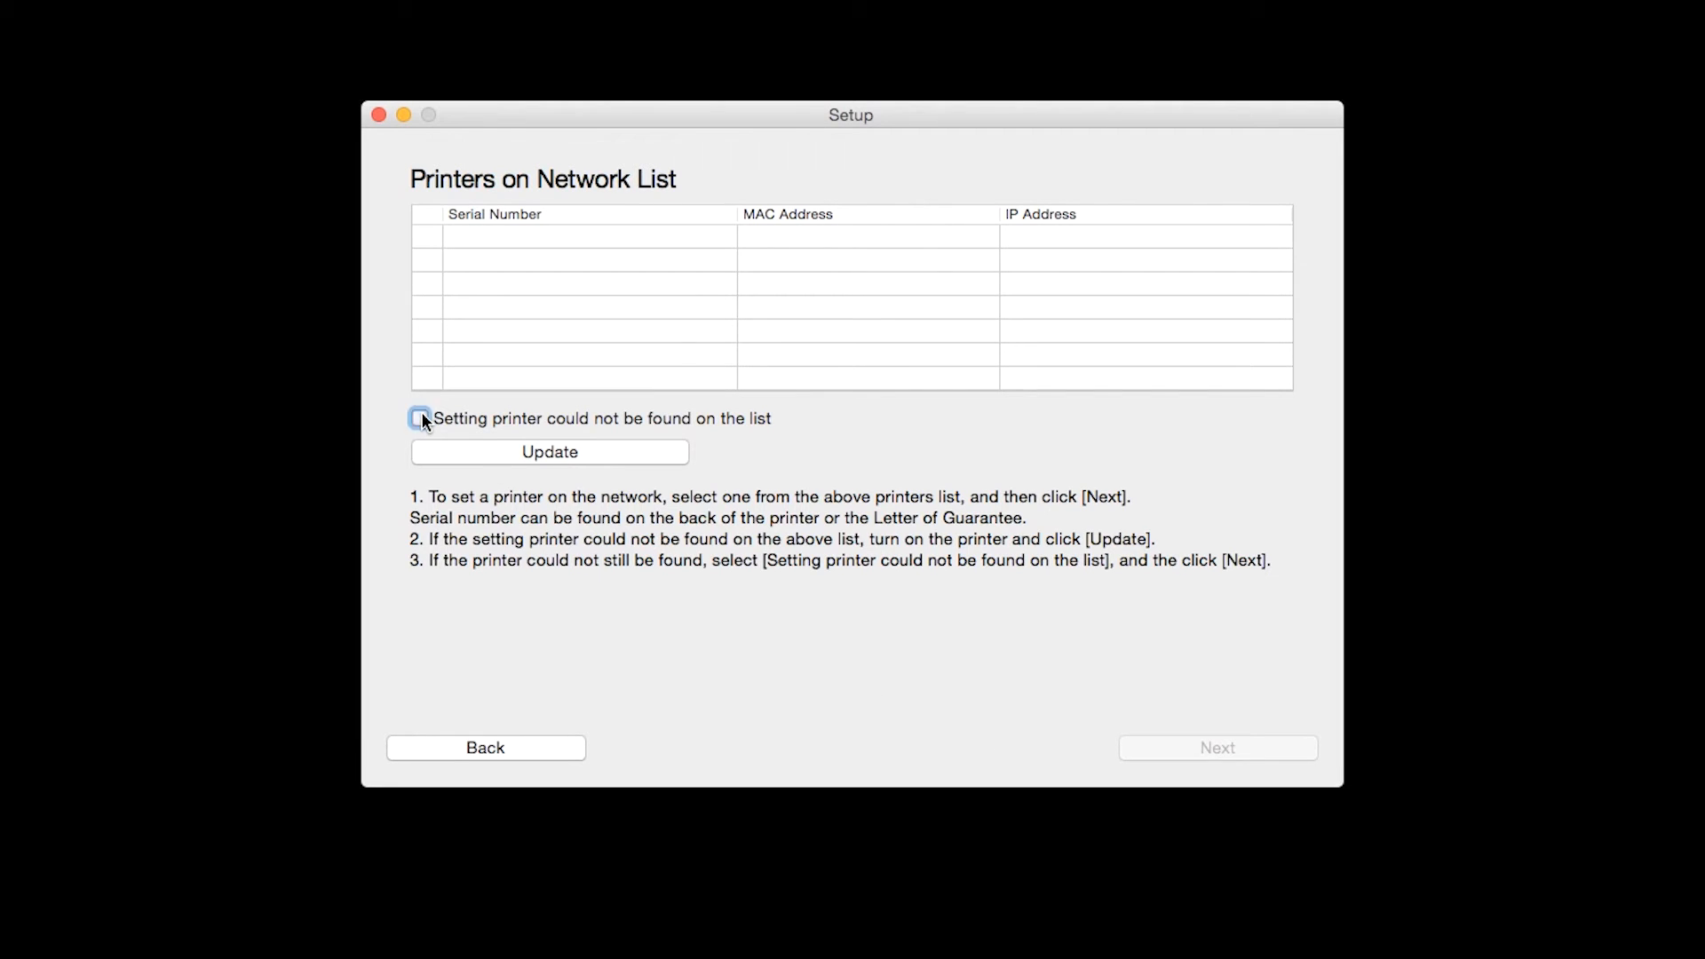
click(419, 419)
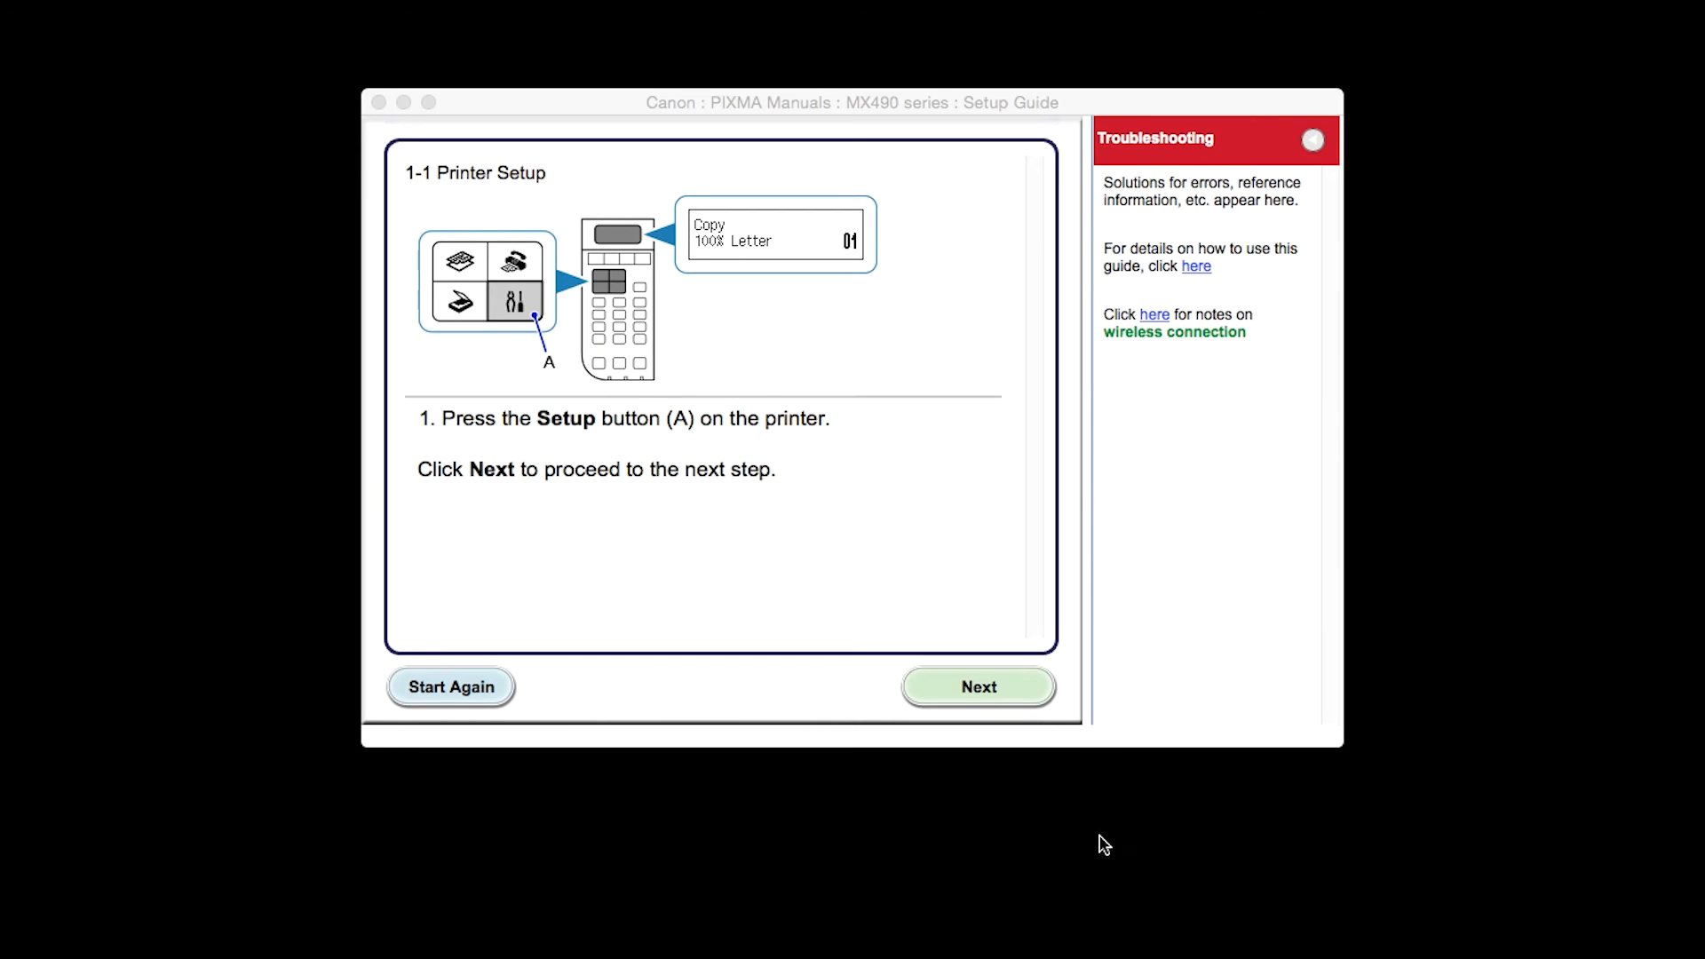
mouse_move(1011, 748)
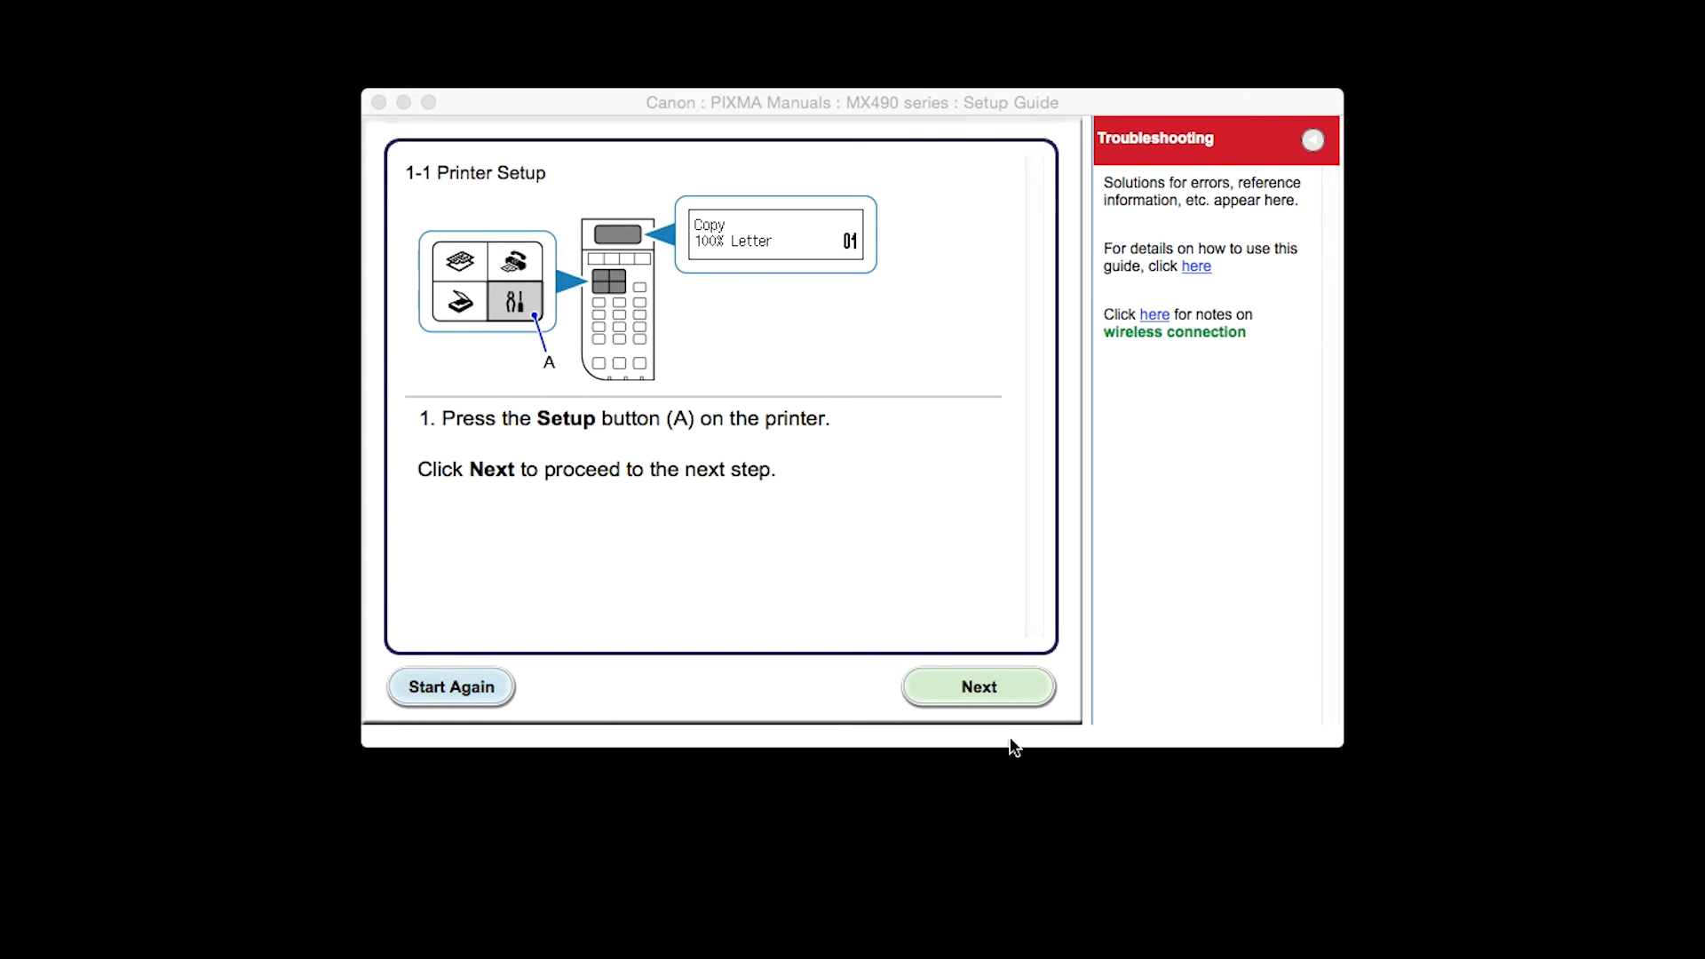
mouse_move(977, 686)
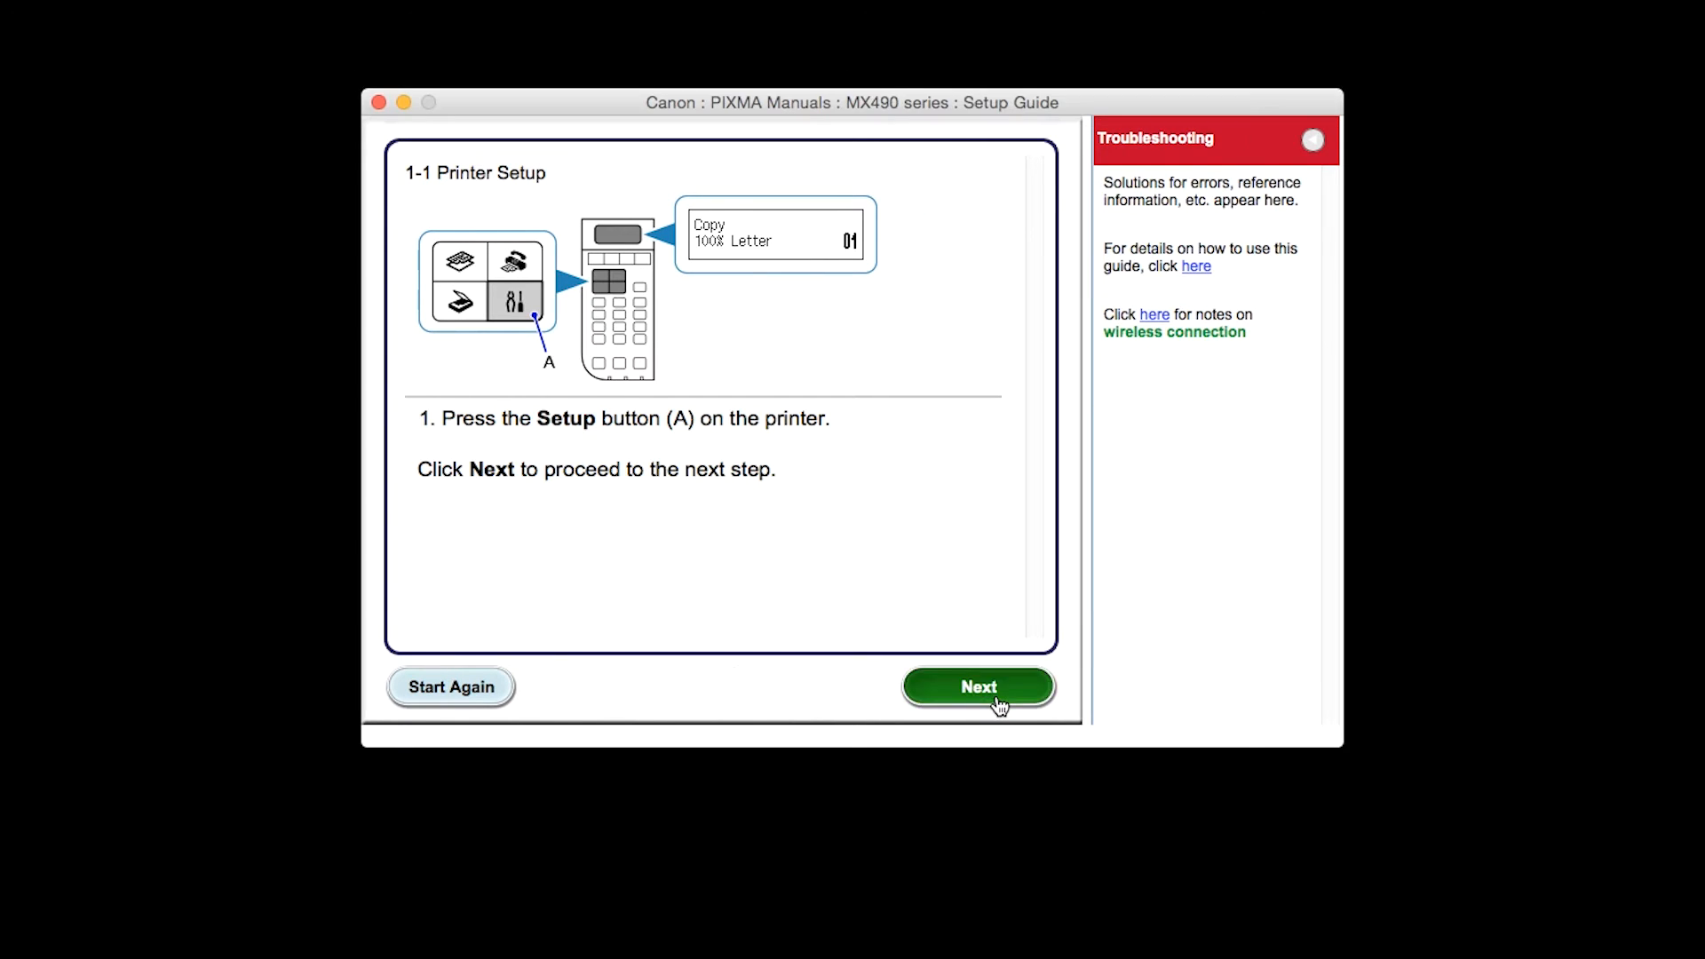
Step: Advance the Setup Guide and choose Other Methods, Wireless Setup Using the USB Cable
click(977, 686)
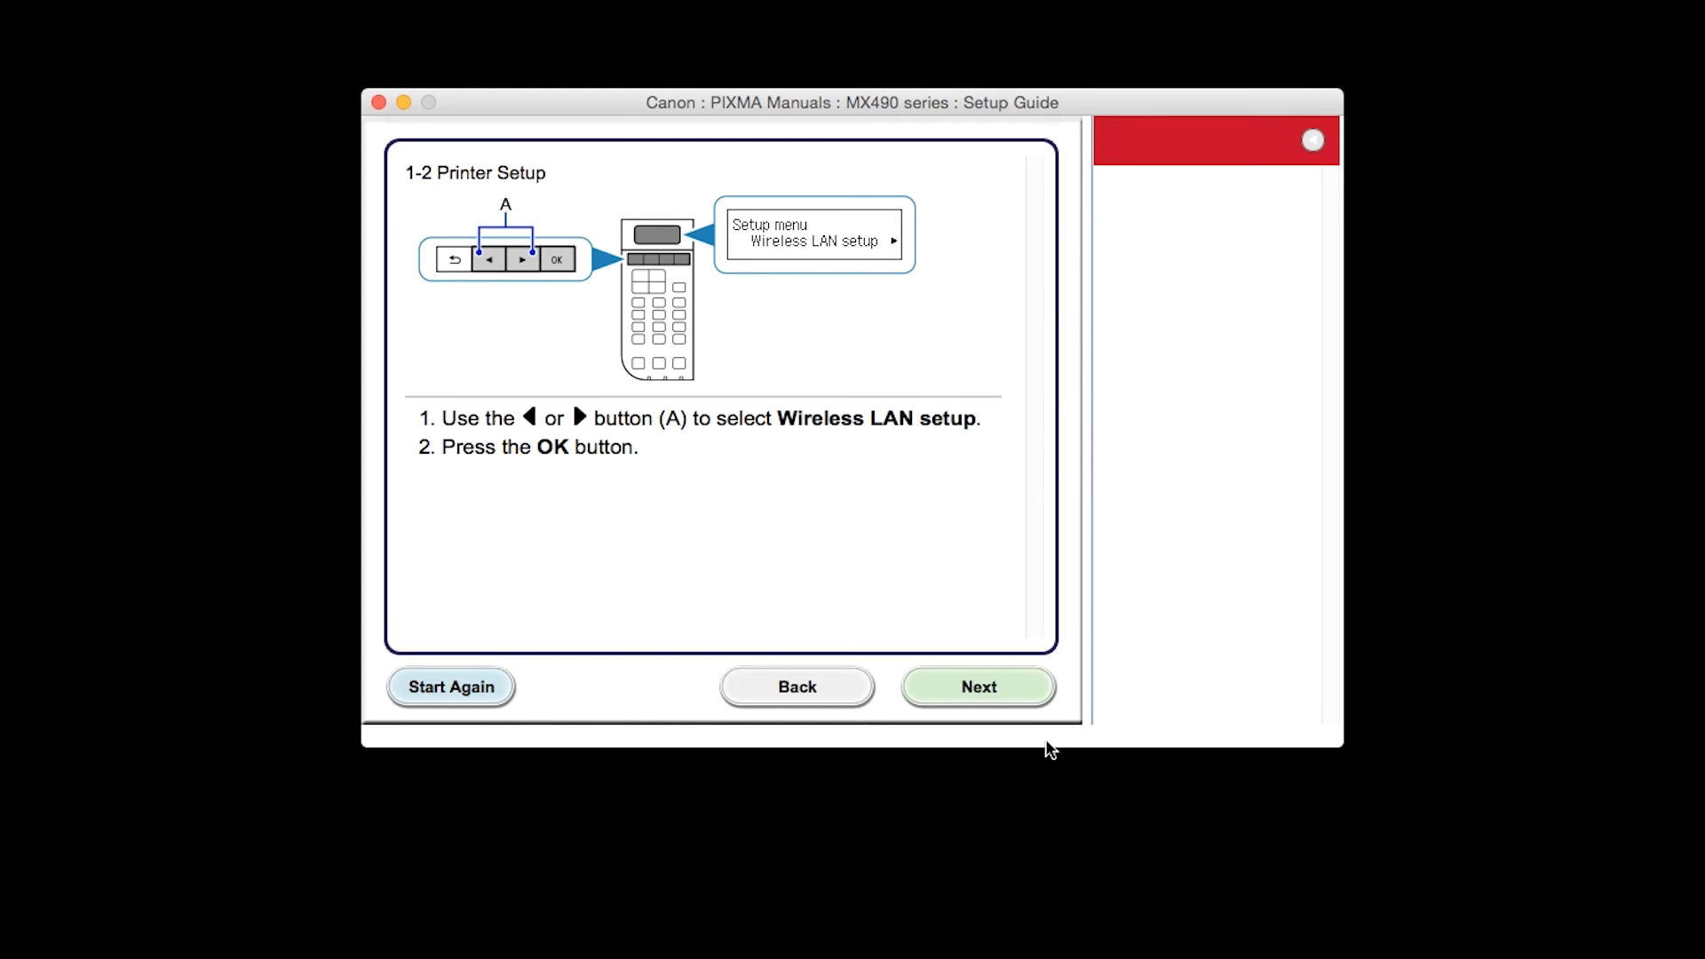
click(977, 685)
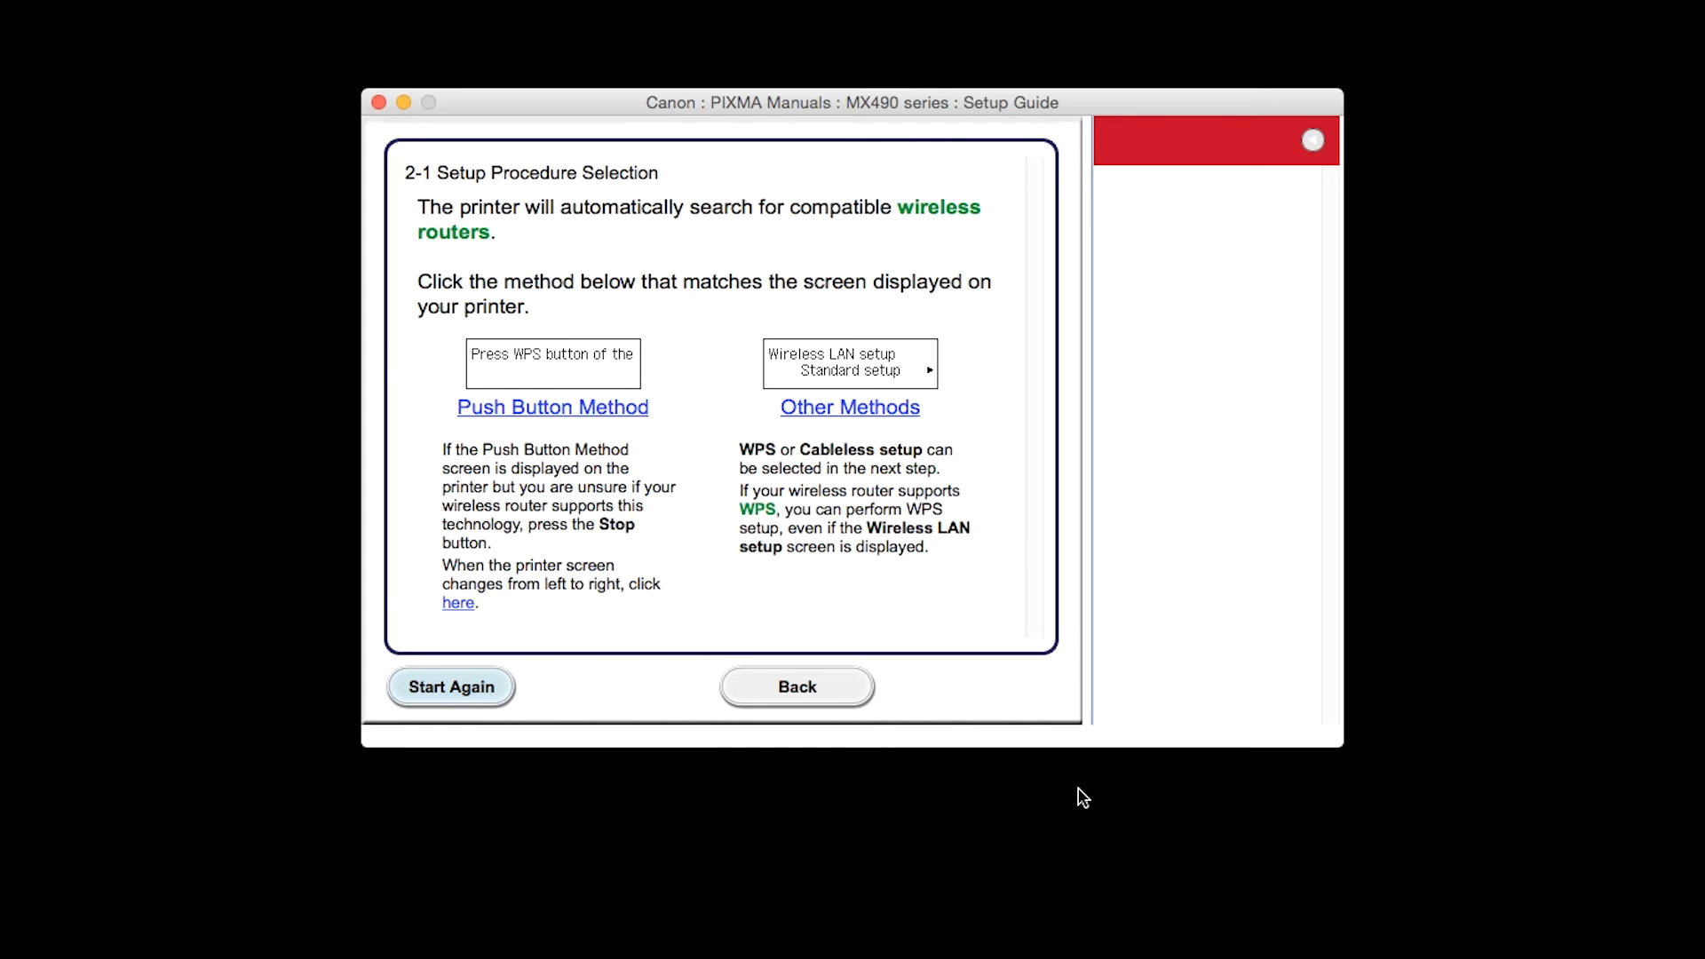
mouse_move(849, 407)
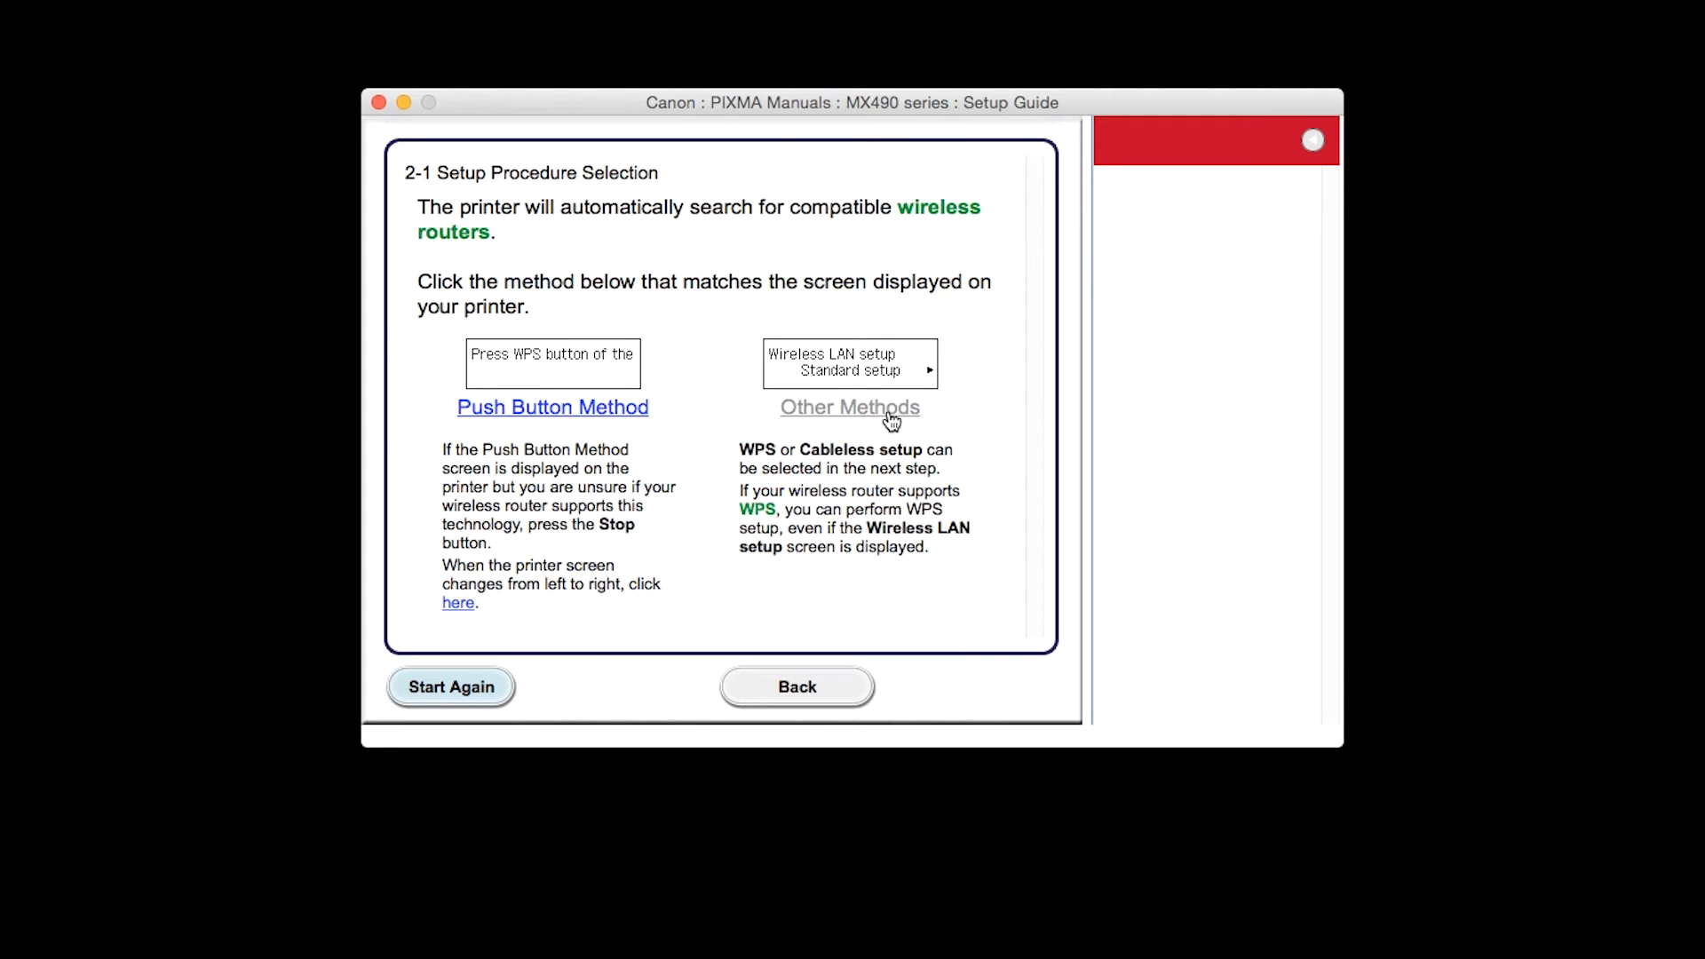
click(849, 407)
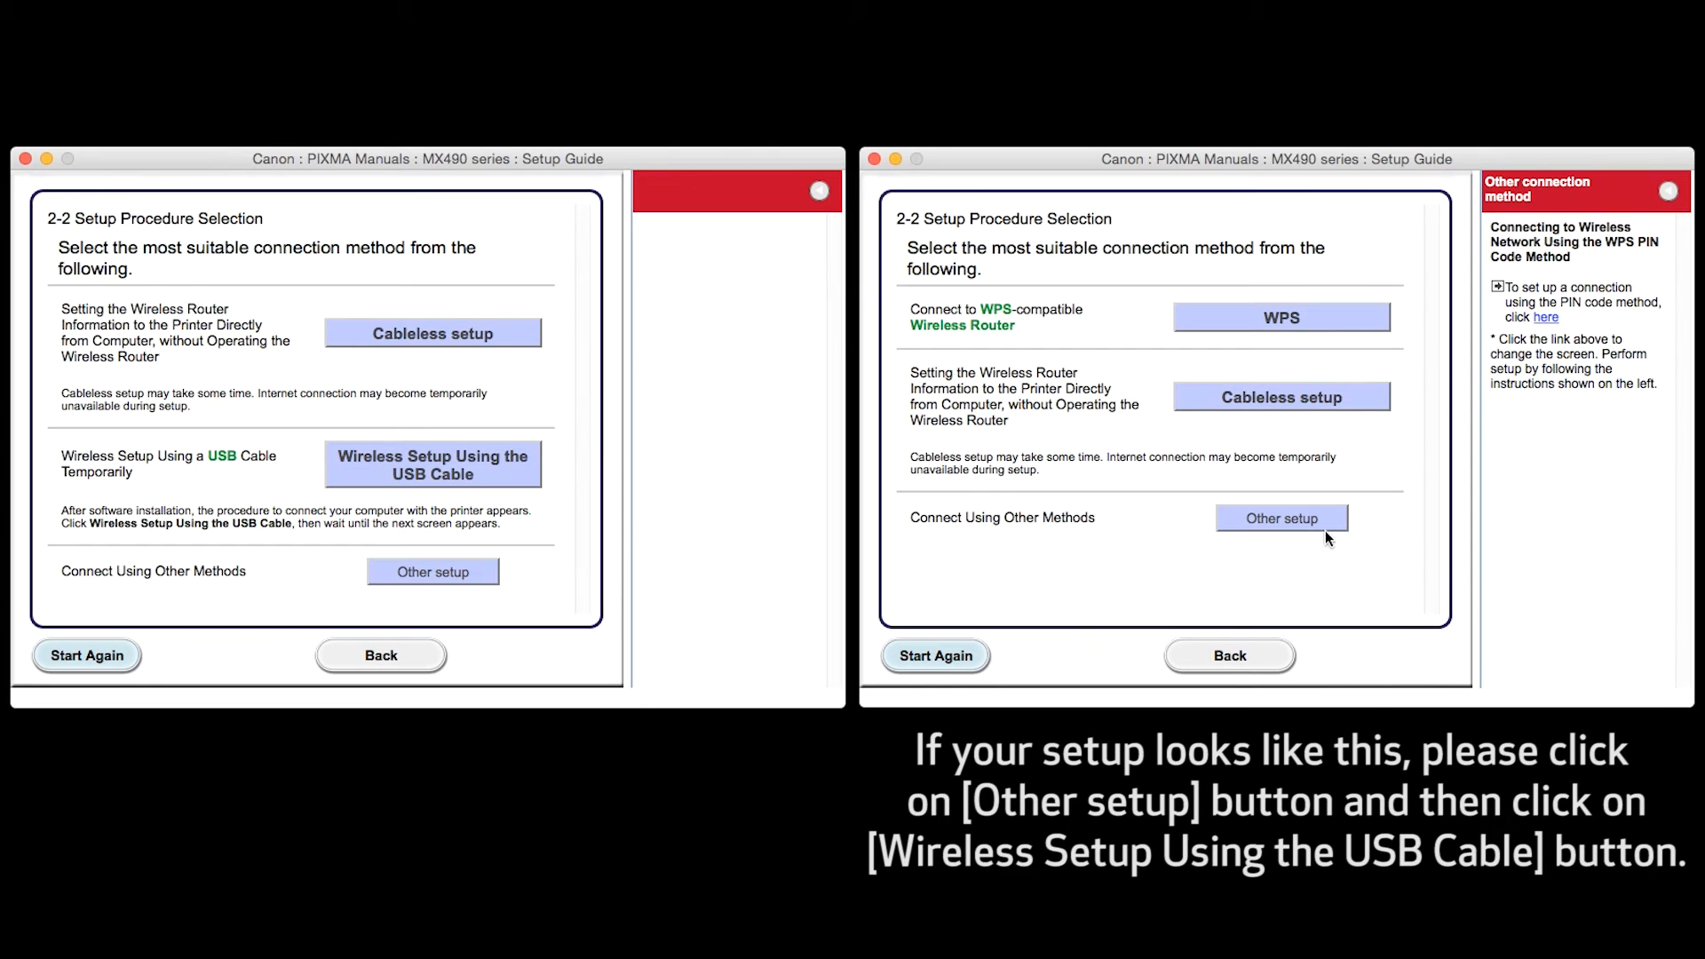
click(1280, 517)
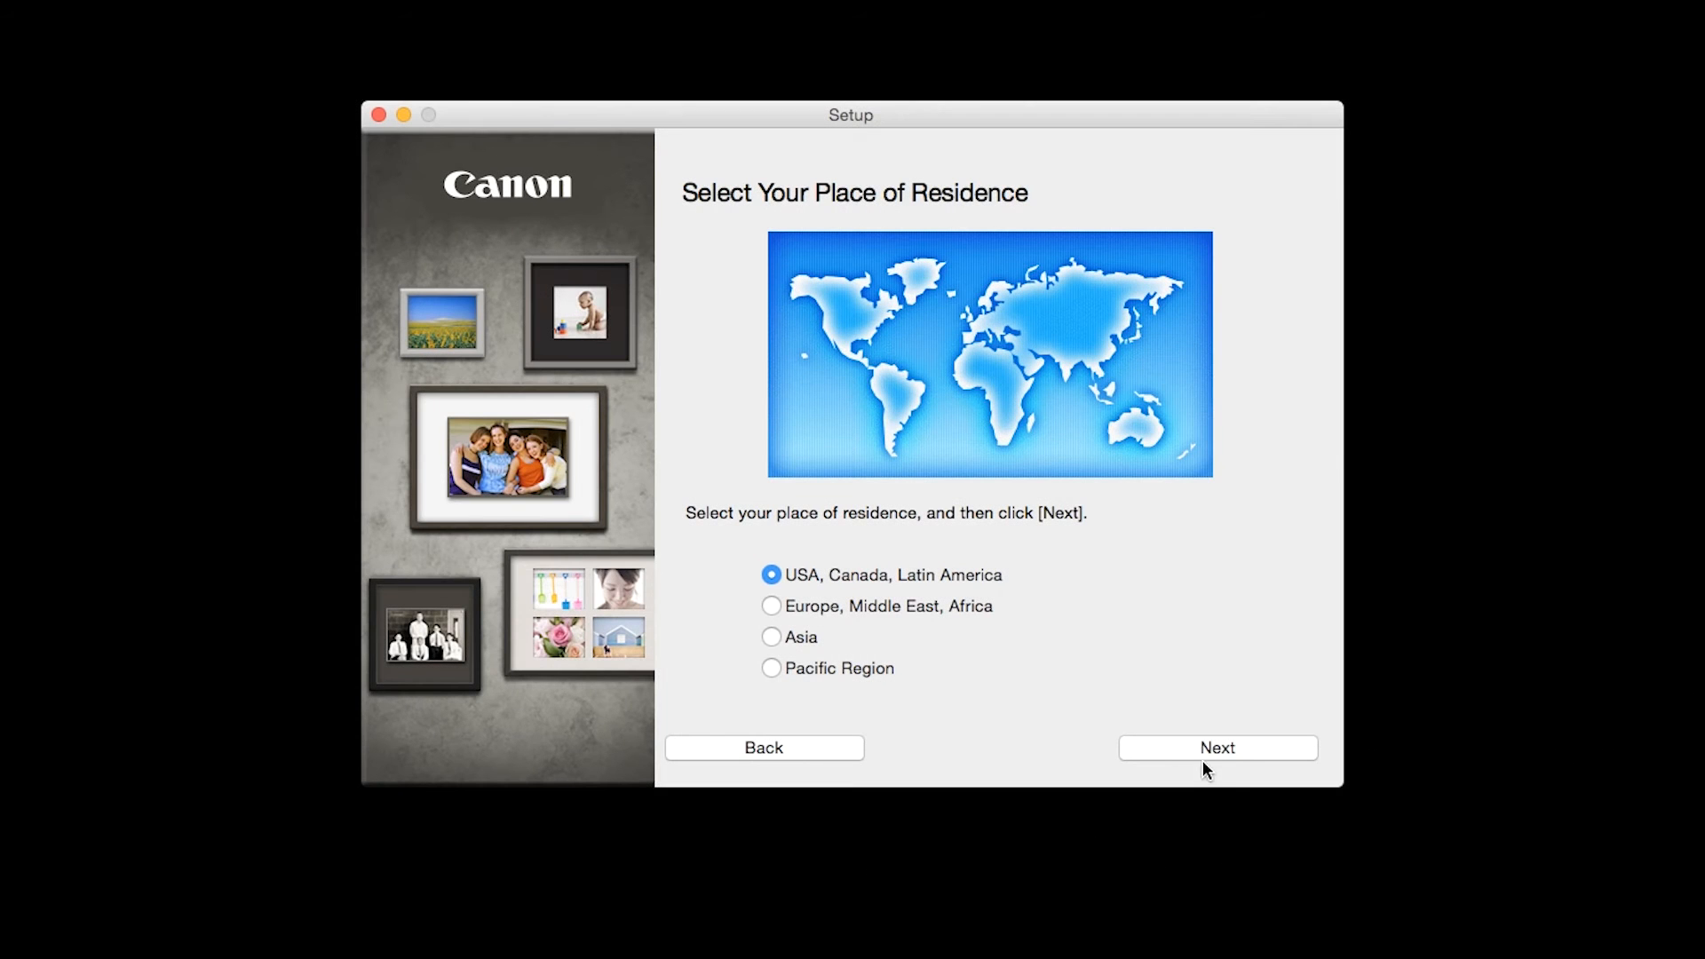
Step: Keep USA, Canada, Latin America and United States as the place of residence
click(1217, 748)
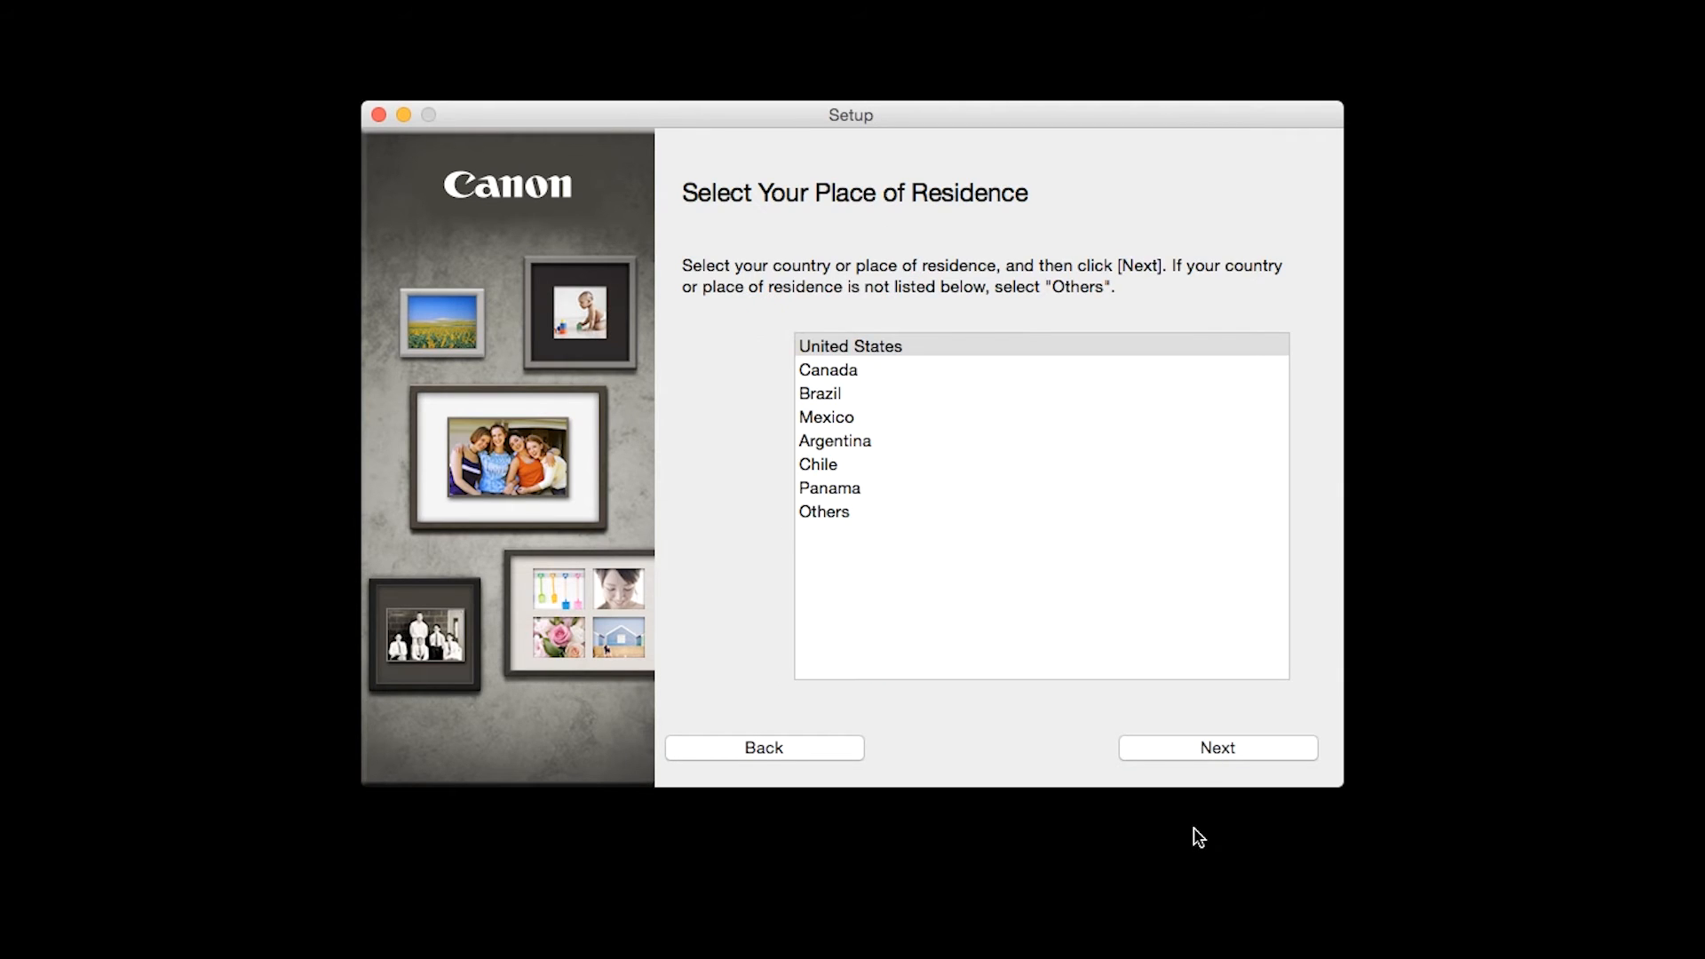
mouse_move(1202, 785)
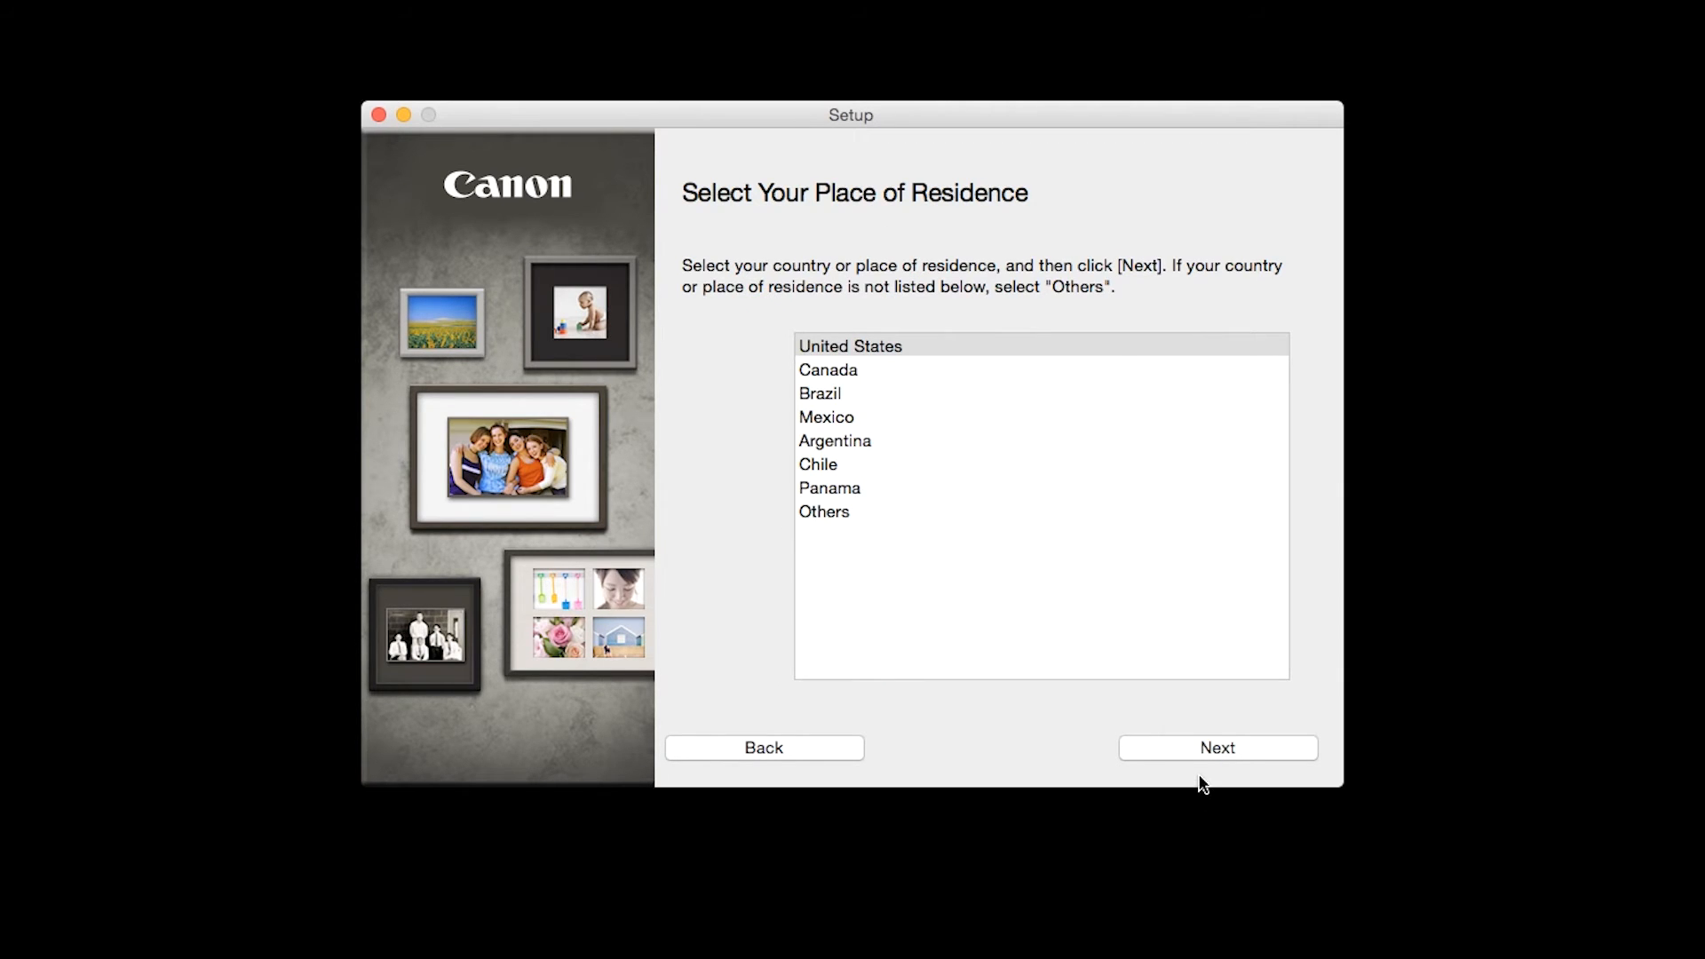
click(1216, 748)
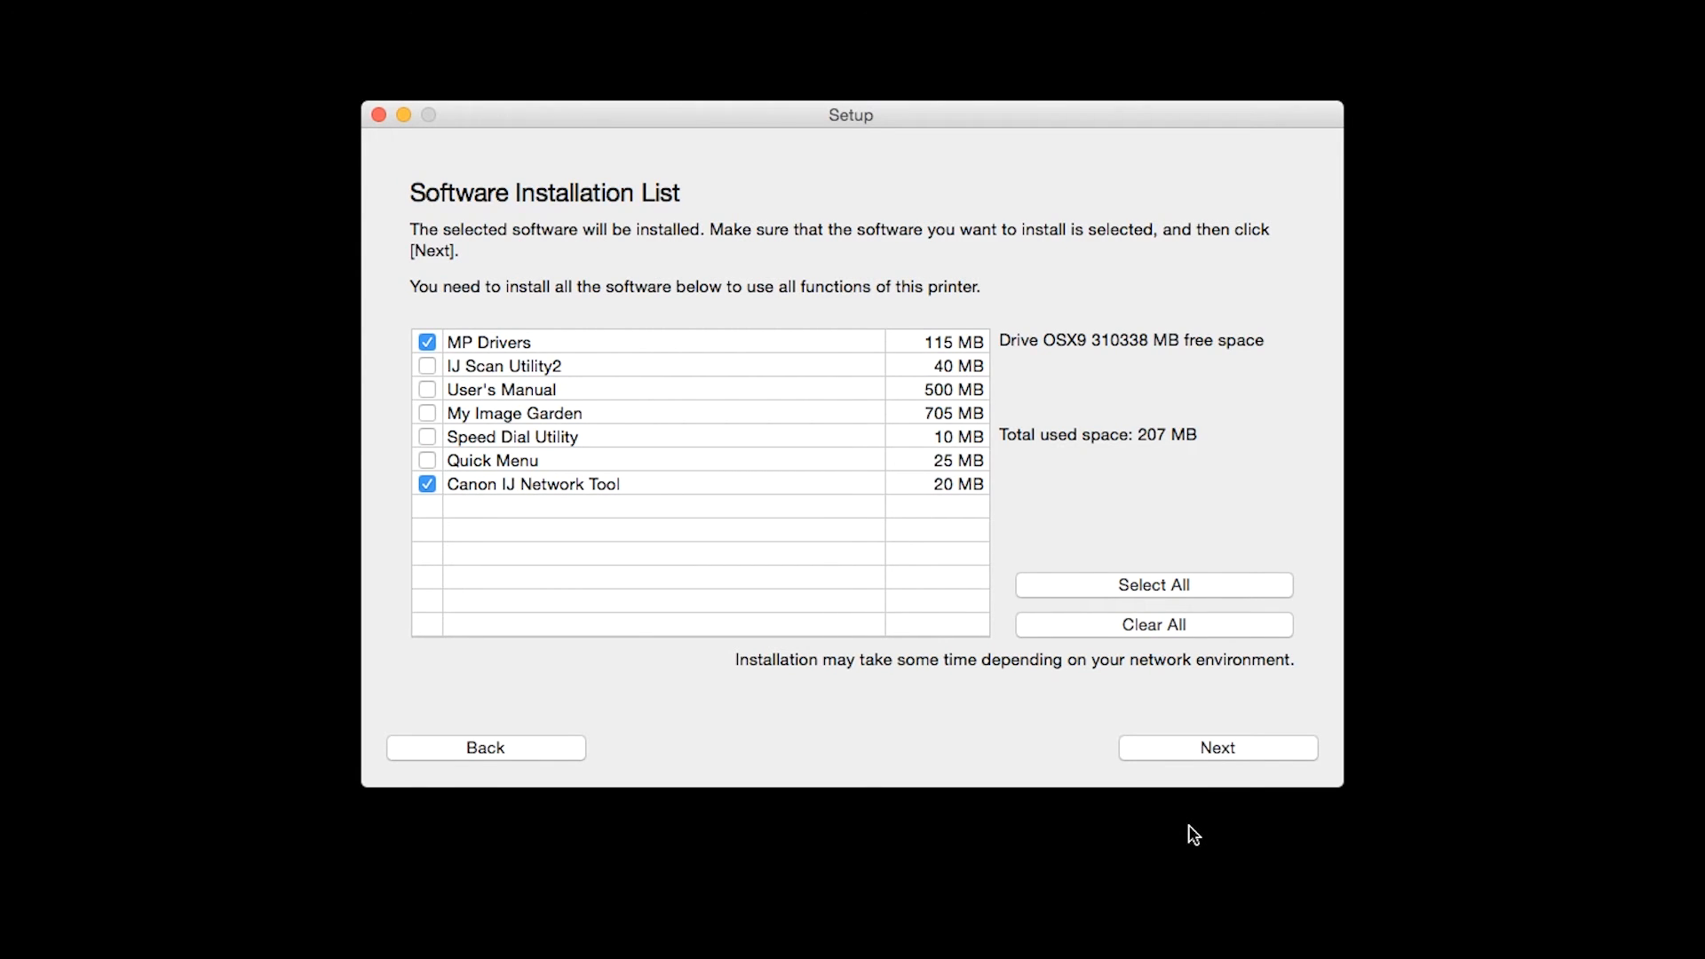
mouse_move(1085, 792)
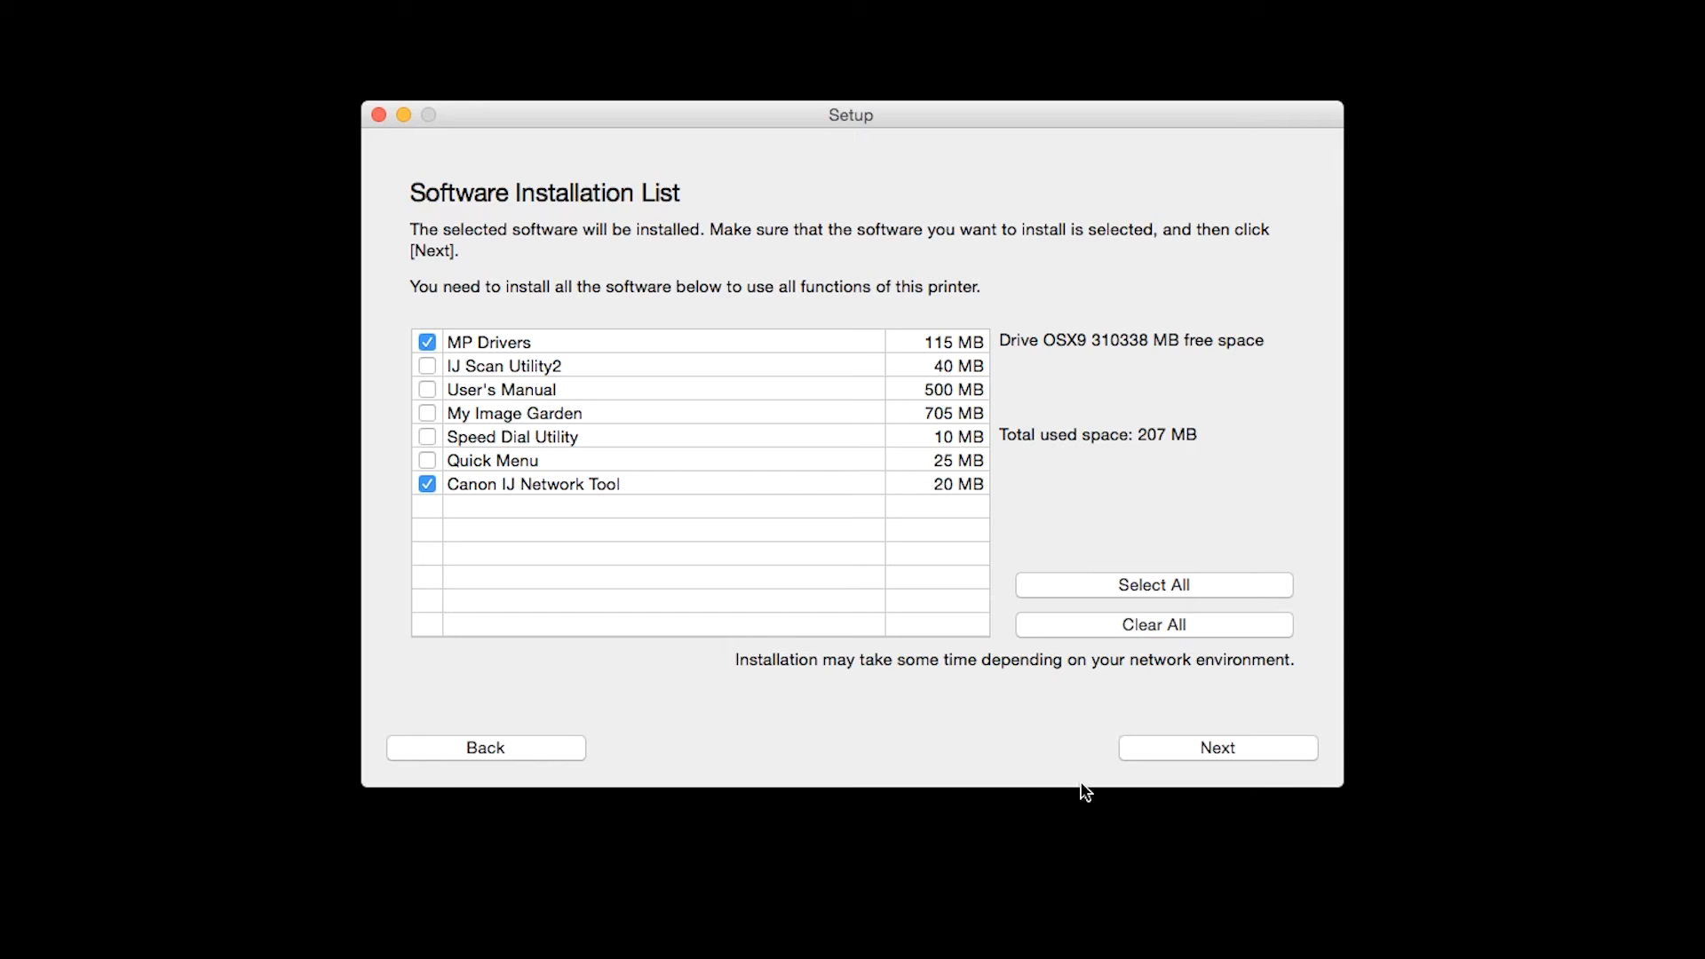
Step: Add IJ Scan Utility2, Select All seven packages (2513 MB) and continue to the license
click(426, 366)
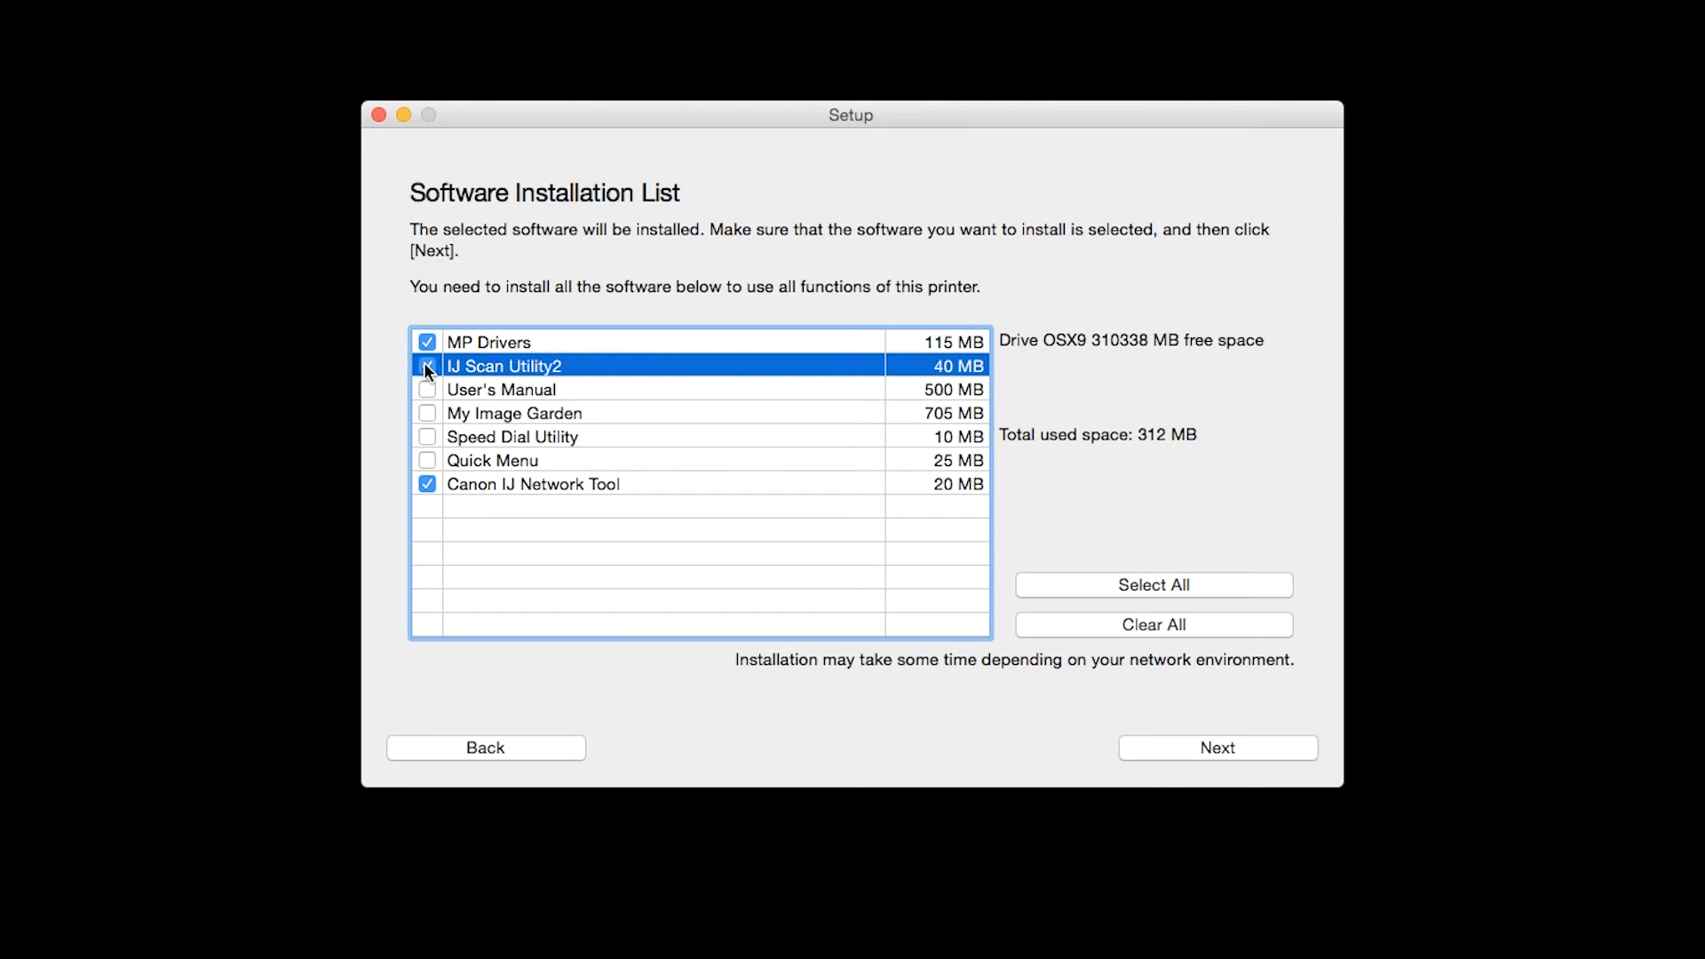
click(1151, 584)
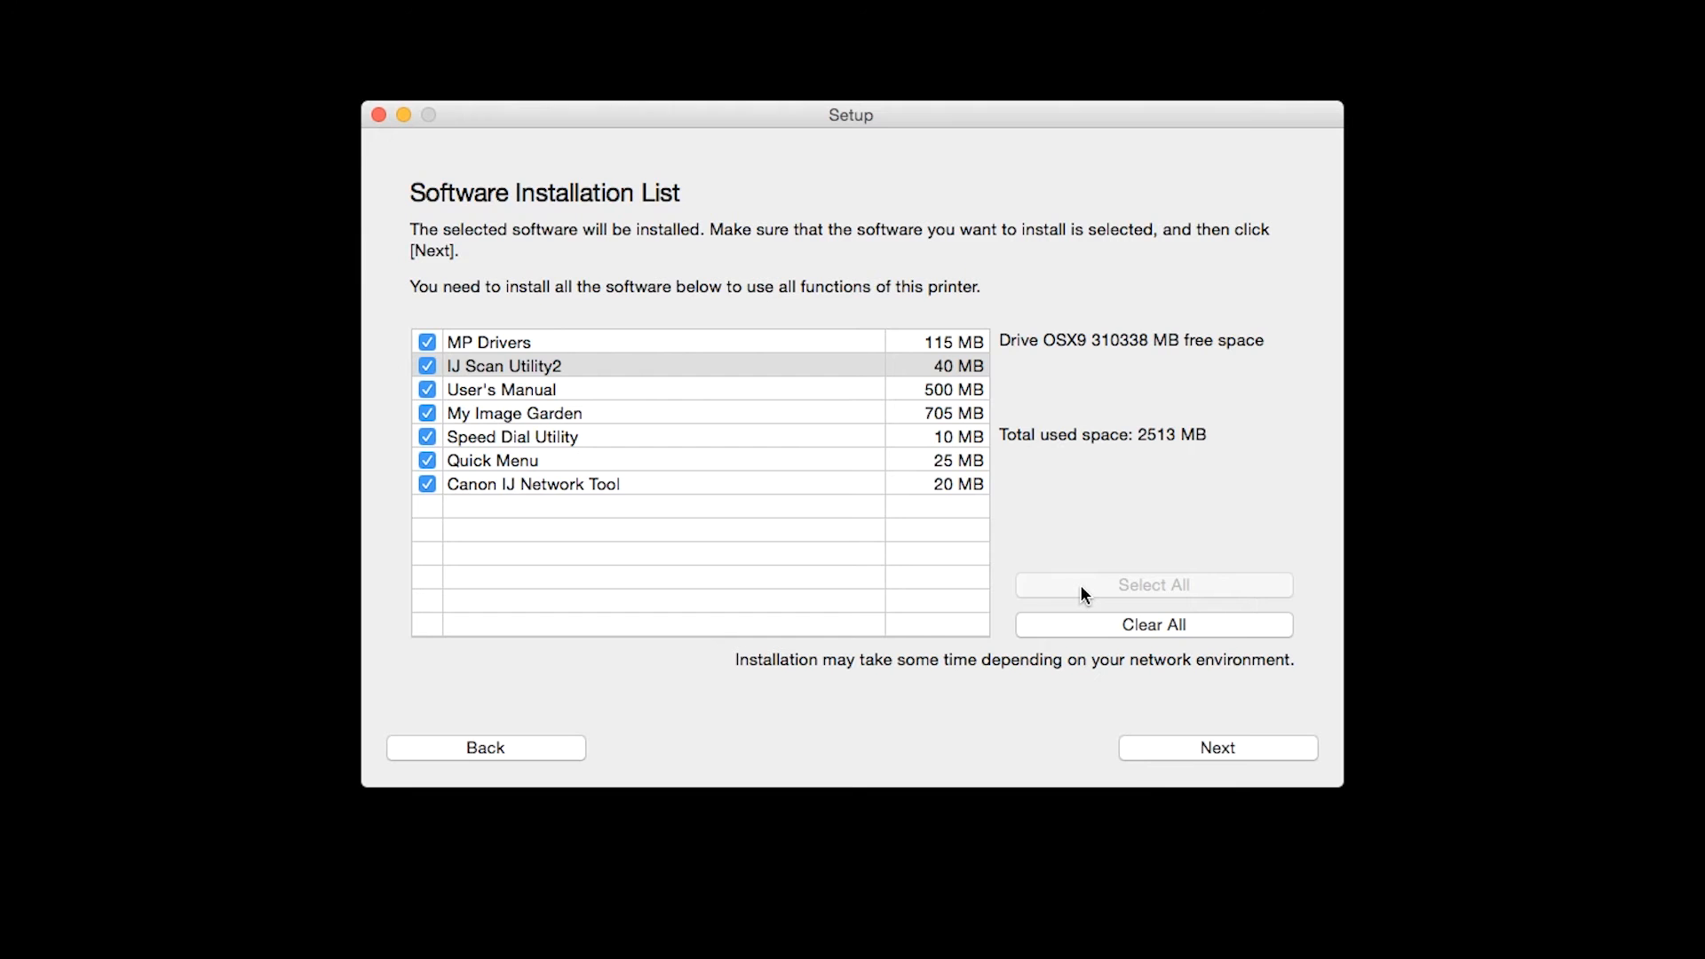
mouse_move(1196, 753)
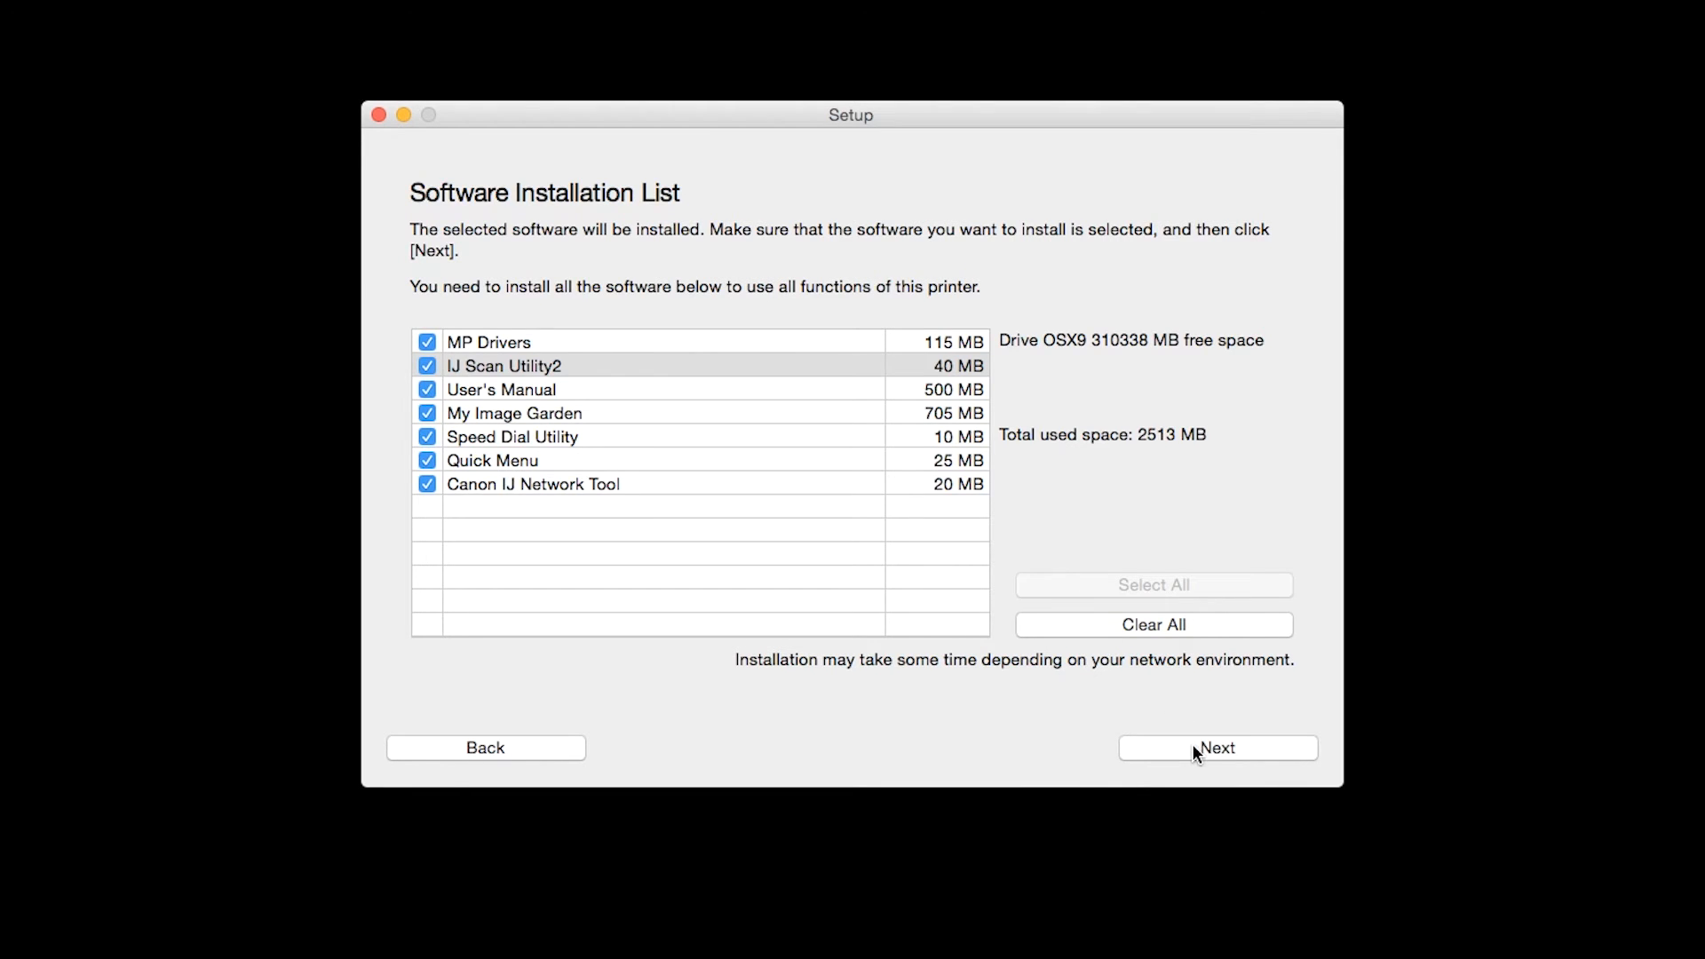
click(1215, 748)
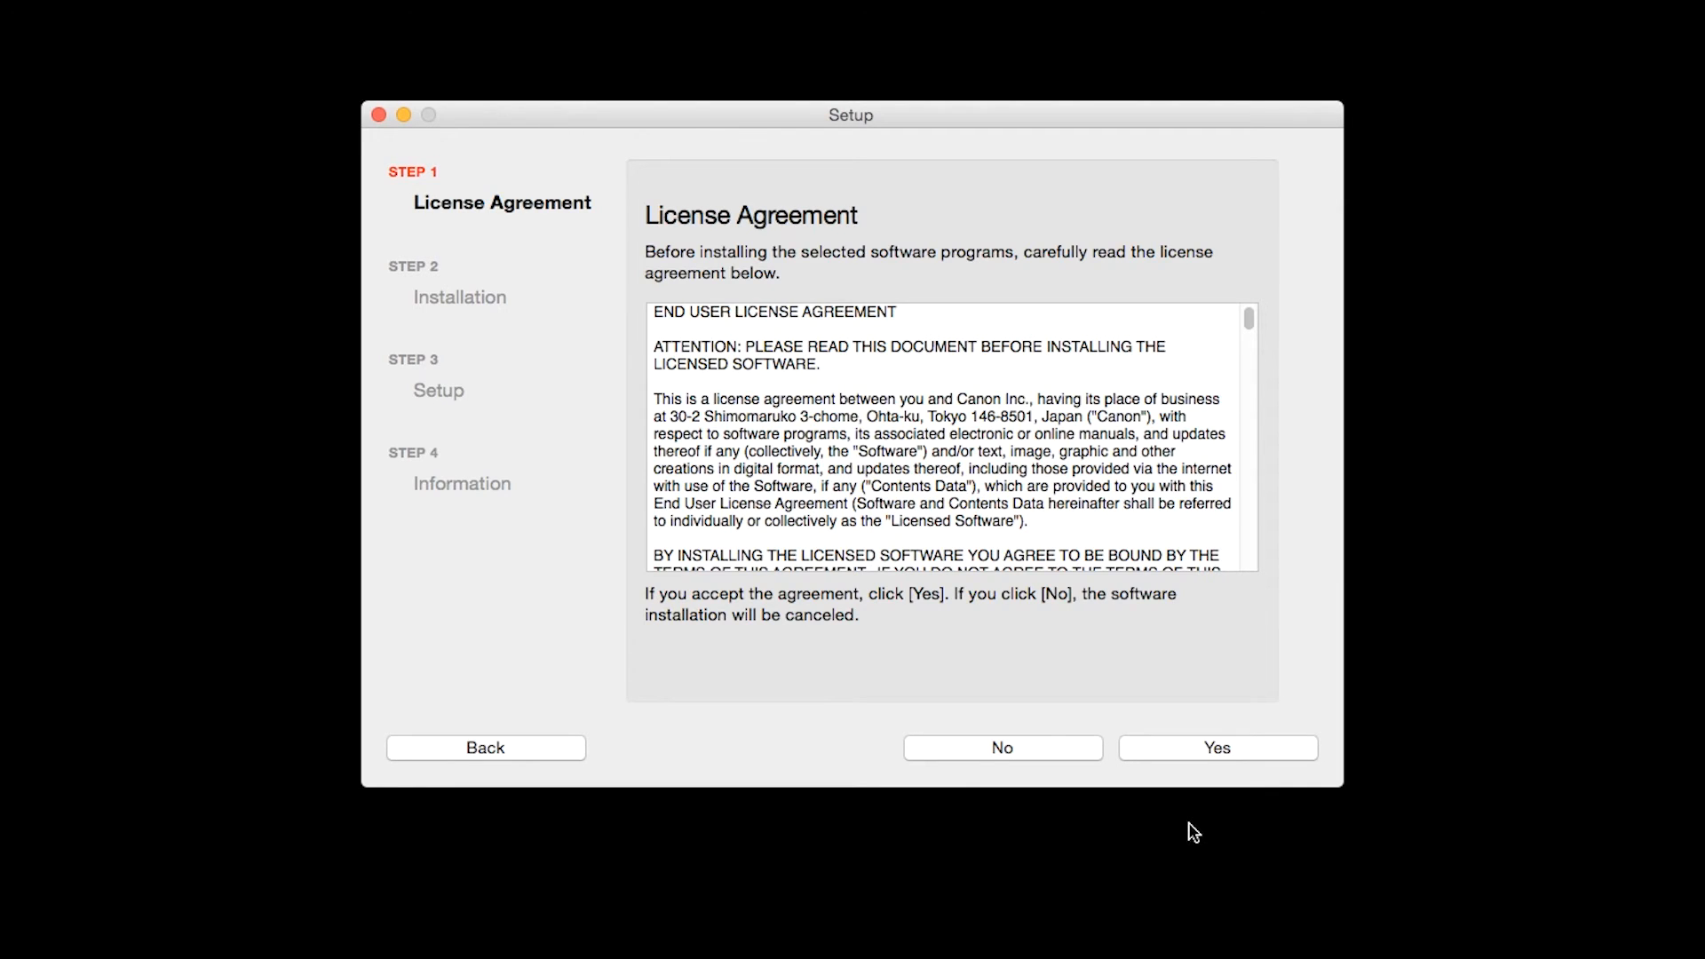
mouse_move(1219, 762)
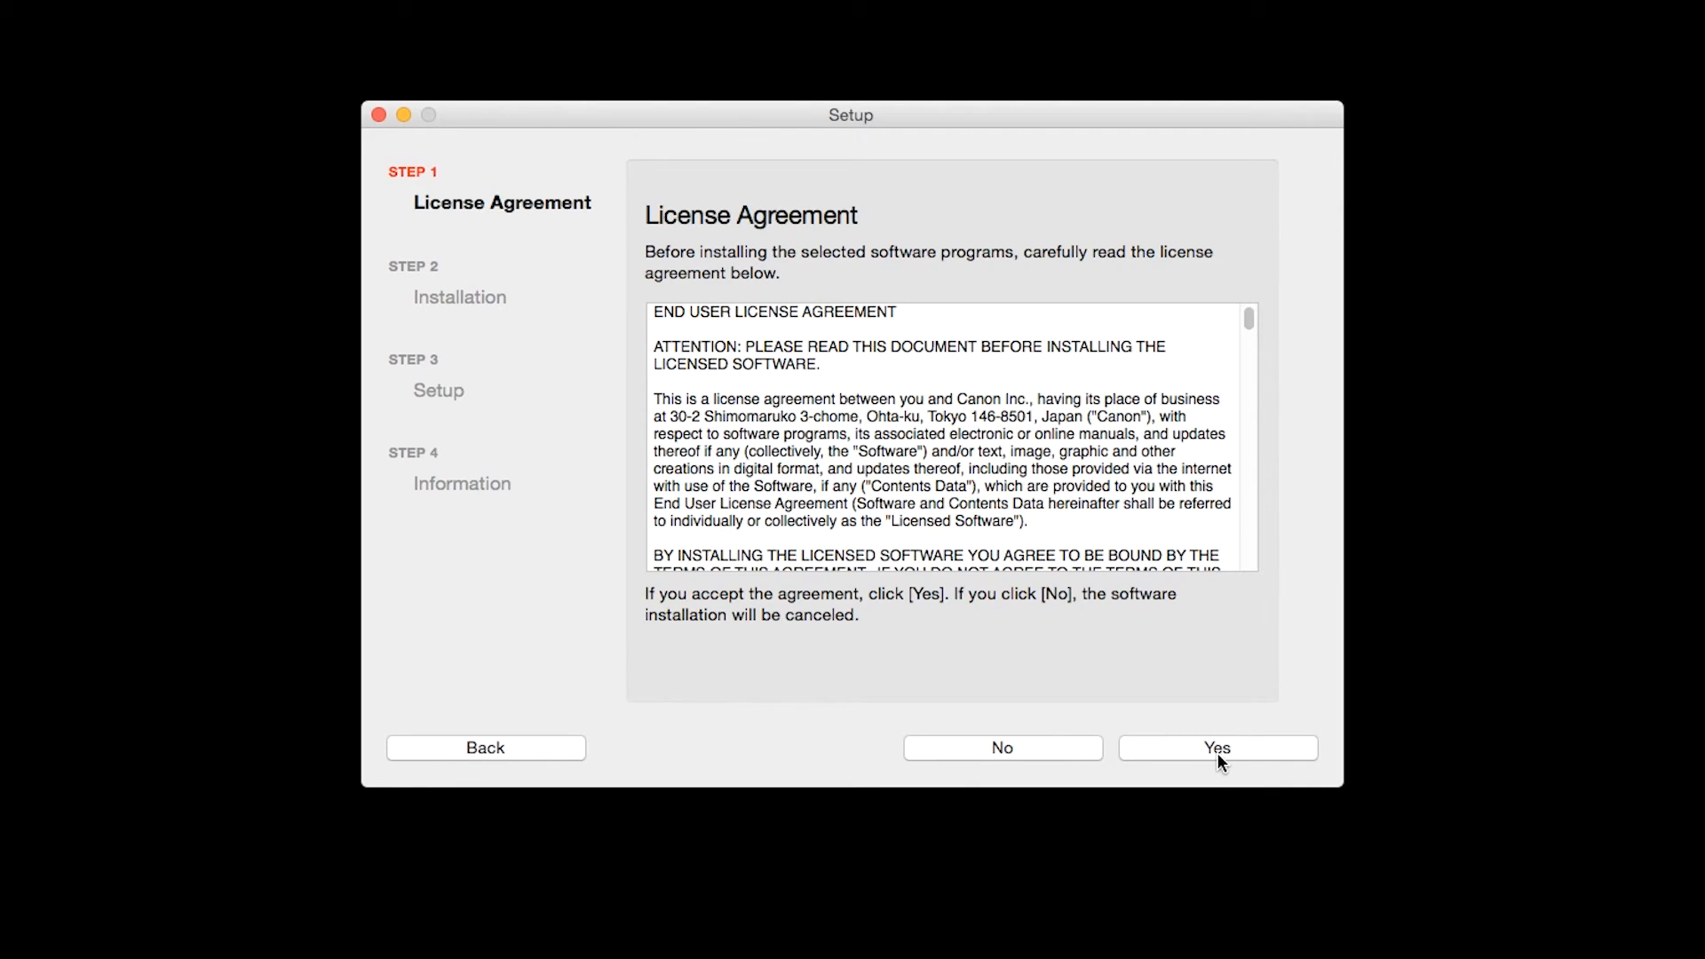
Step: Answer Yes to the end user license agreement
click(1215, 748)
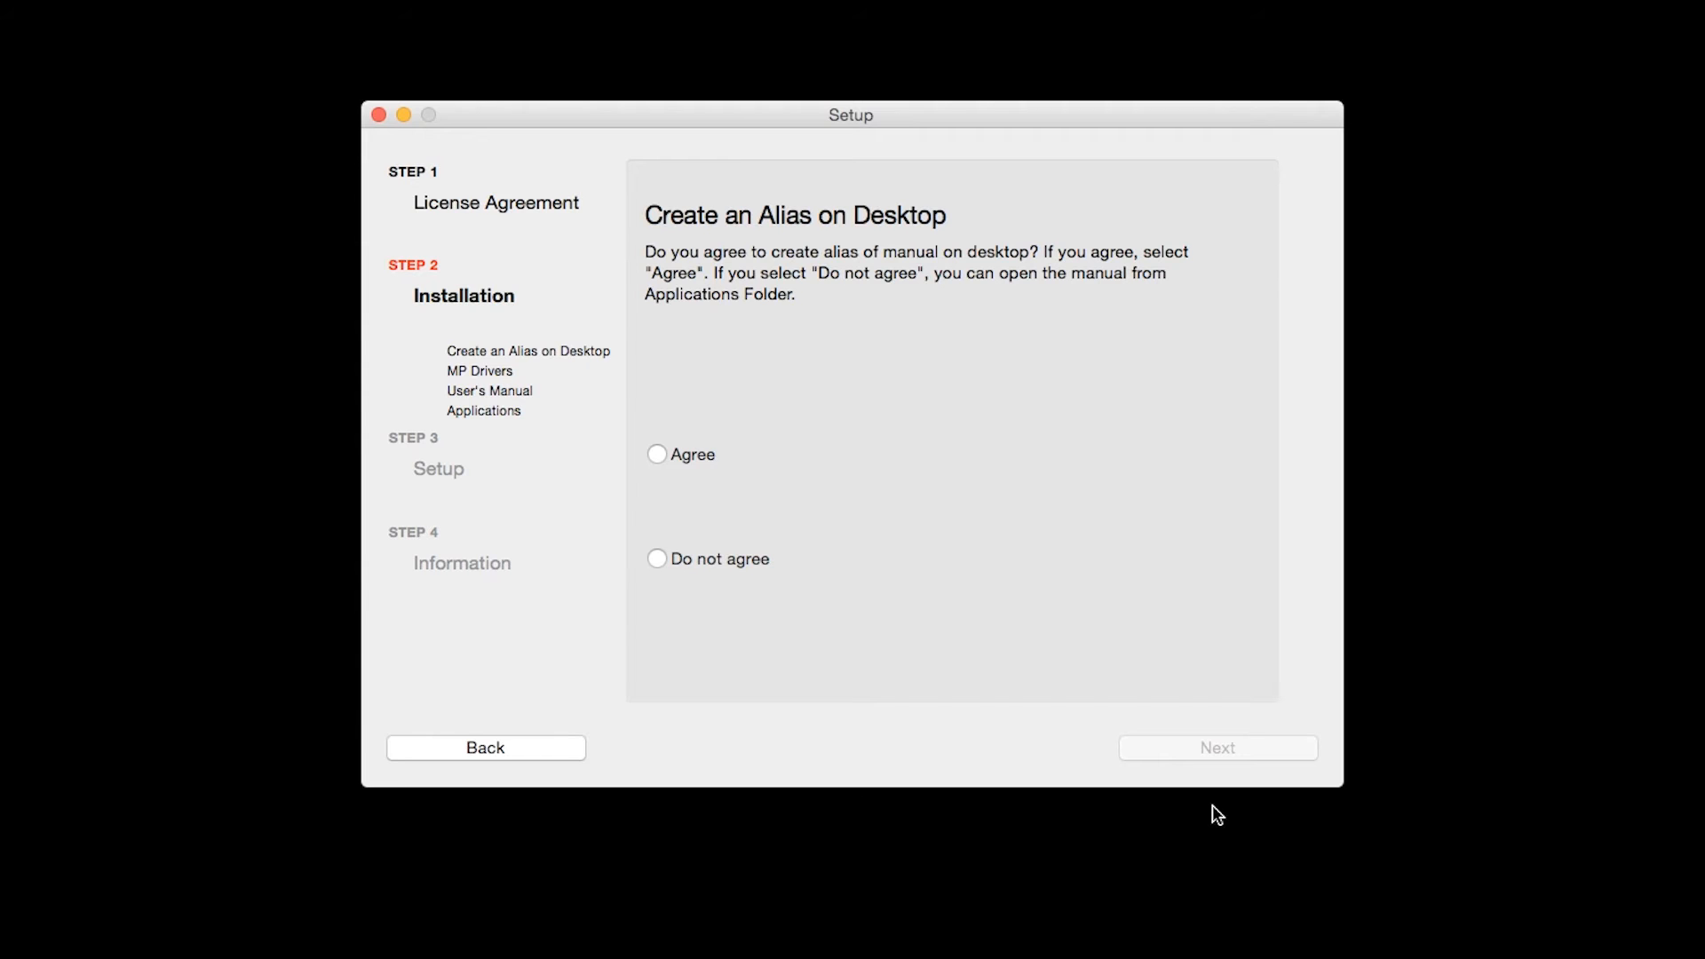
mouse_move(704, 531)
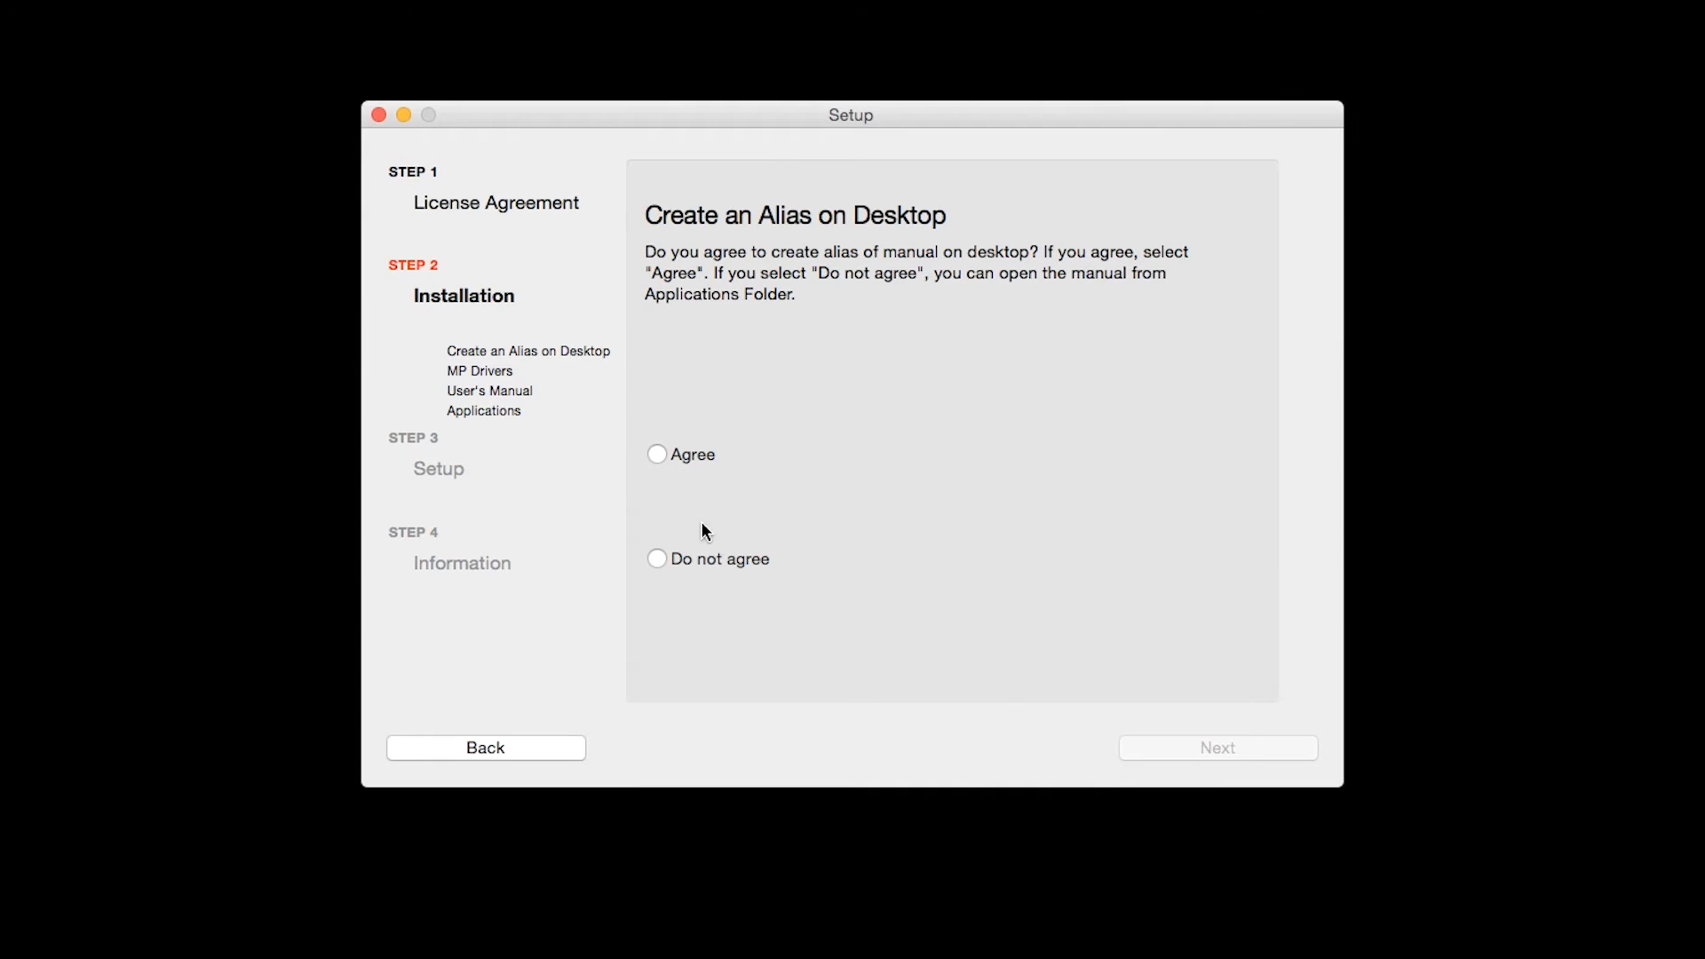
Step: Select Agree for the desktop manual alias and continue the installation
click(657, 454)
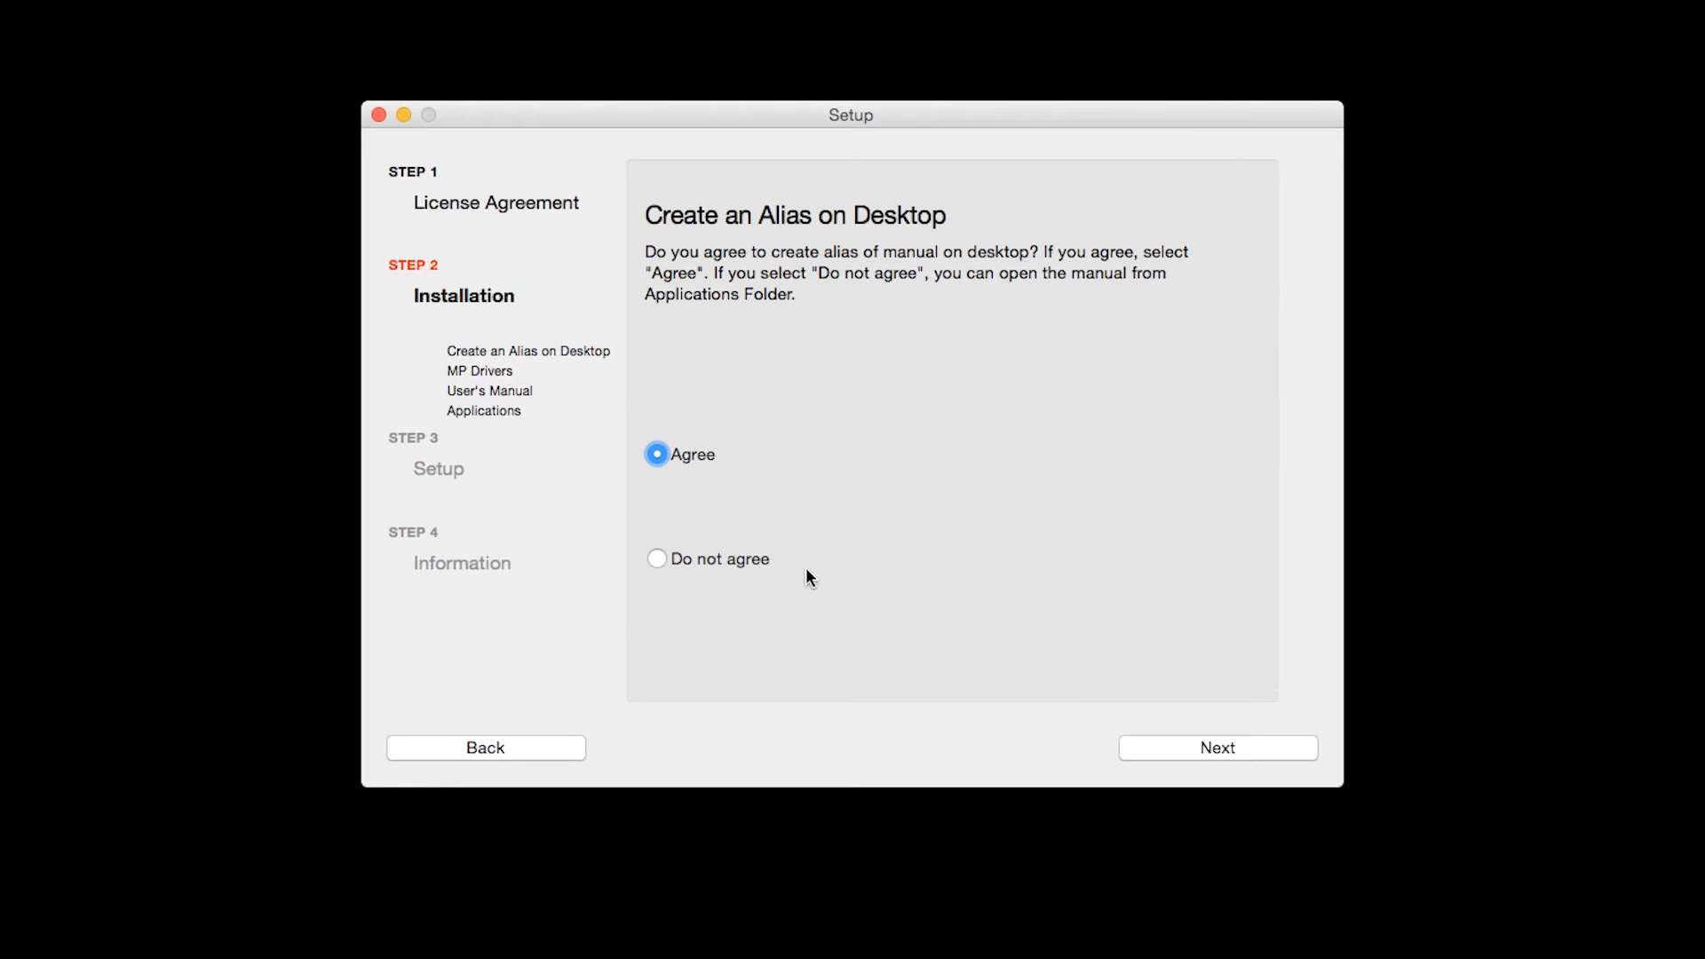
click(1217, 747)
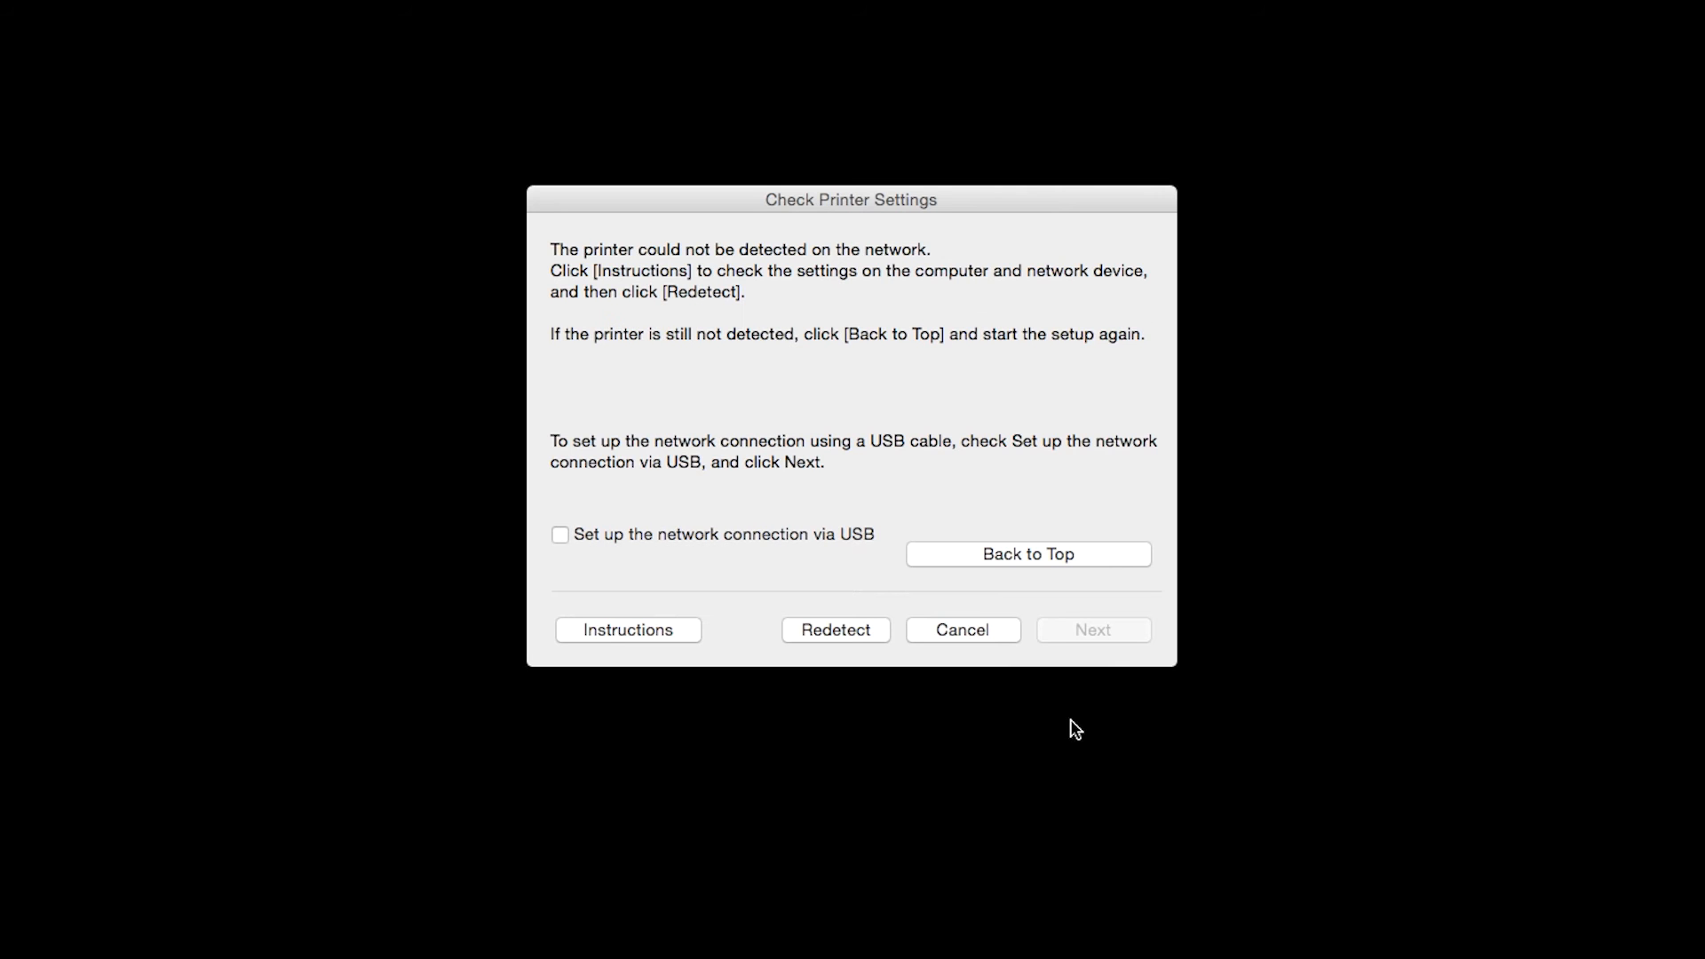
mouse_move(1060, 732)
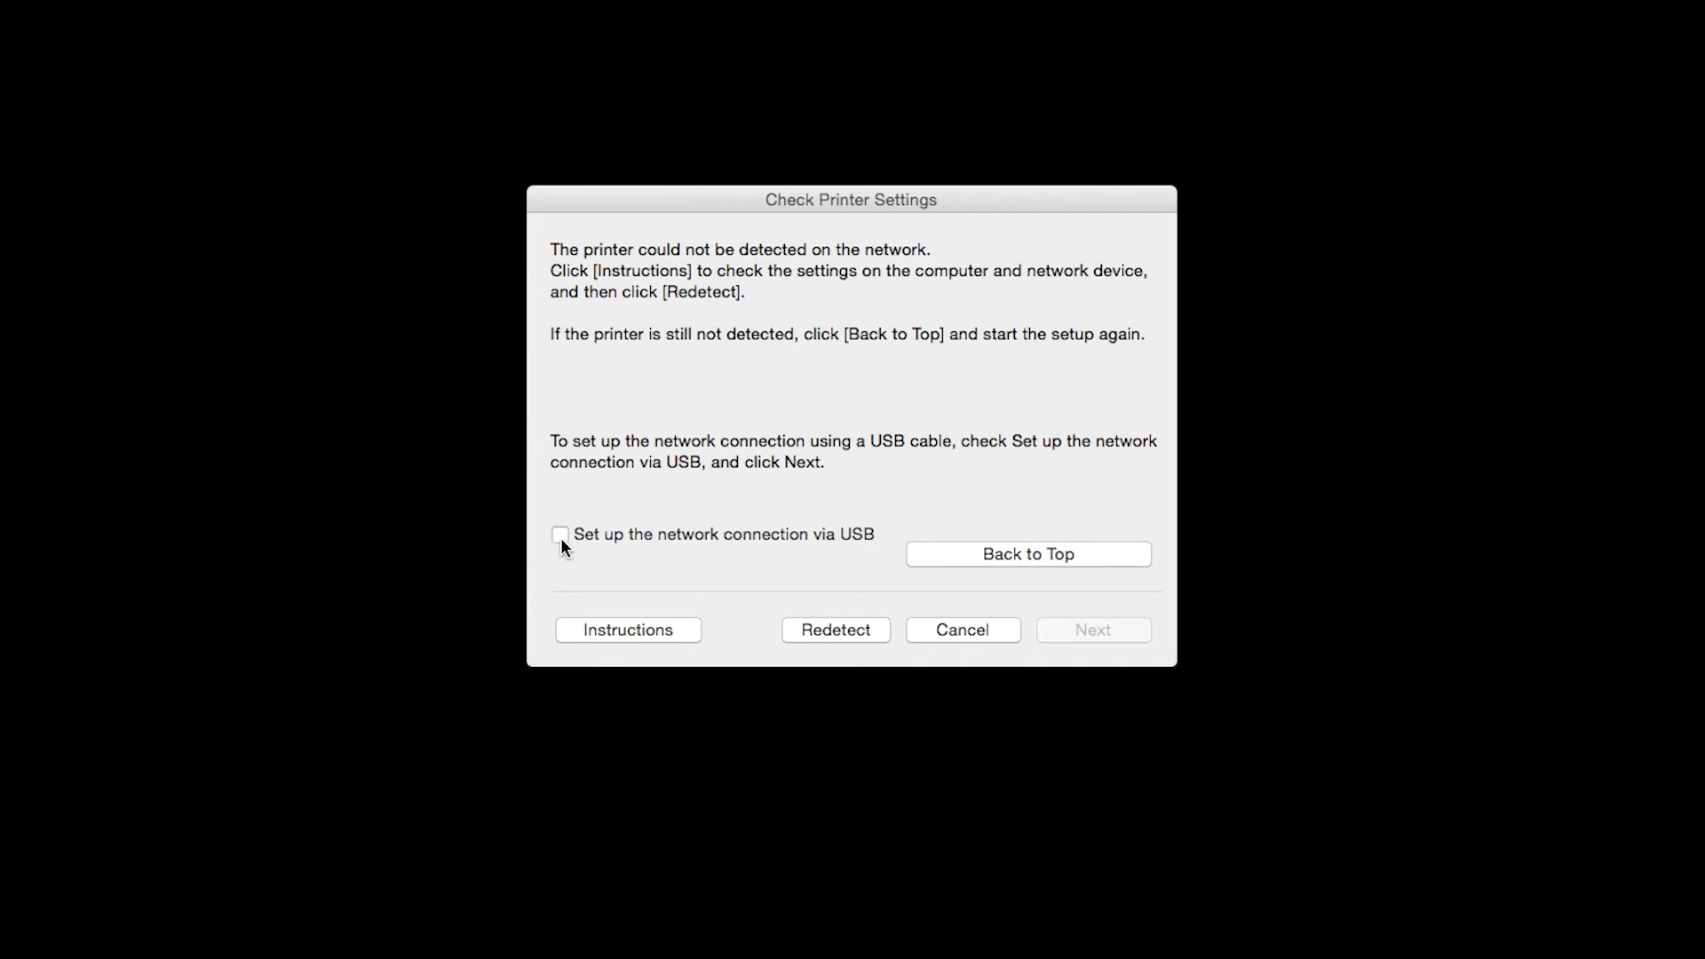
Step: Choose 'Set up the network connection via USB' and continue
click(559, 534)
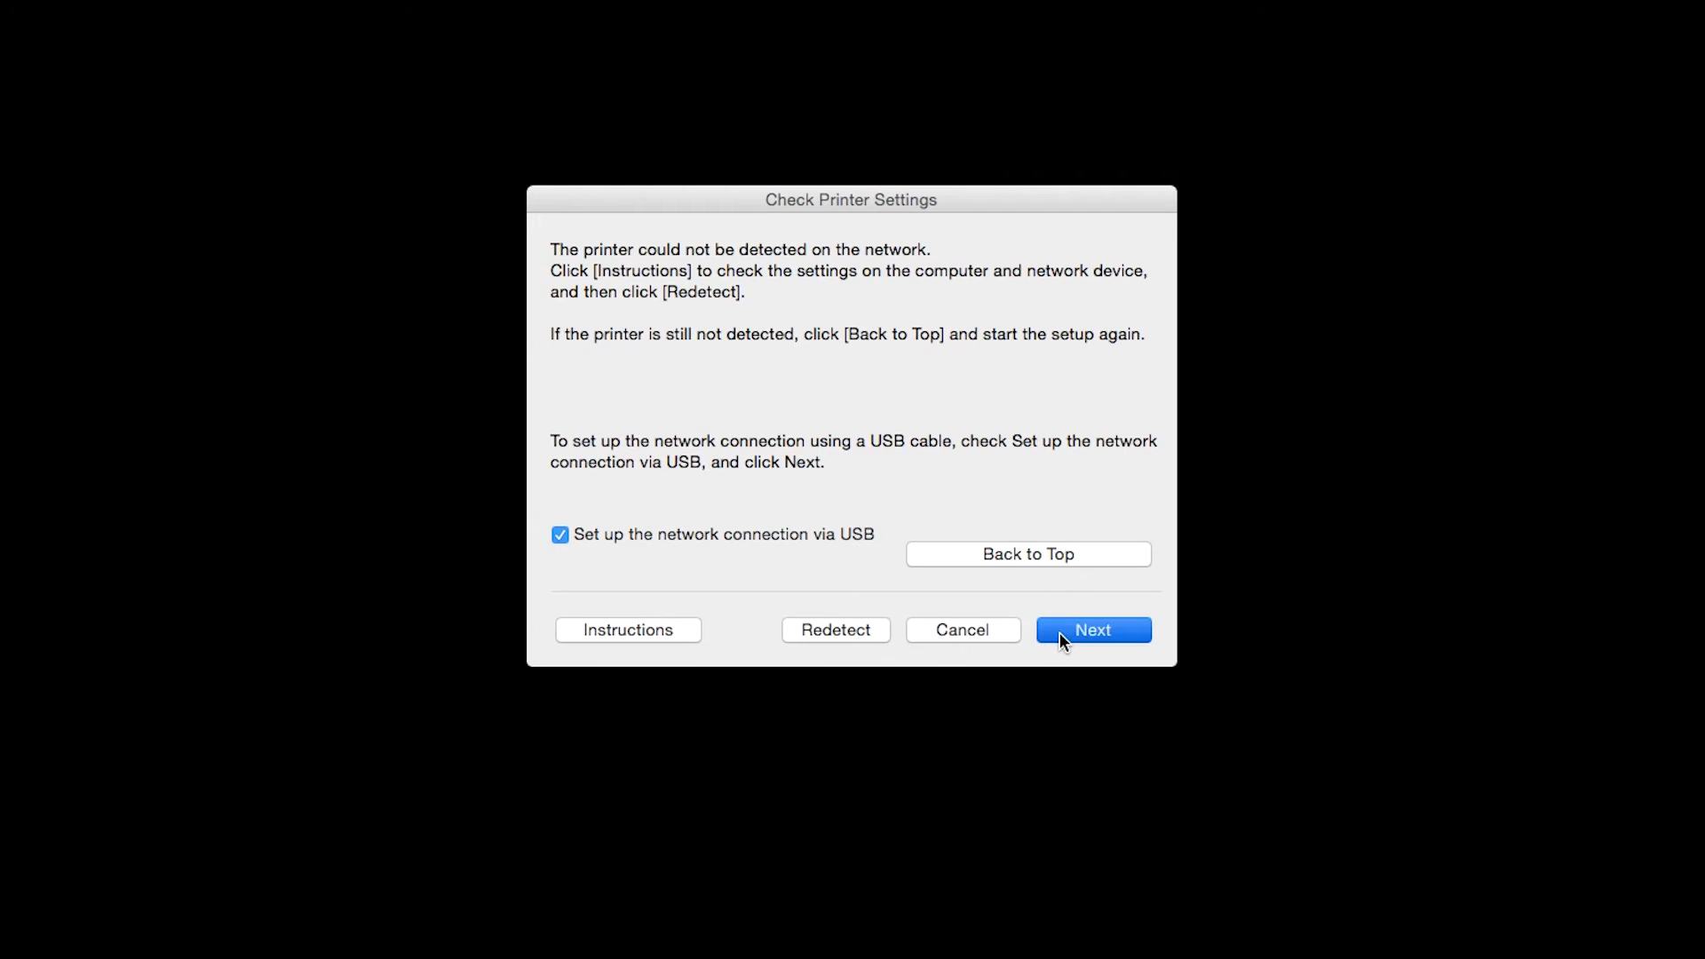
click(1092, 629)
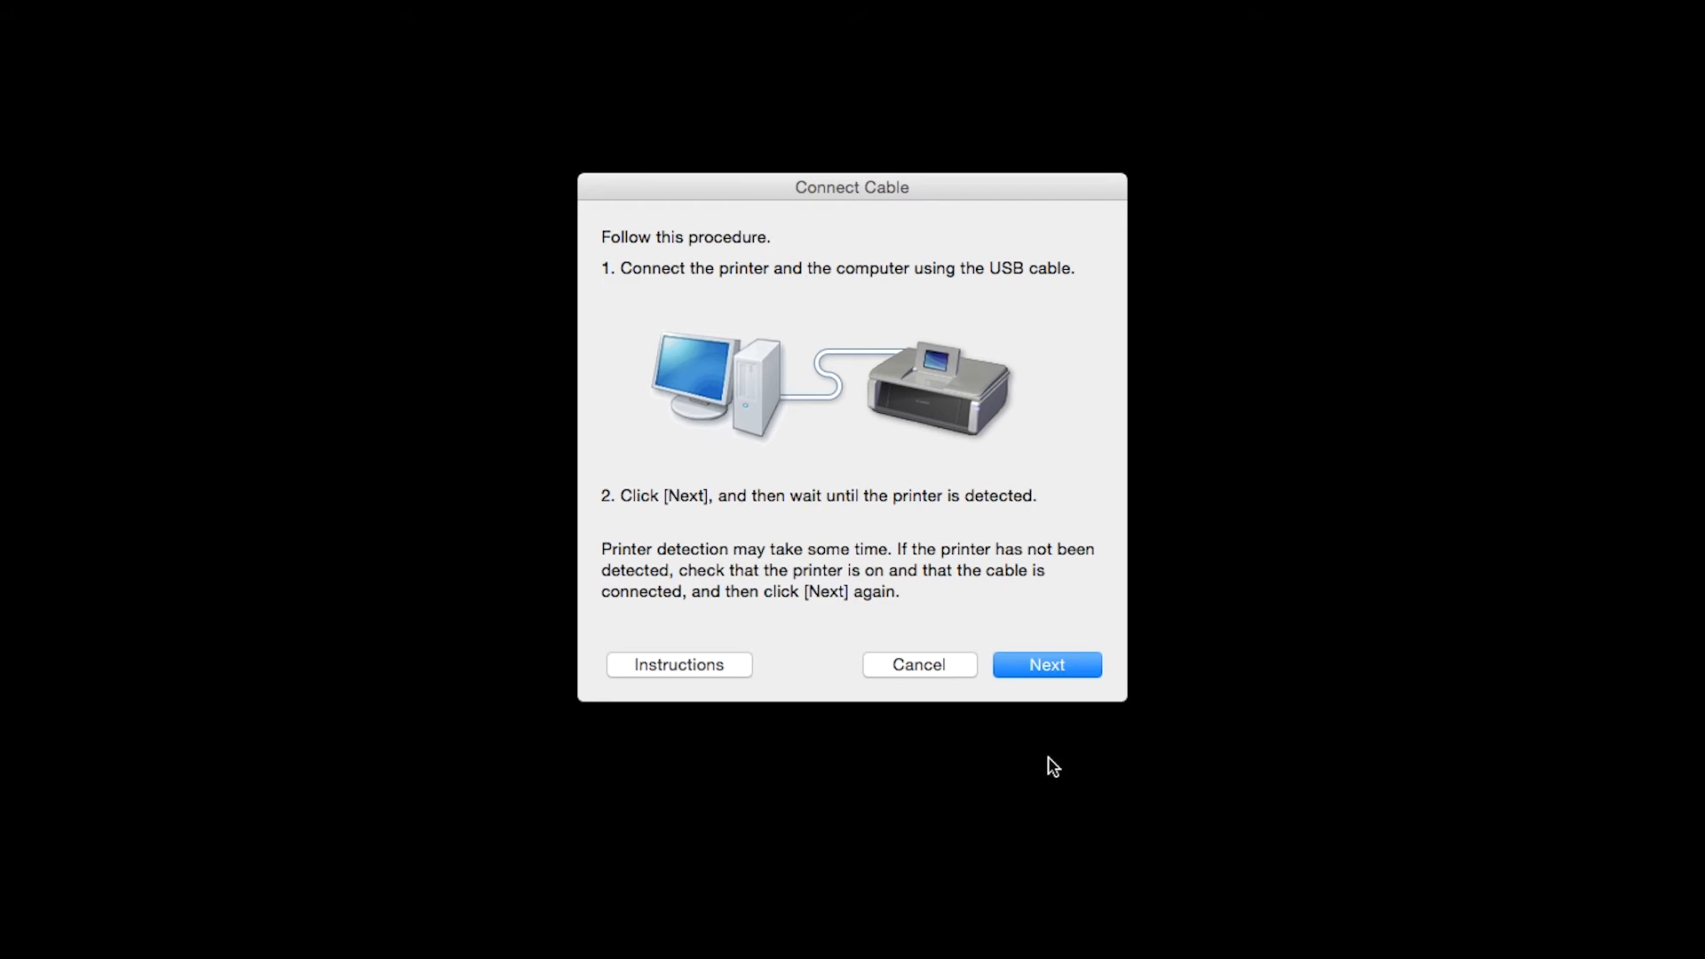
Step: Continue from Connect Cable so the printer is detected over USB
click(1044, 664)
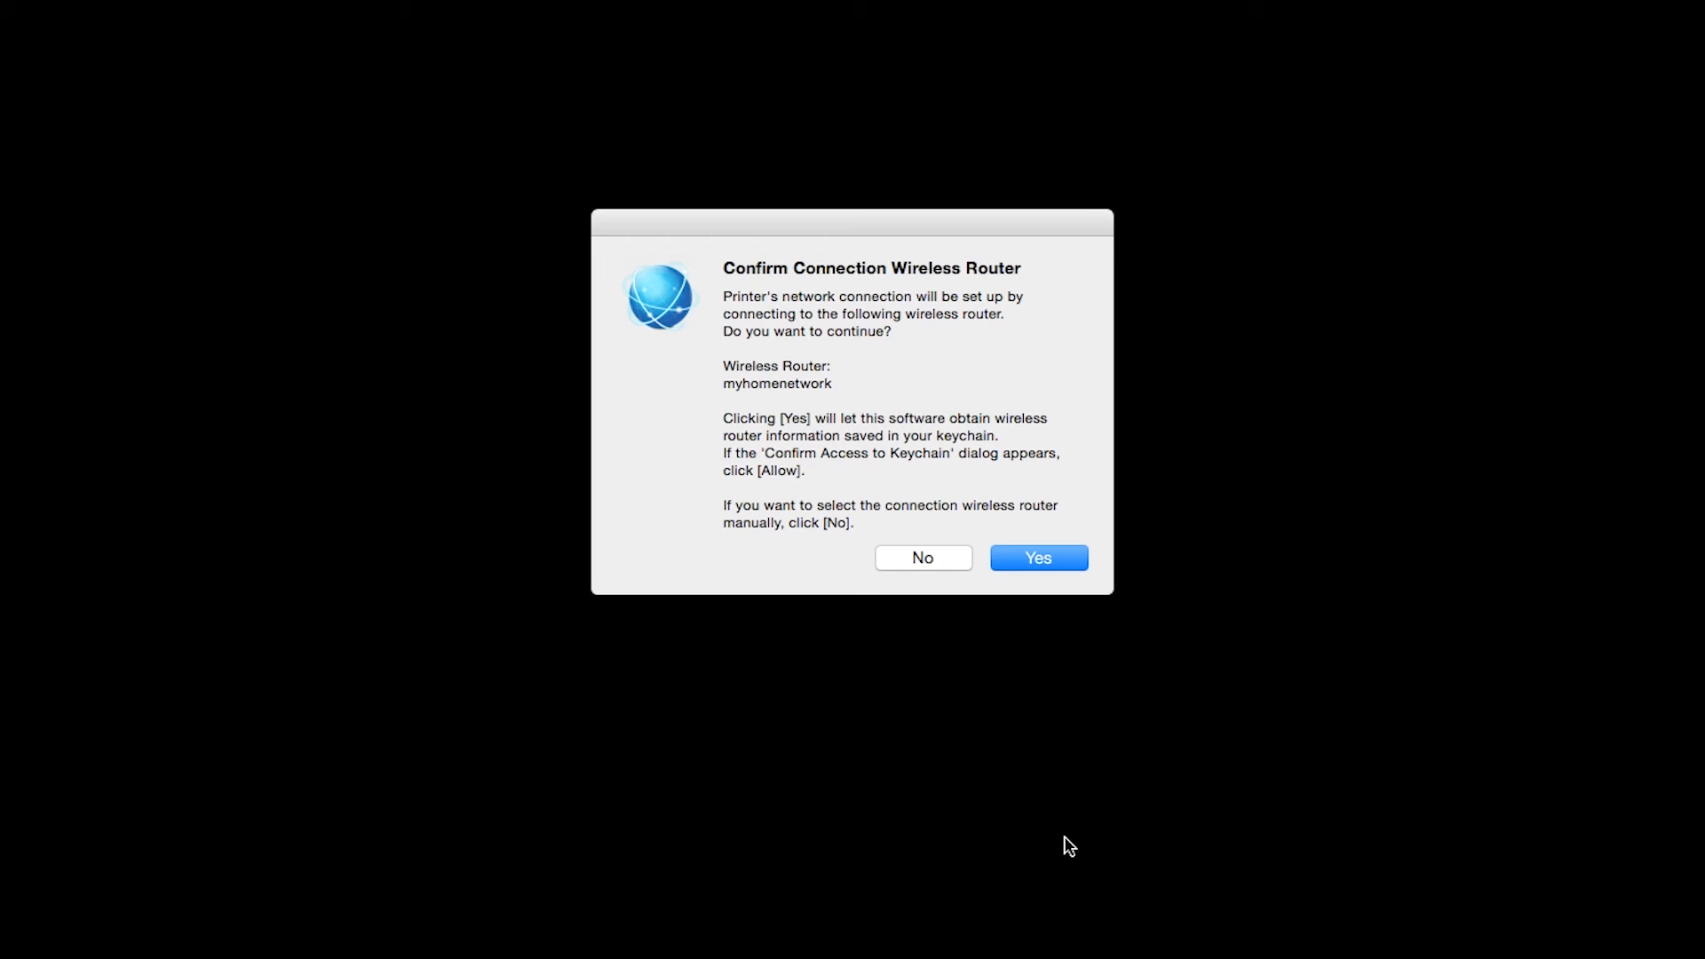
mouse_move(1056, 565)
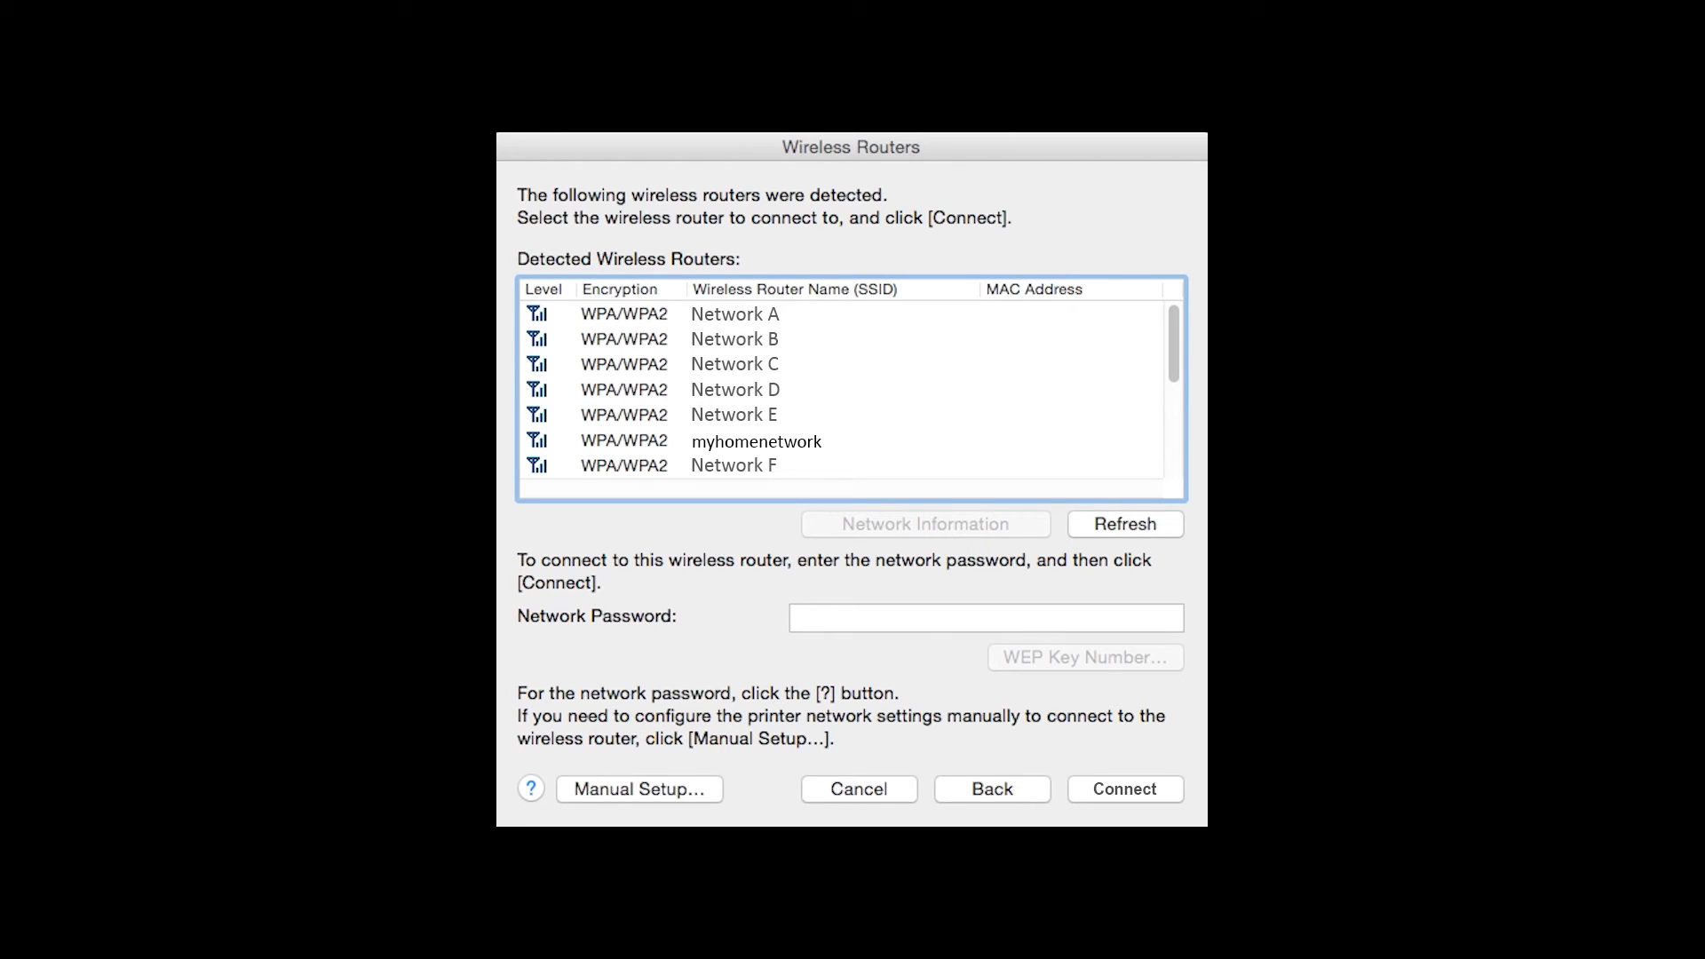
click(756, 441)
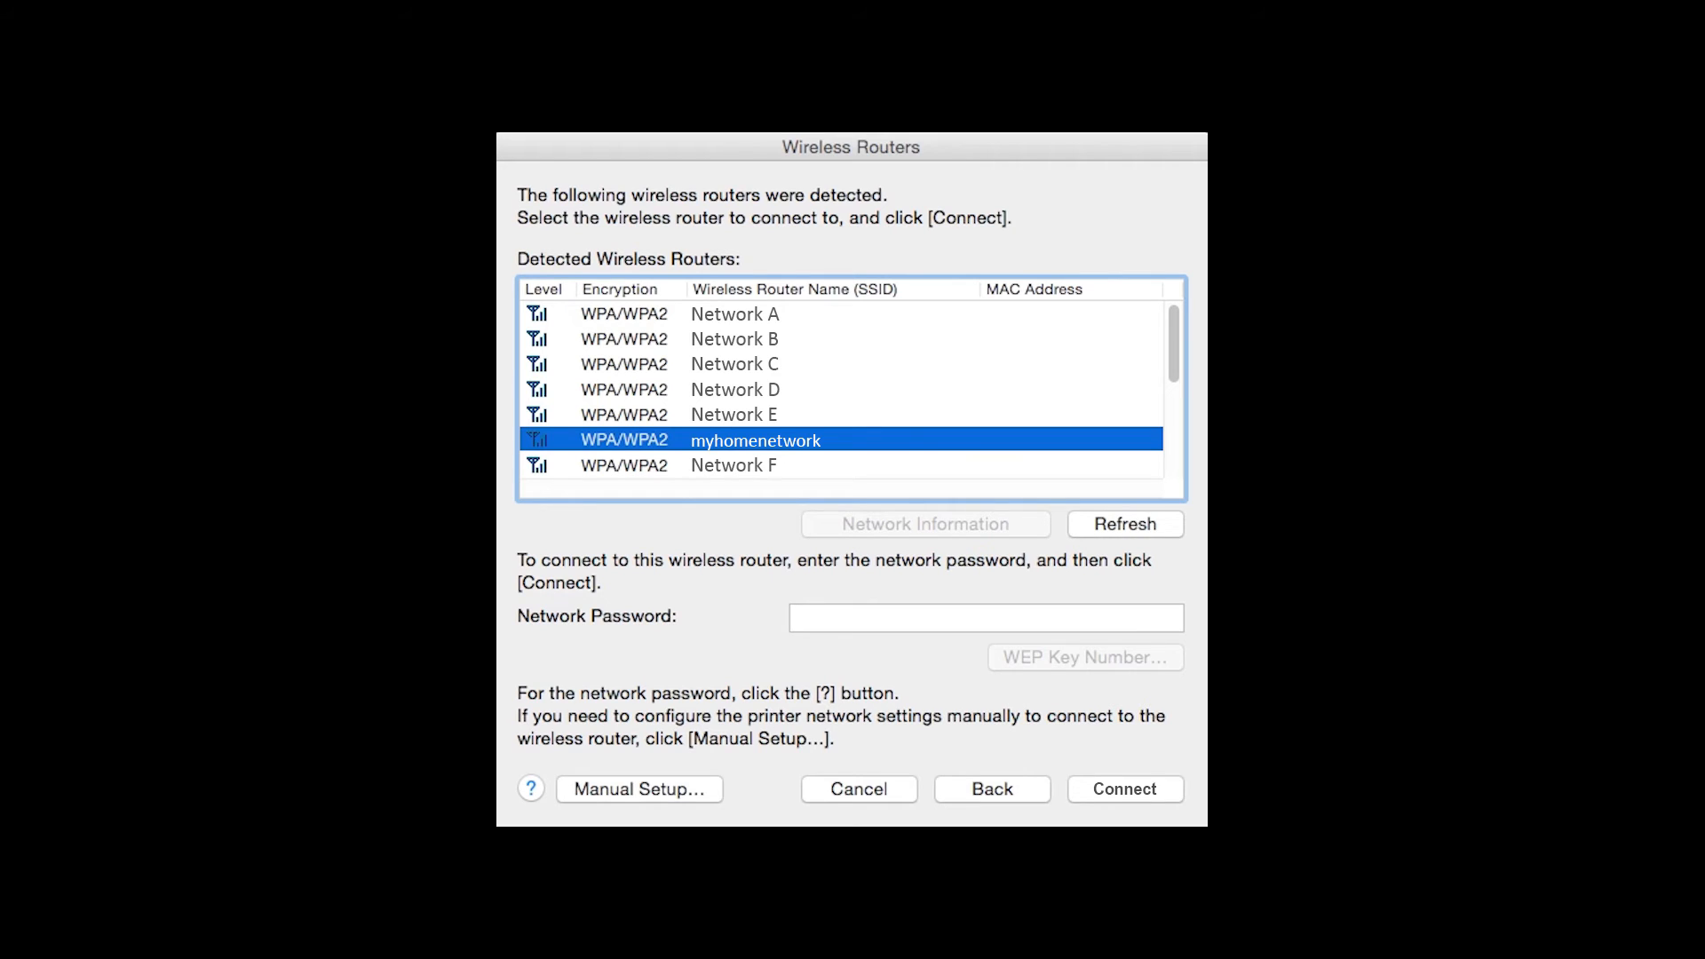
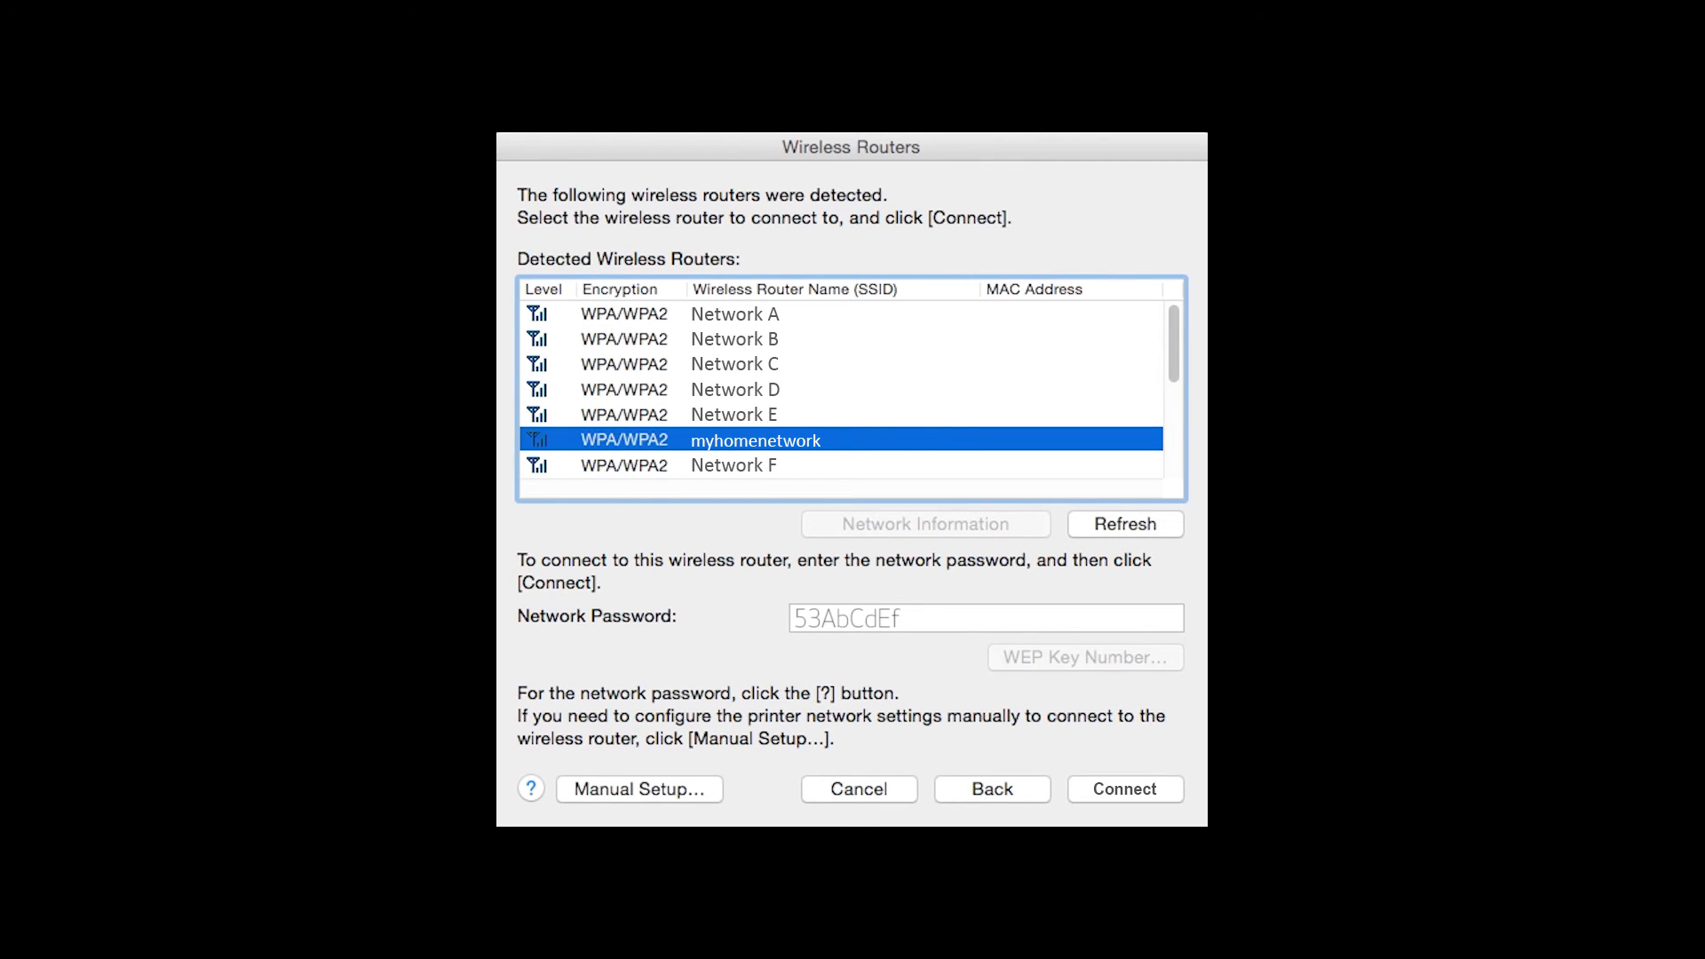
click(1124, 789)
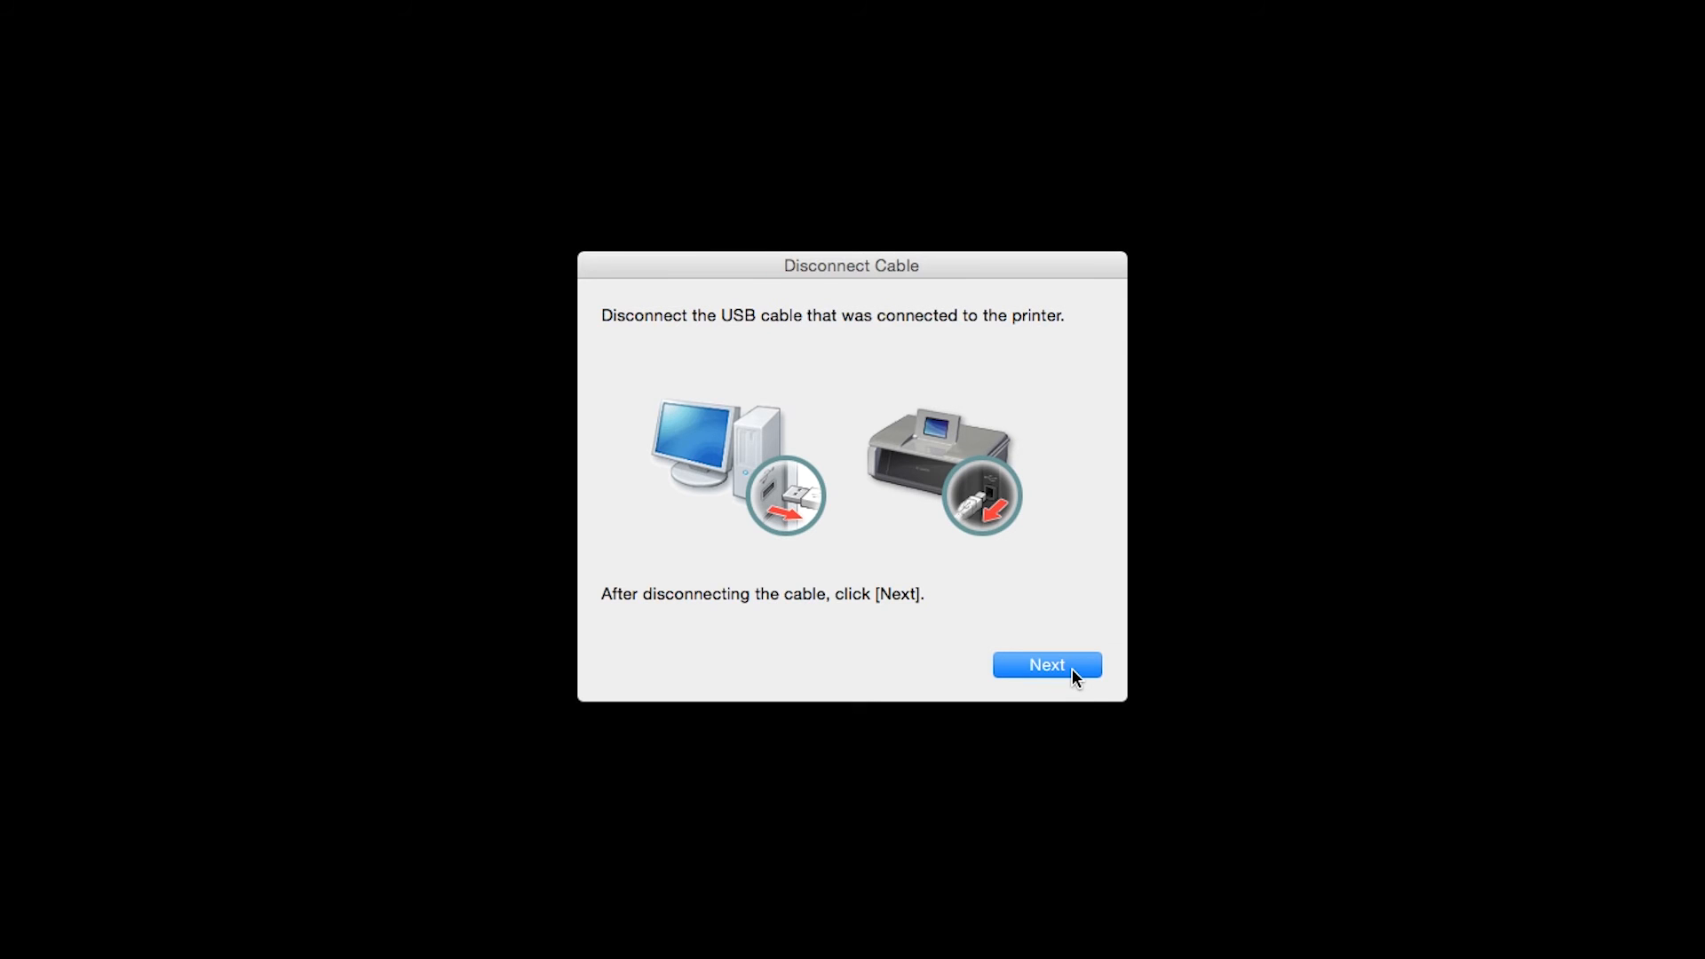
Step: Continue past Disconnect Cable to the Add Printer step
click(1046, 665)
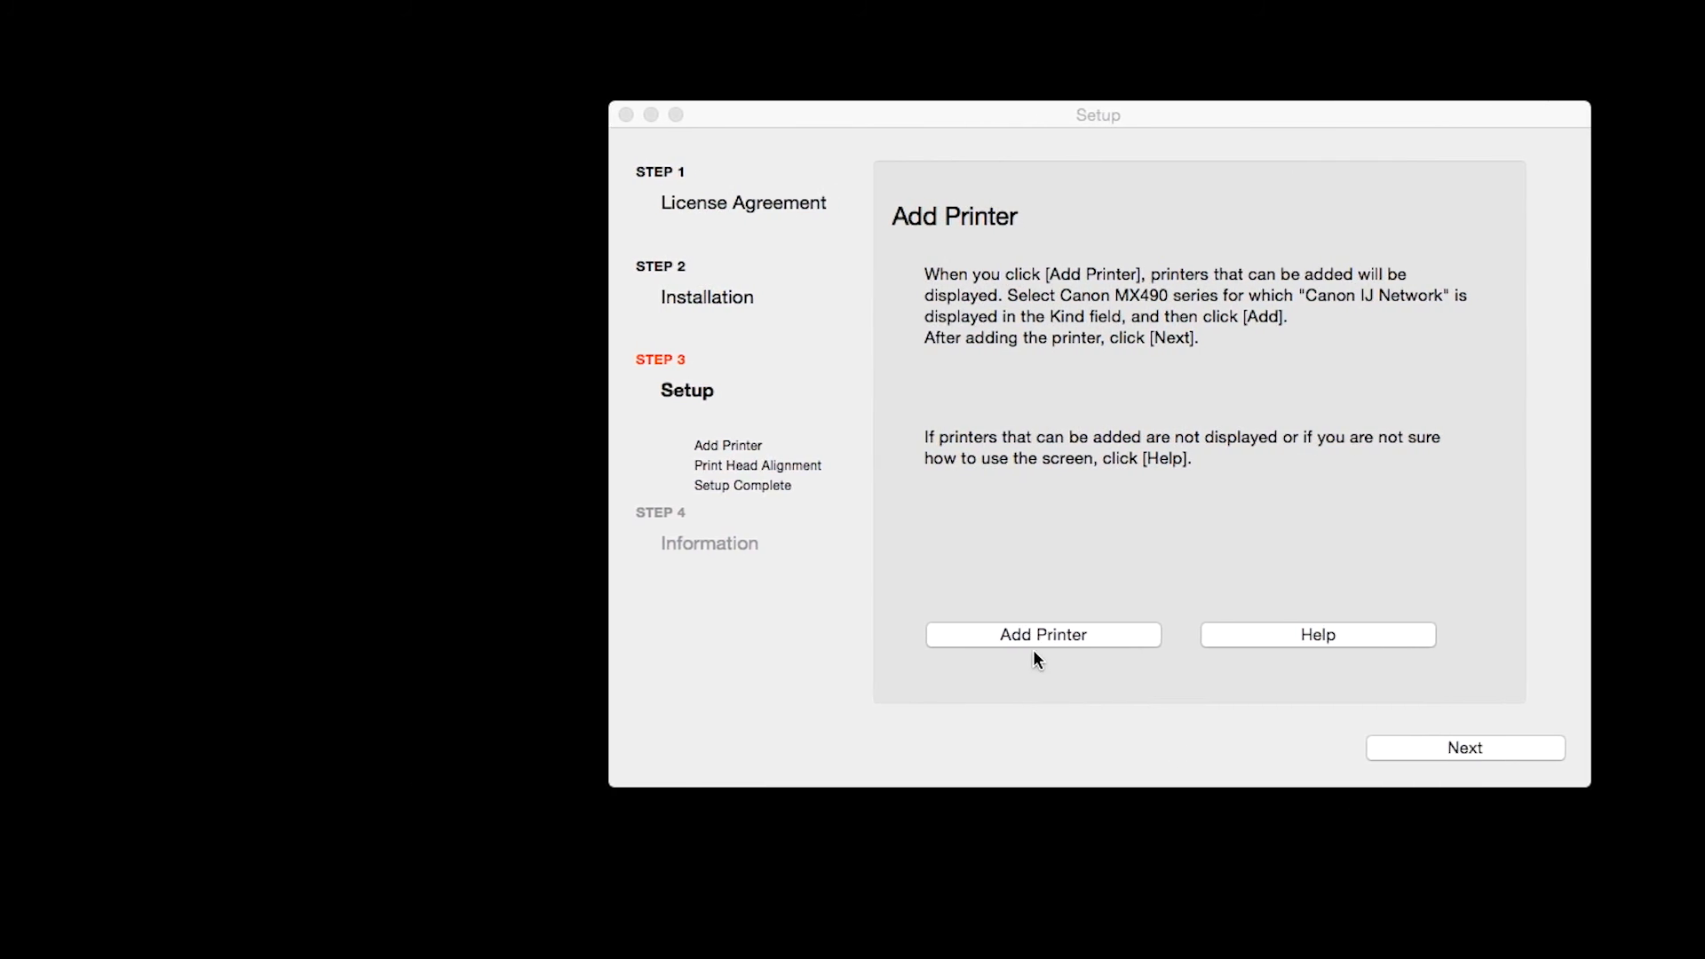
Step: Add the Canon MX490 series printer of kind Canon IJ Network in Printers & Scanners
click(1041, 636)
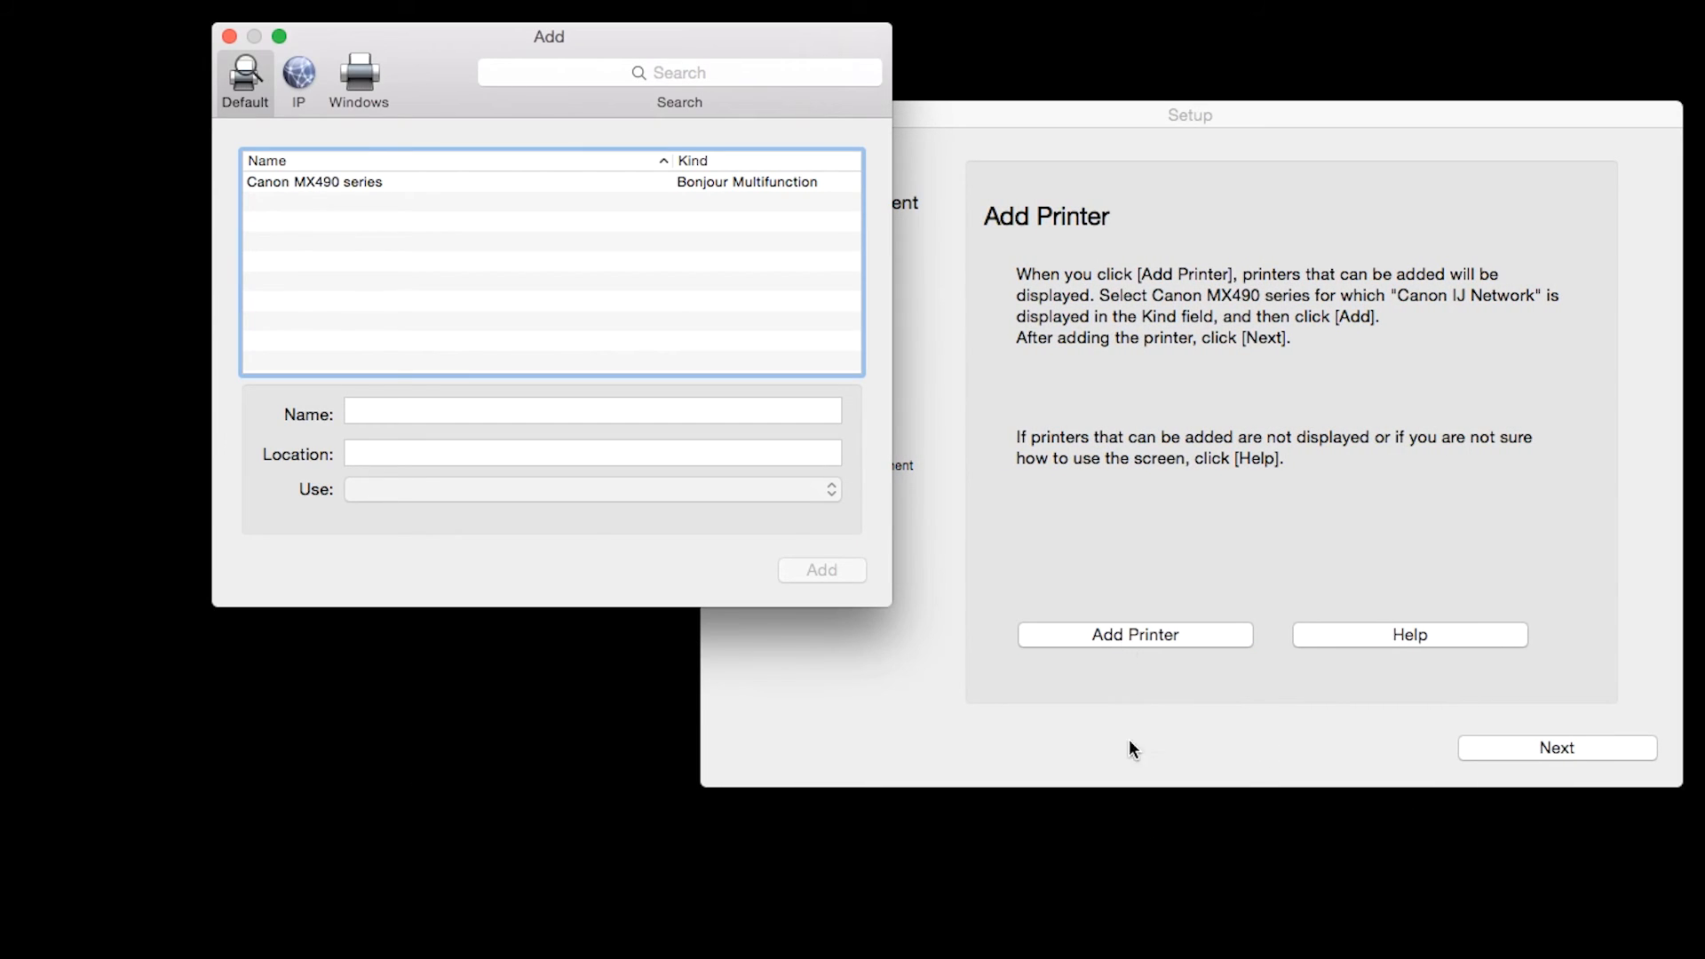
mouse_move(1158, 871)
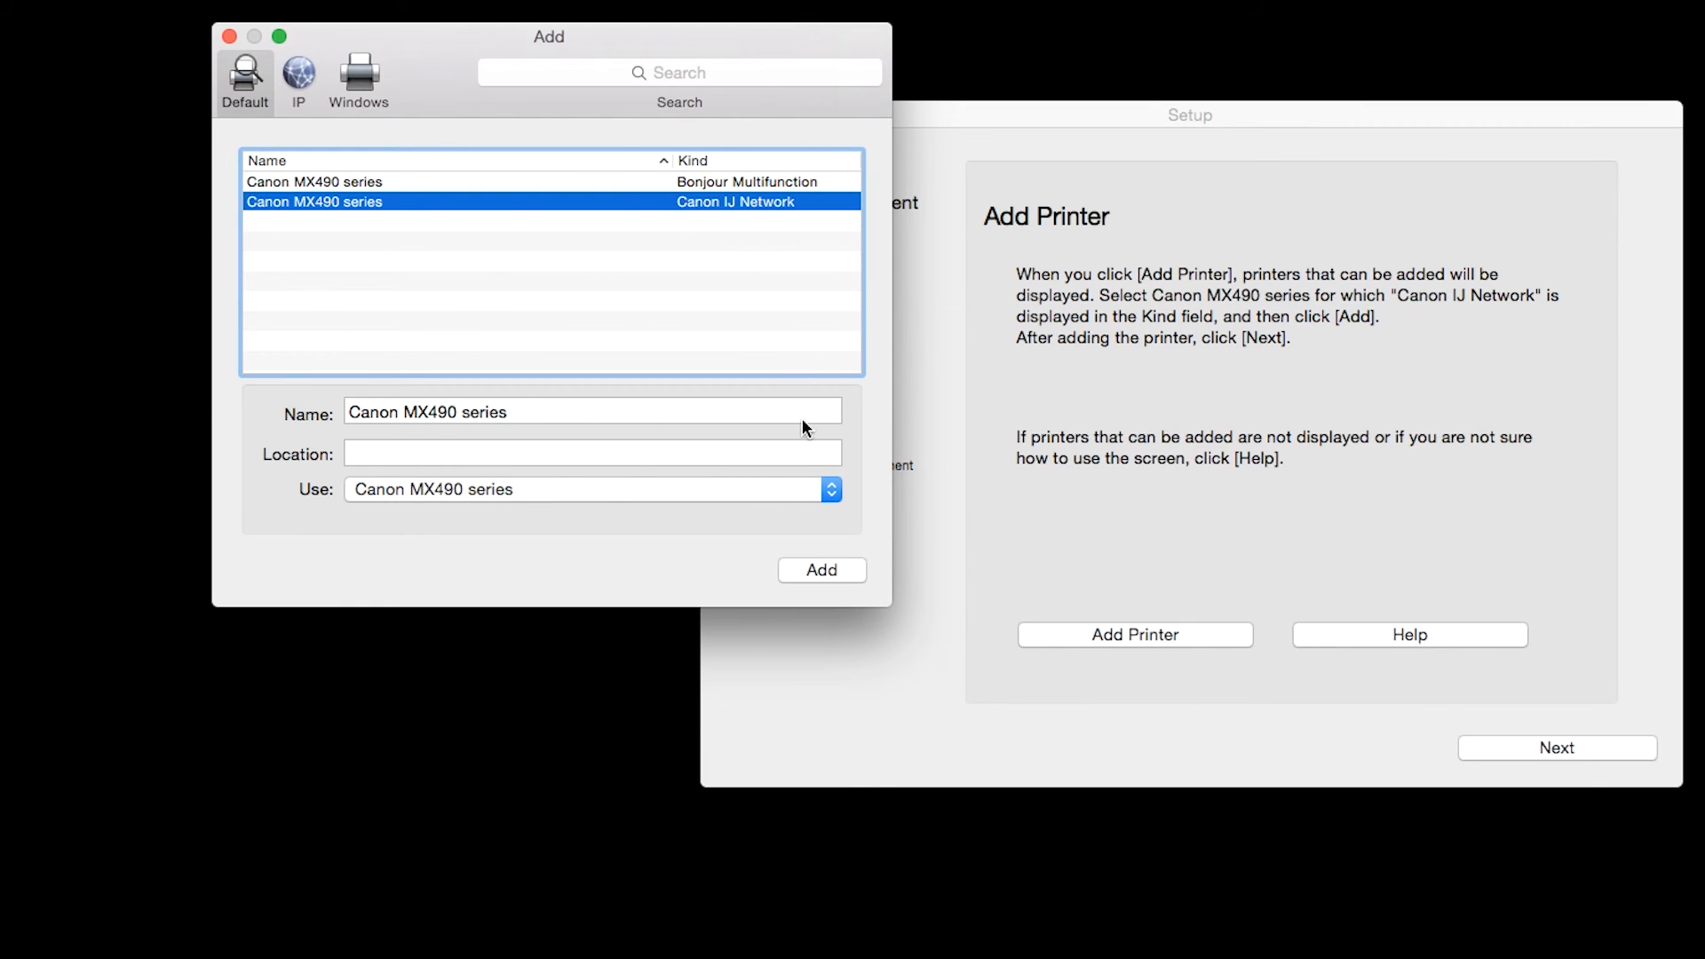
click(823, 570)
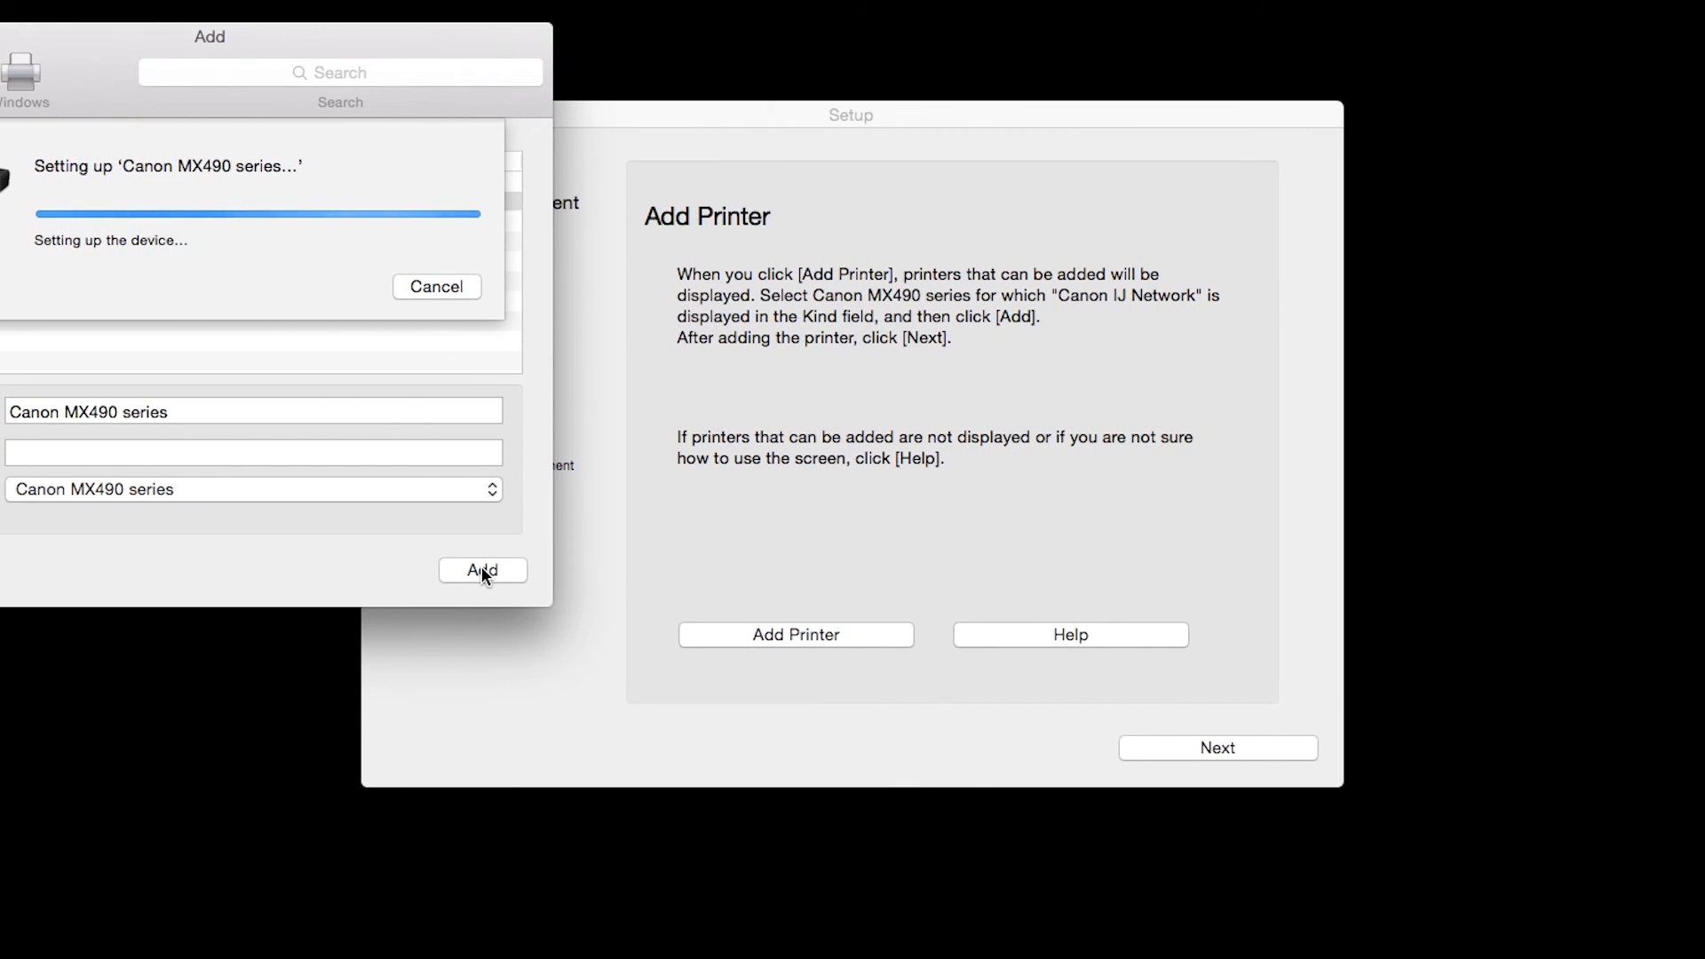
click(483, 570)
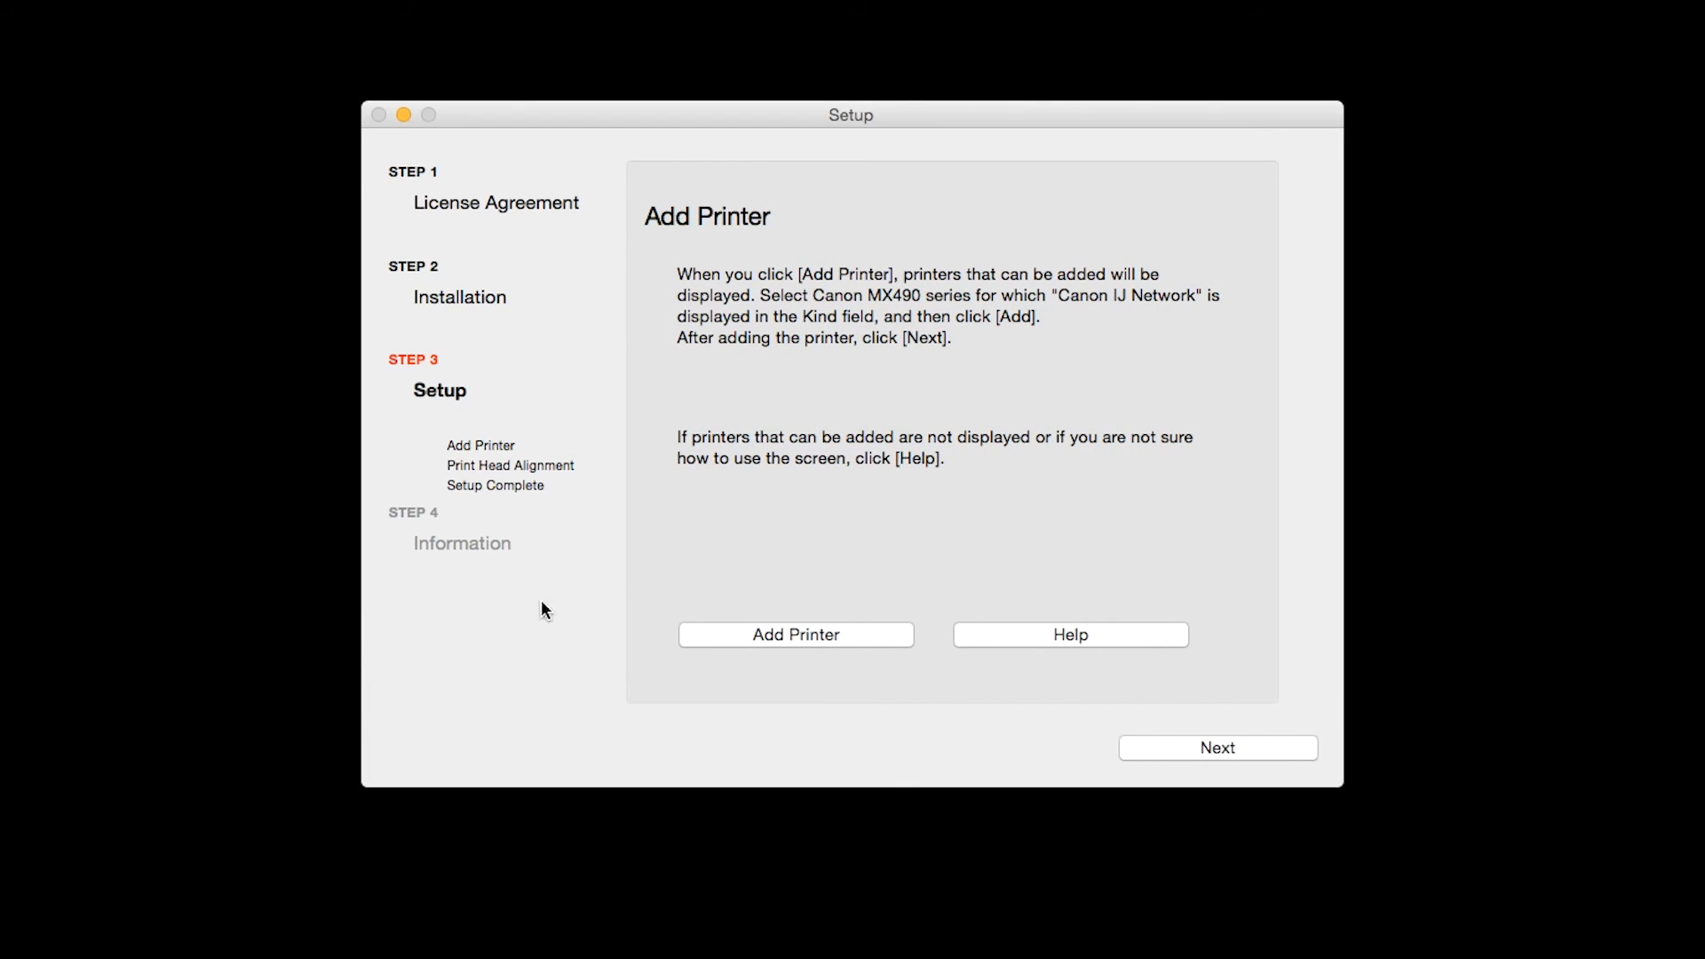
mouse_move(1167, 854)
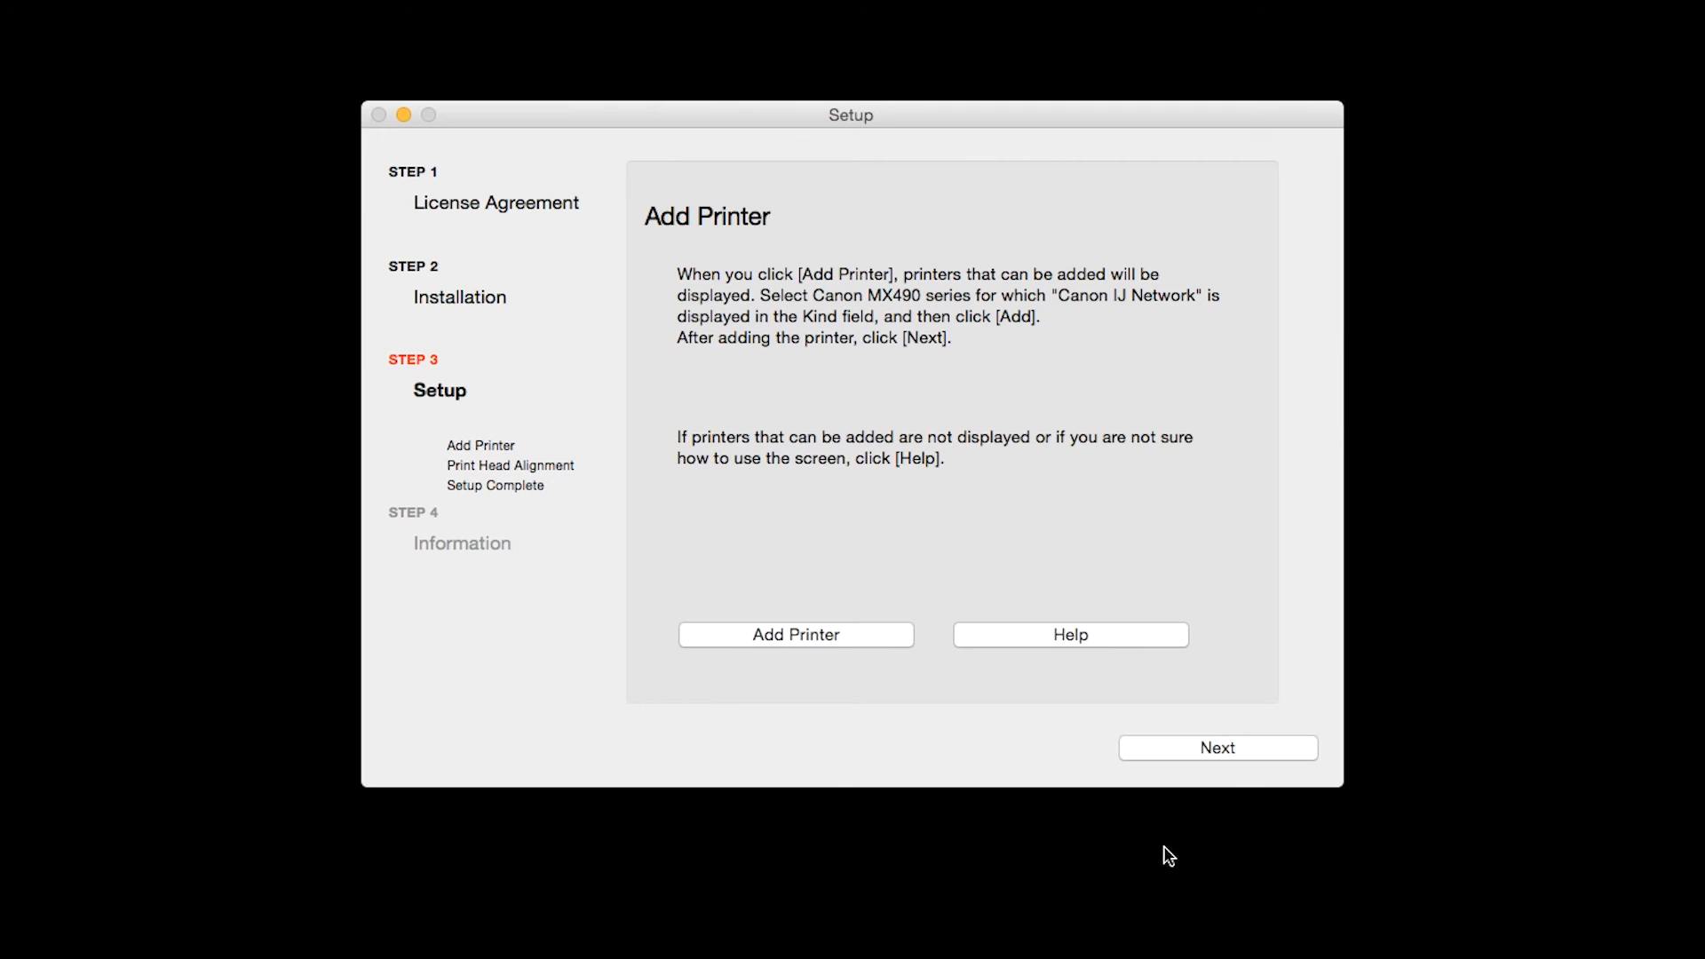
Step: Continue from Add Printer to Print Head Alignment
click(1217, 747)
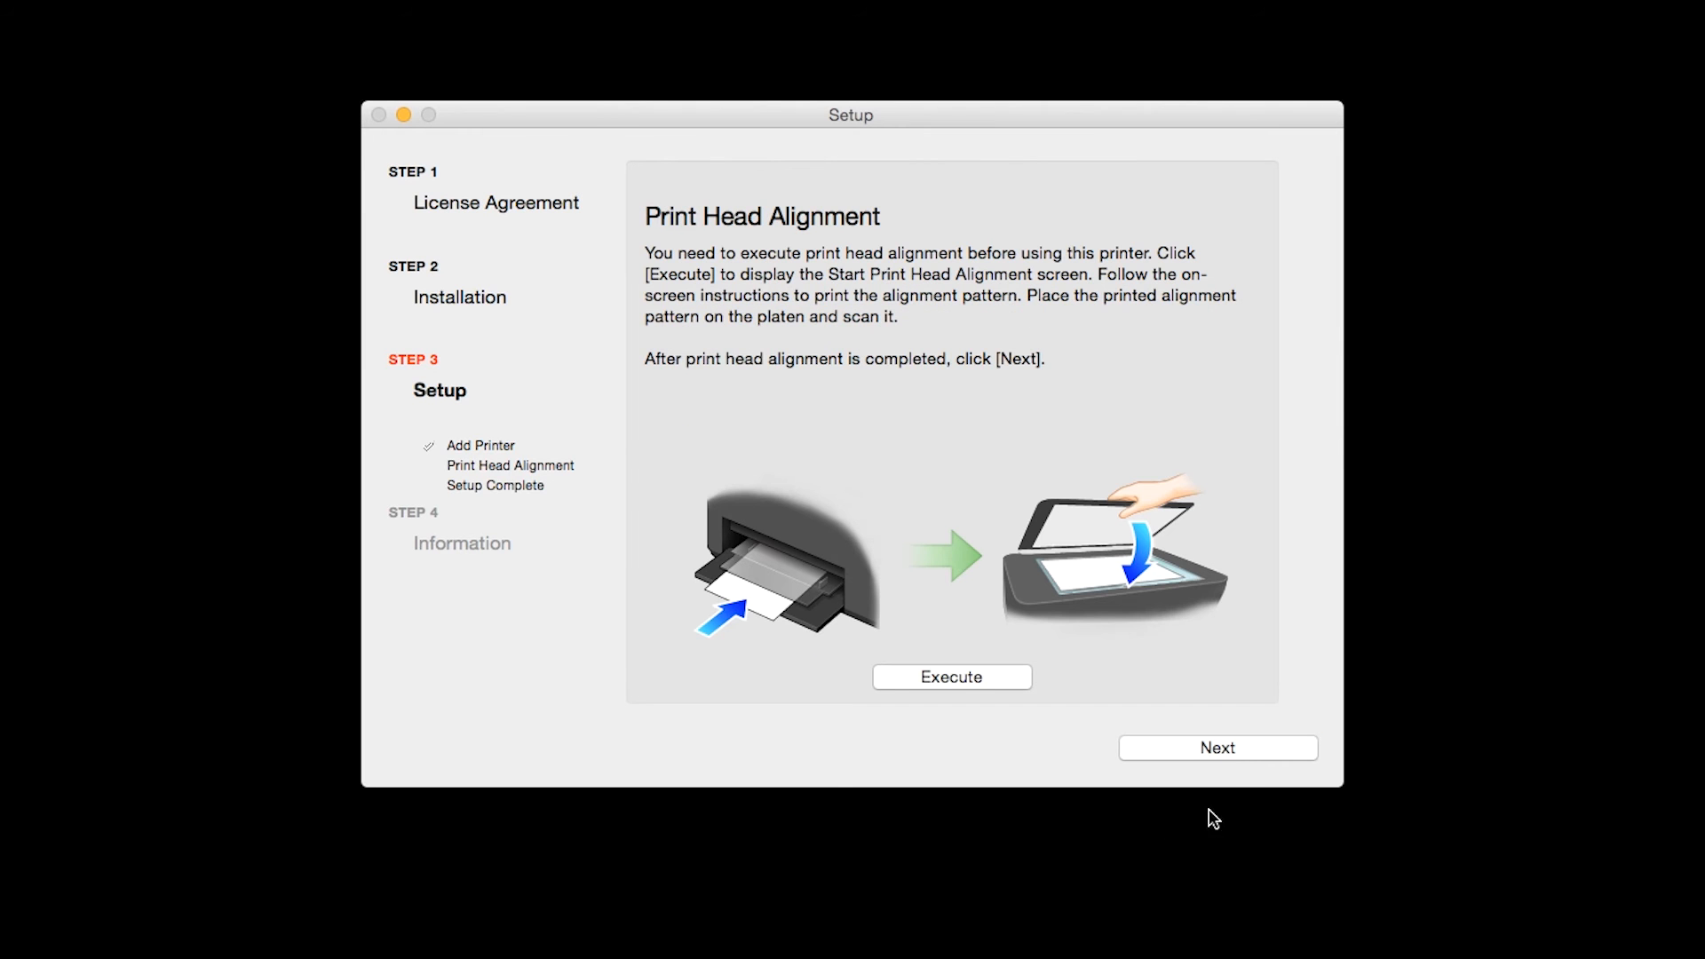
mouse_move(1203, 819)
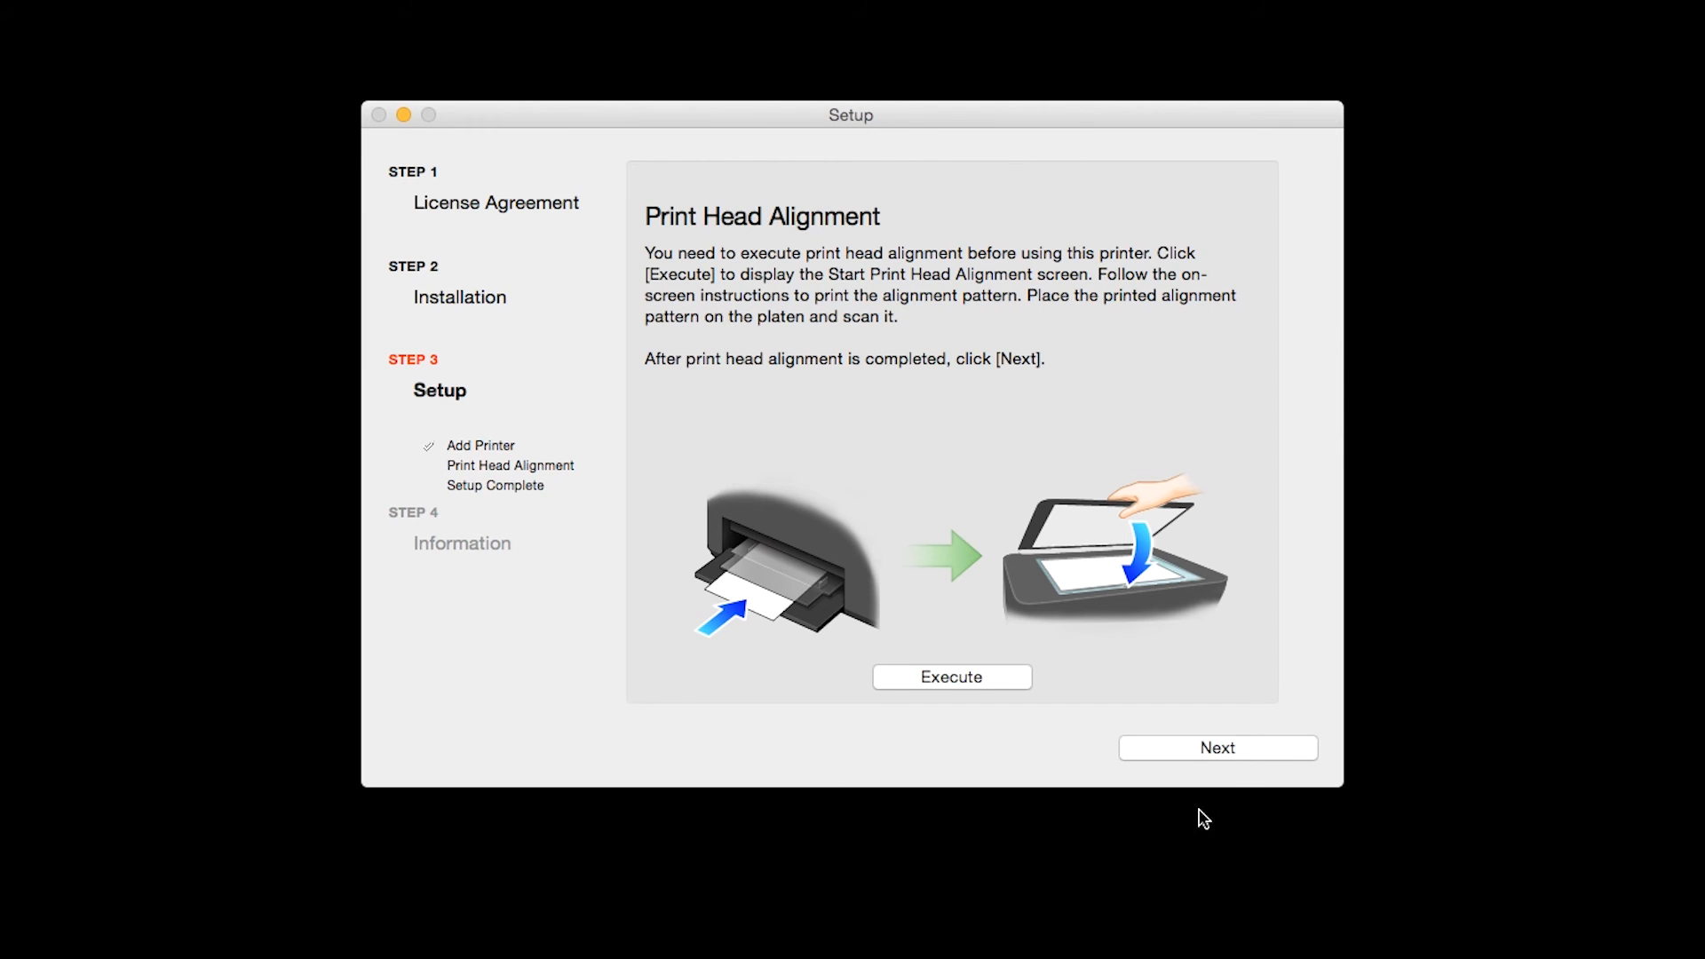
mouse_move(984, 693)
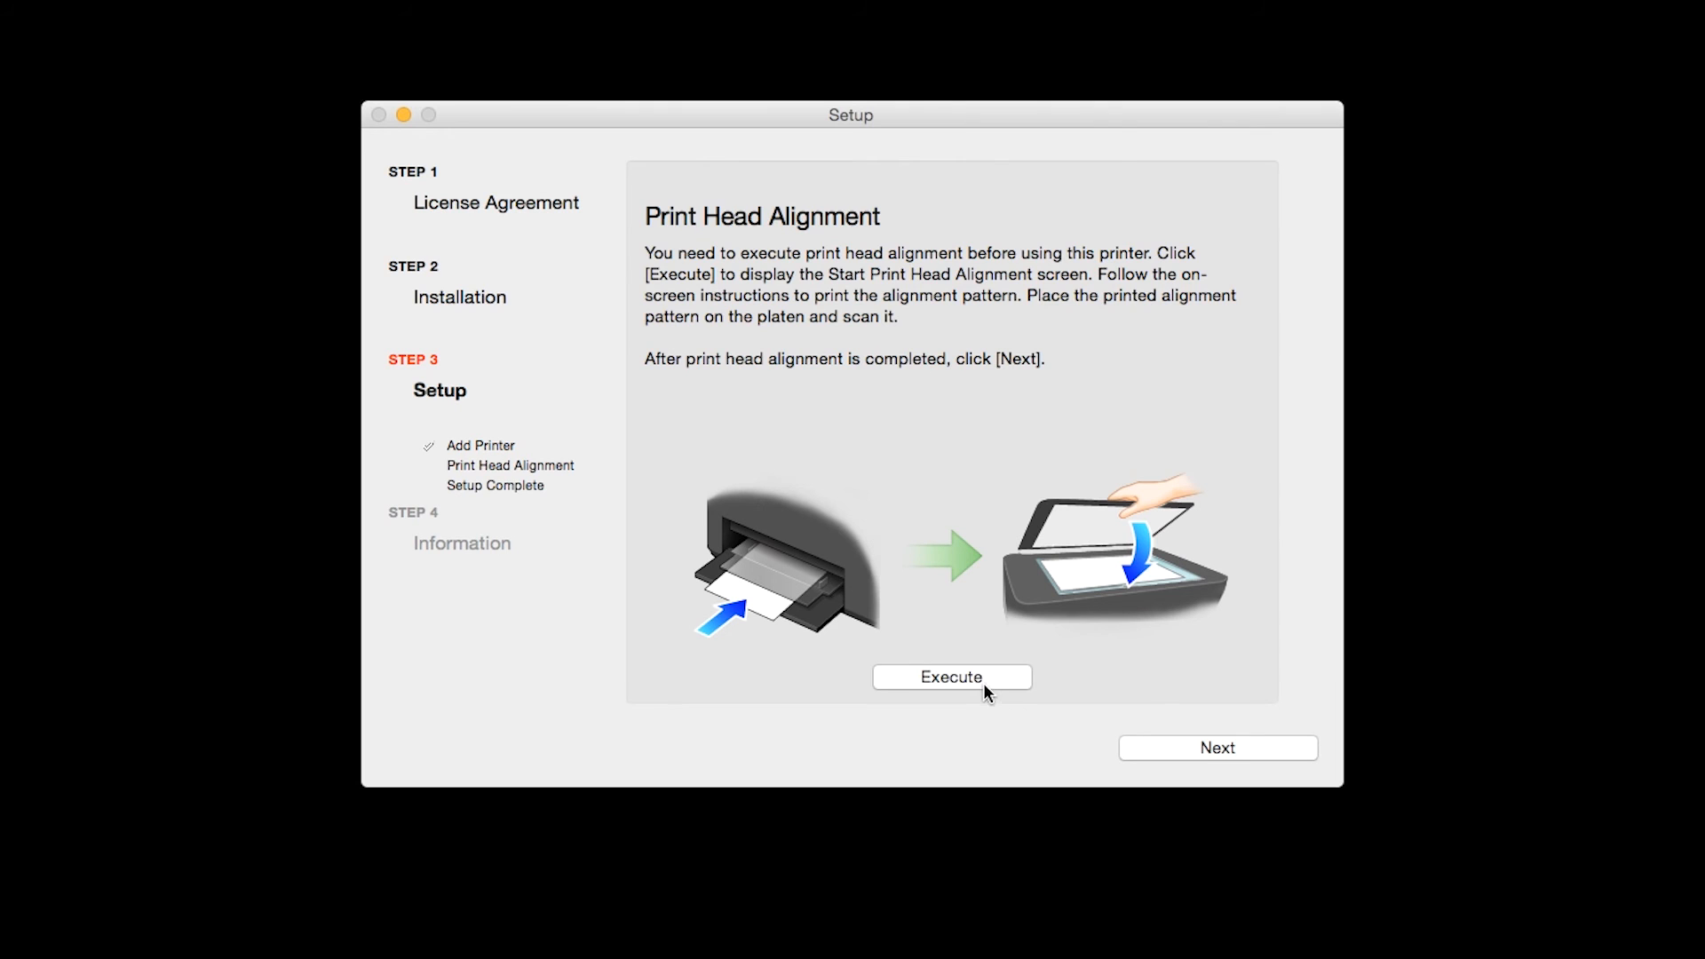
mouse_move(1161, 835)
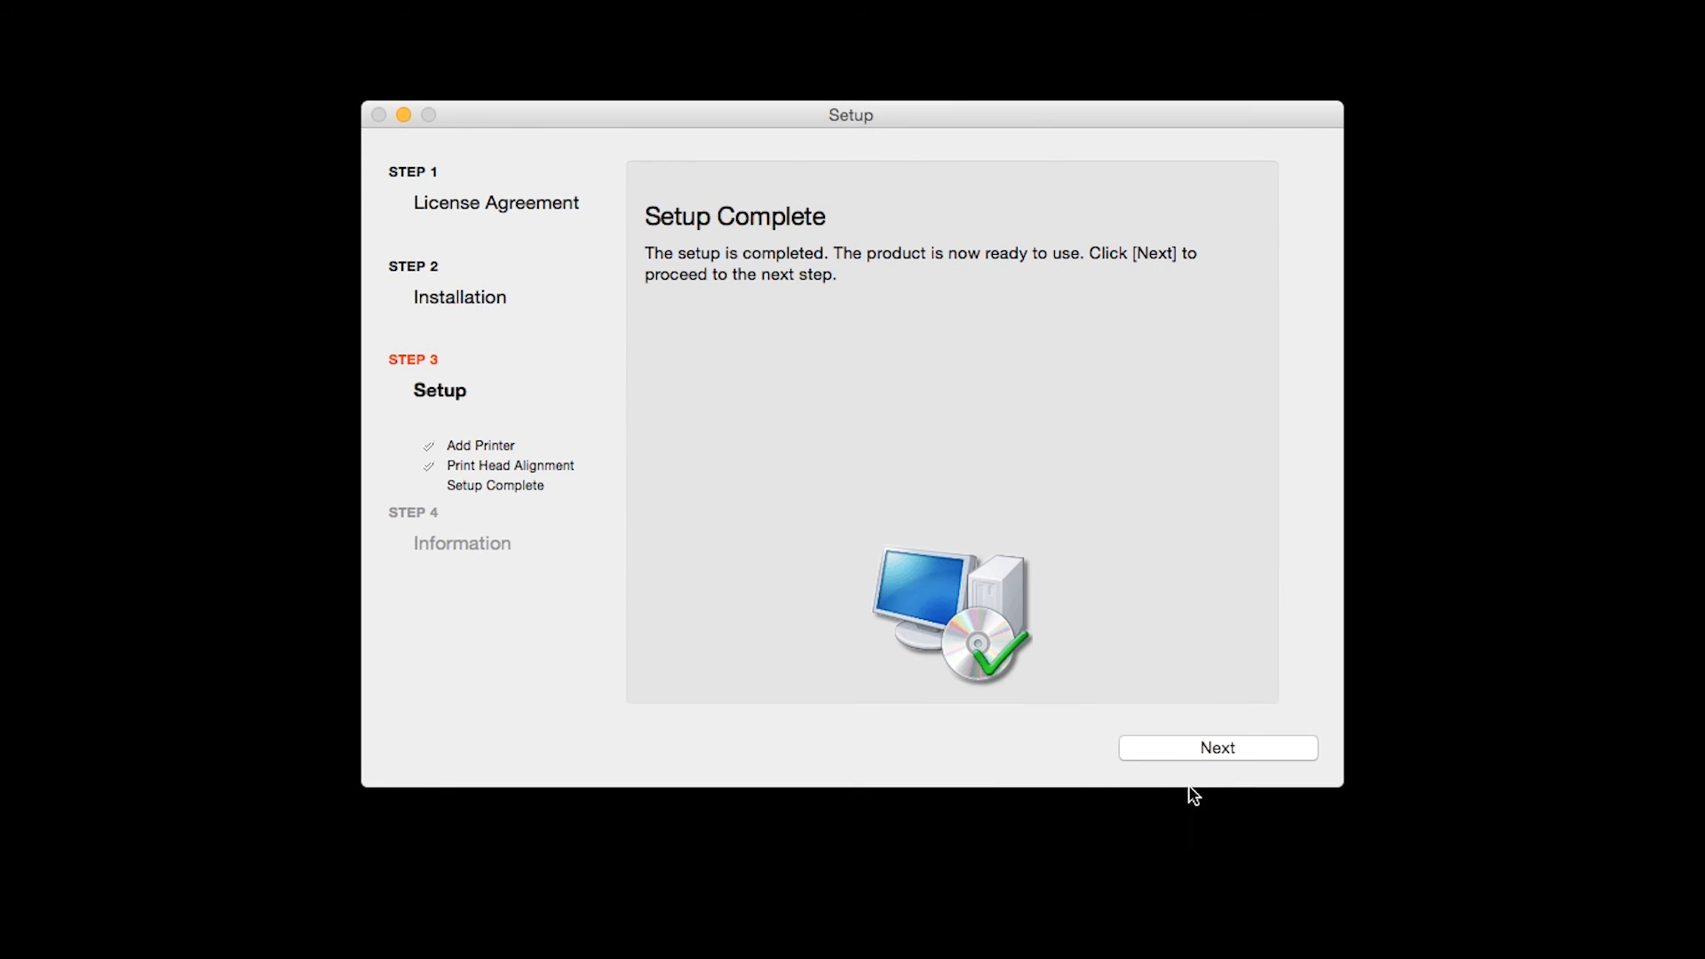
mouse_move(1187, 820)
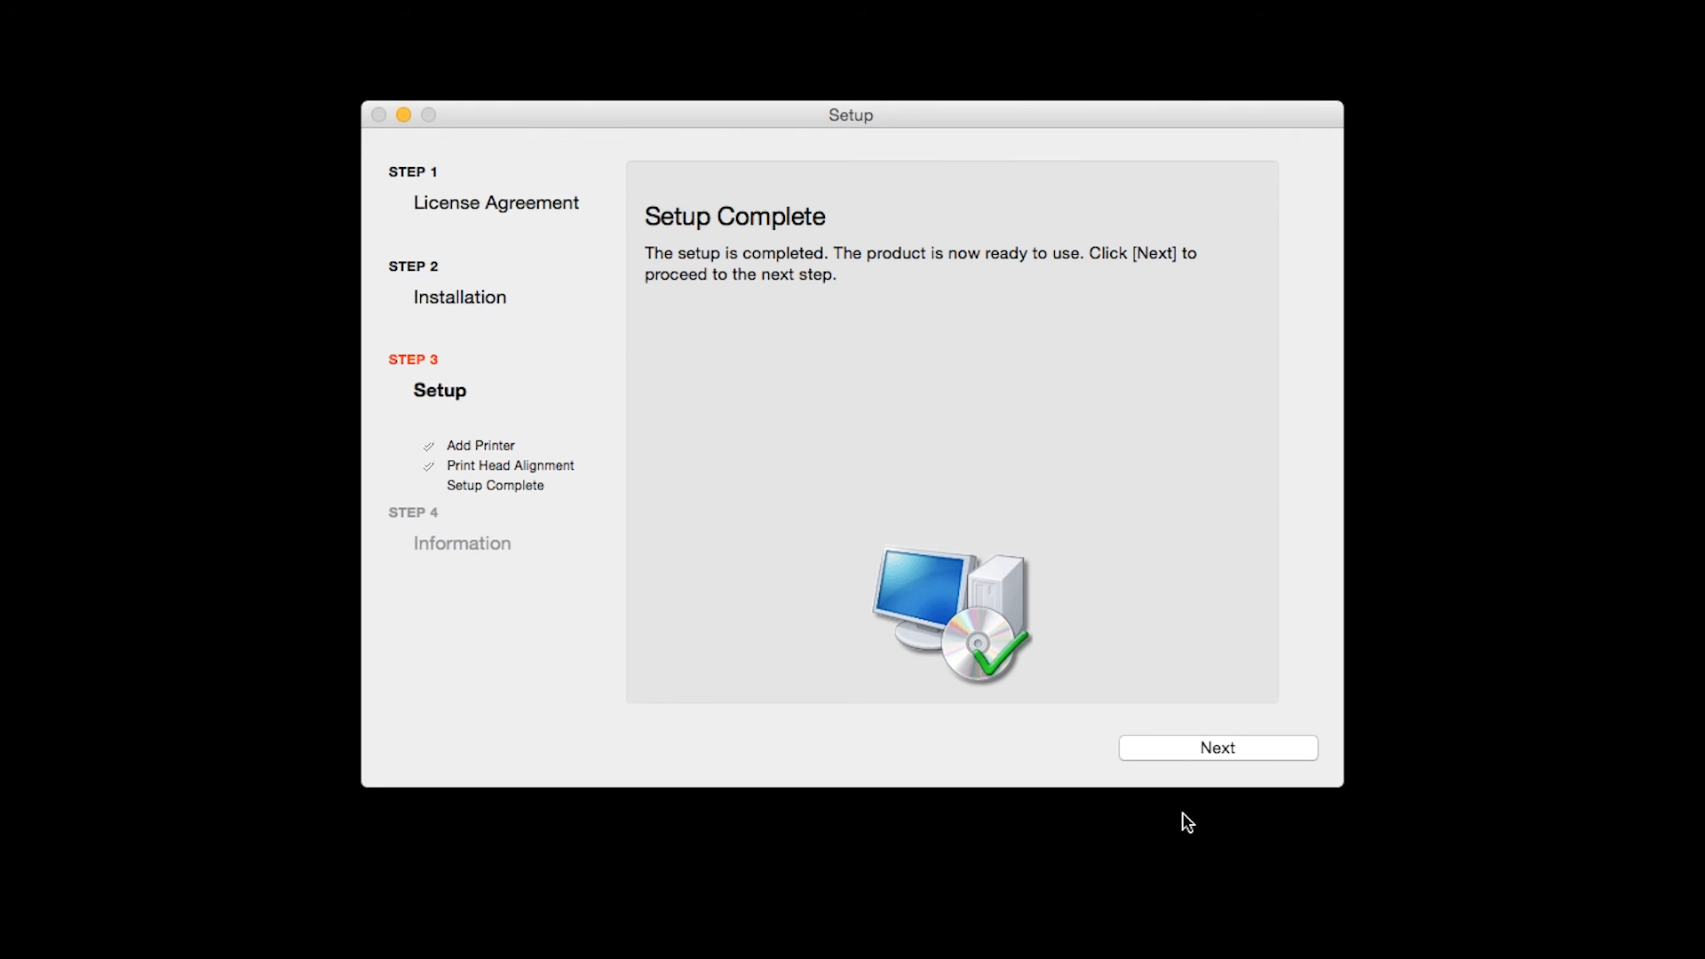
Step: Continue past Setup Complete and User Registration to the Extended Survey Program
click(1216, 748)
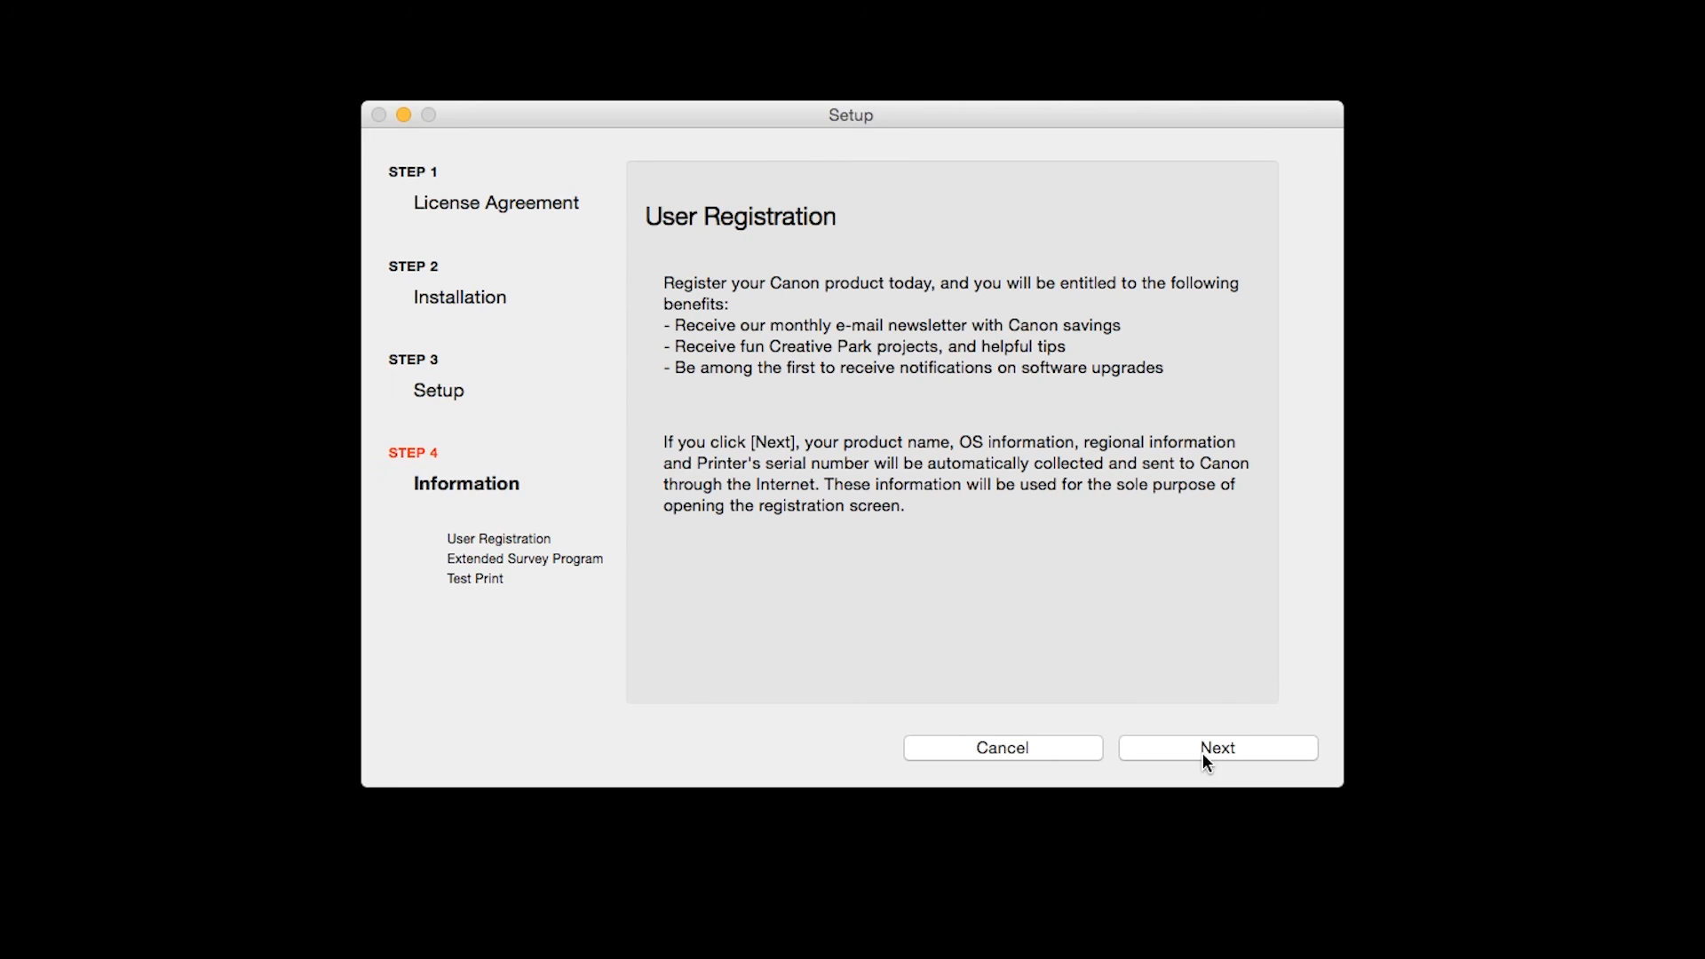
mouse_move(1196, 835)
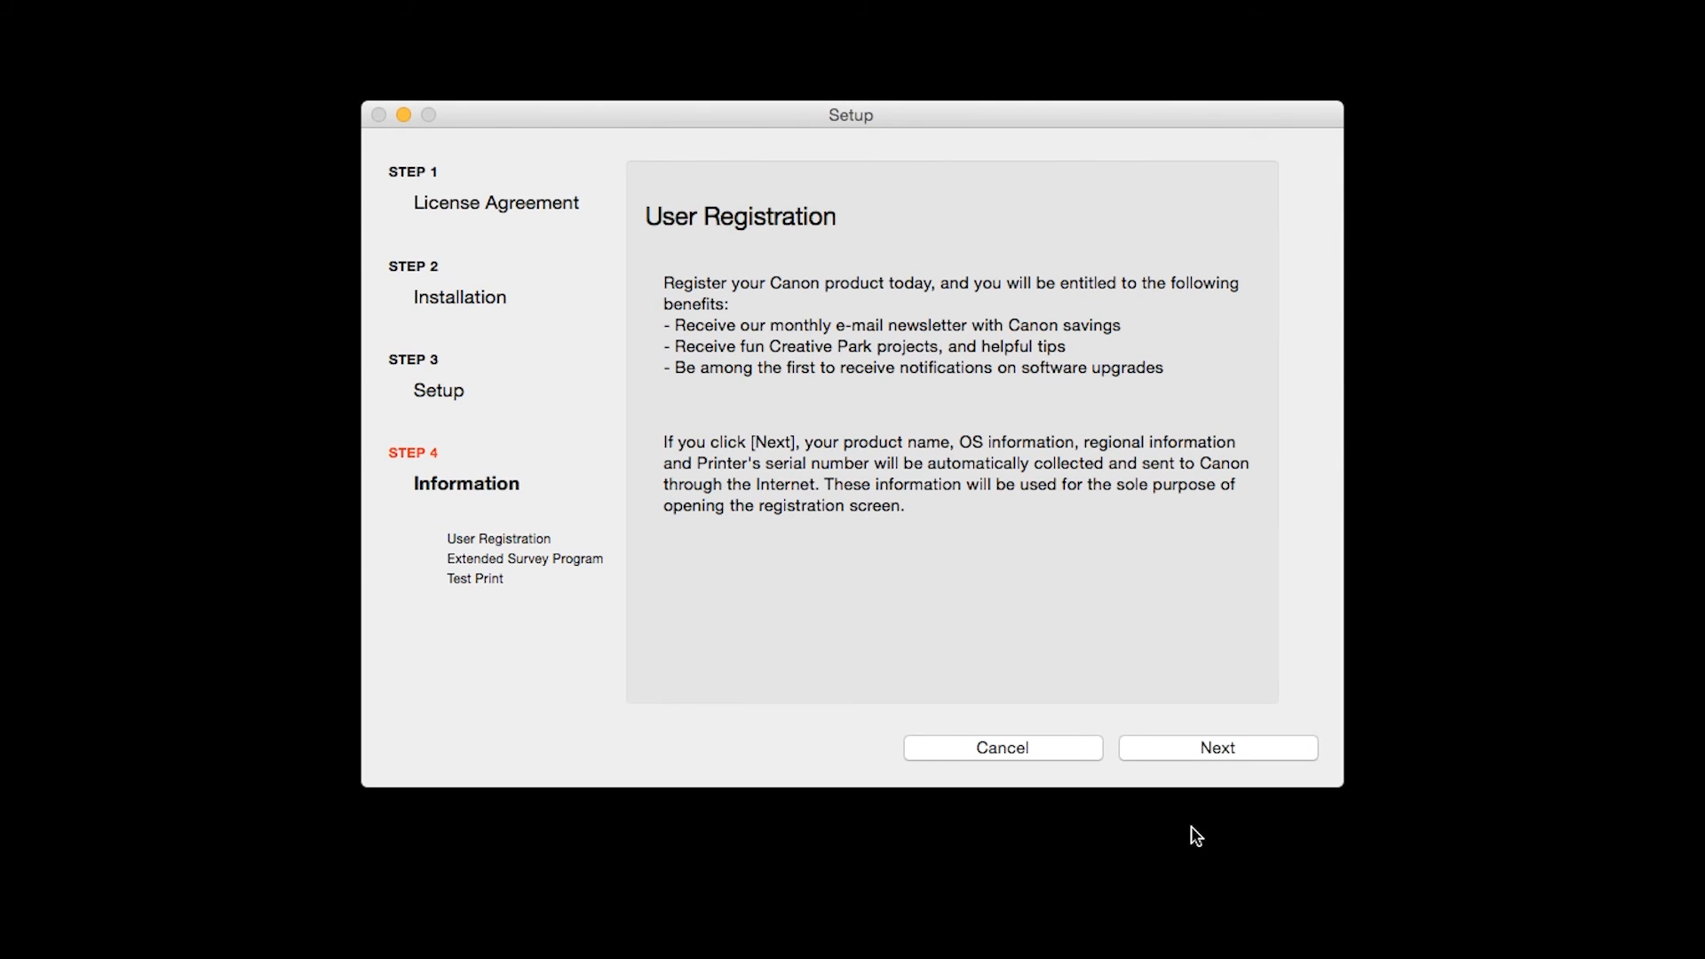
mouse_move(1190, 834)
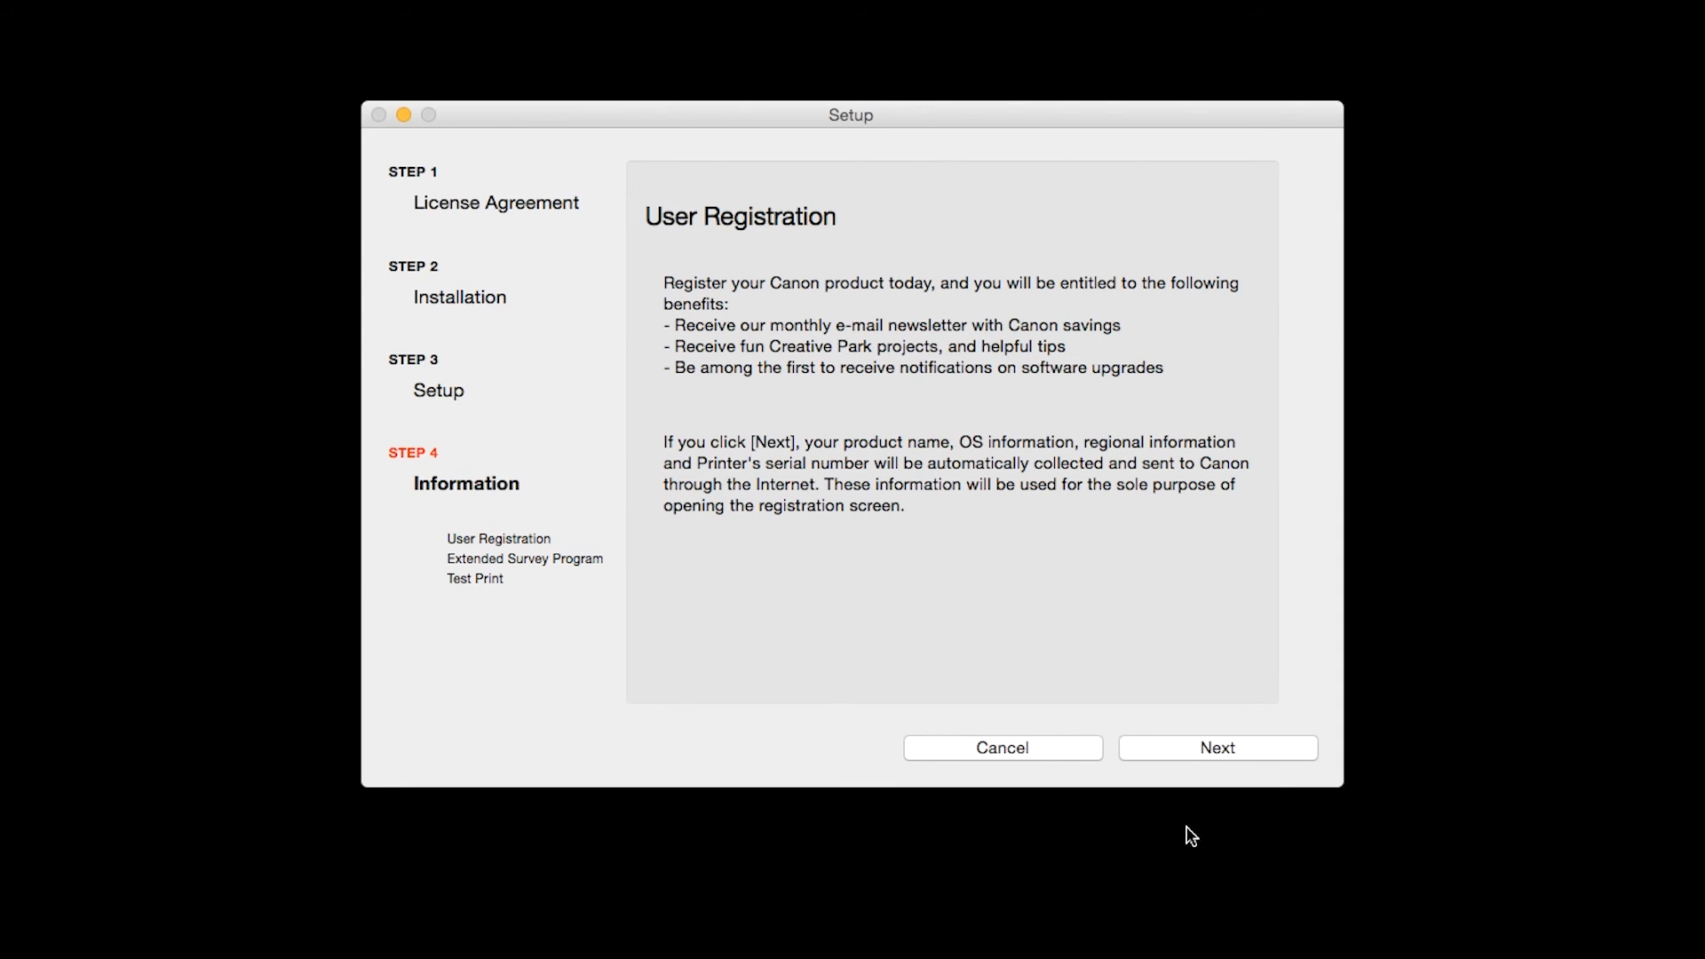
click(1216, 748)
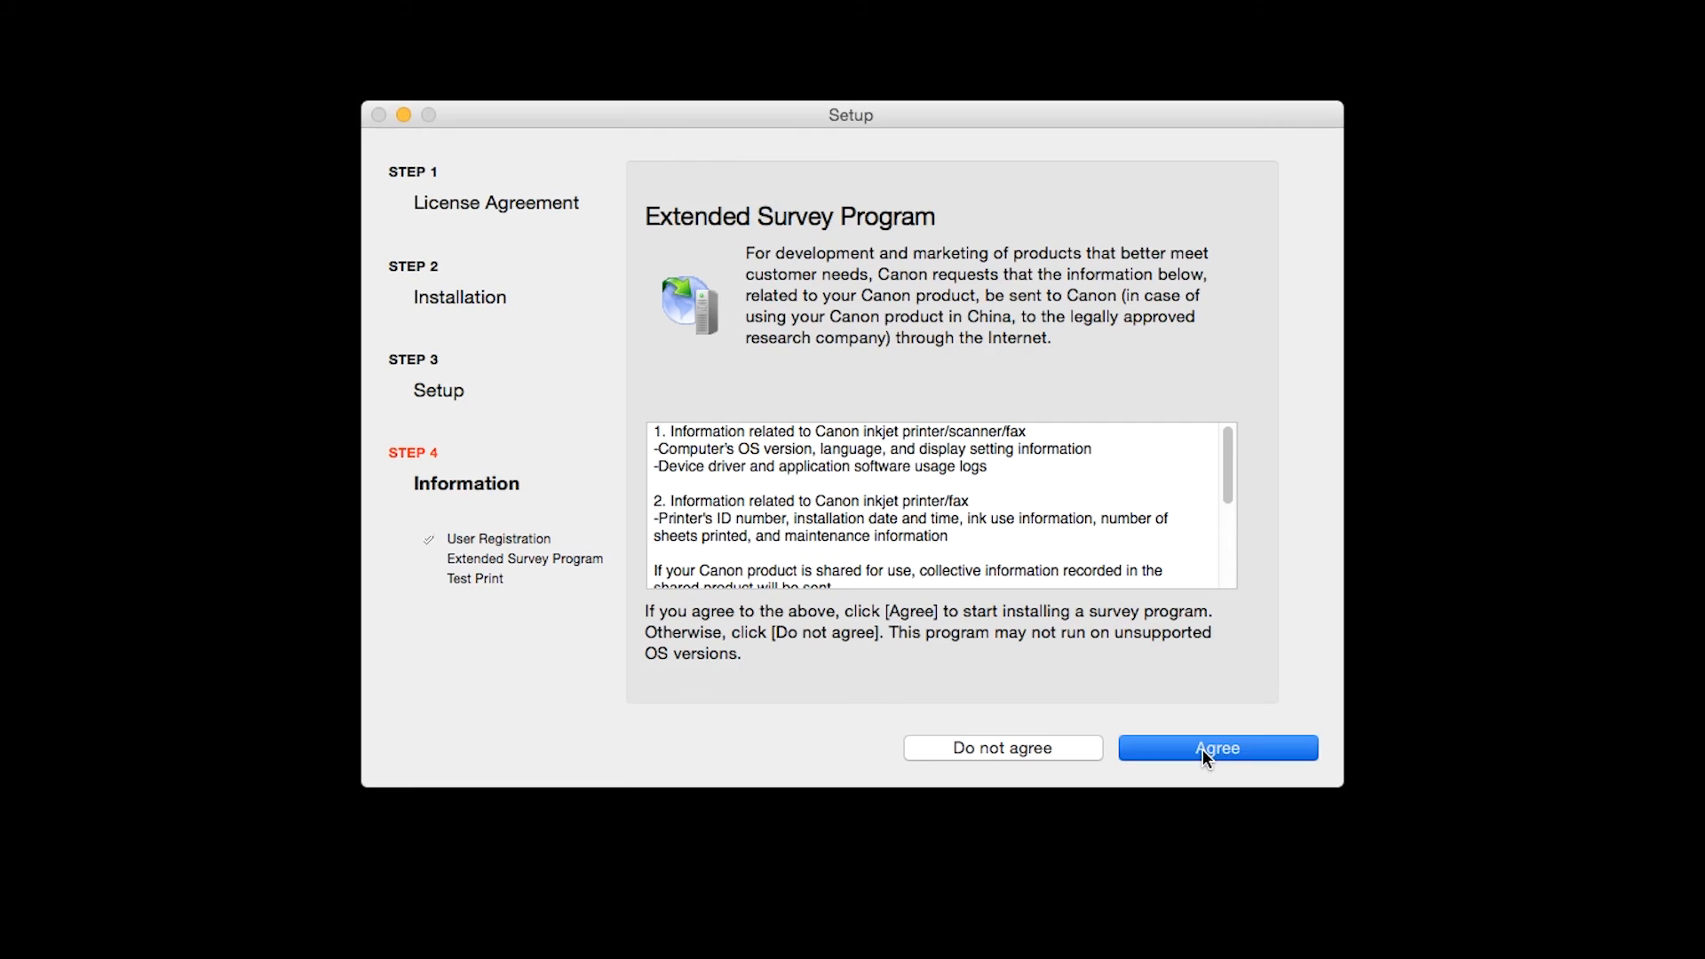
Step: Agree to the Extended Survey Program to reach Test Print
click(1217, 748)
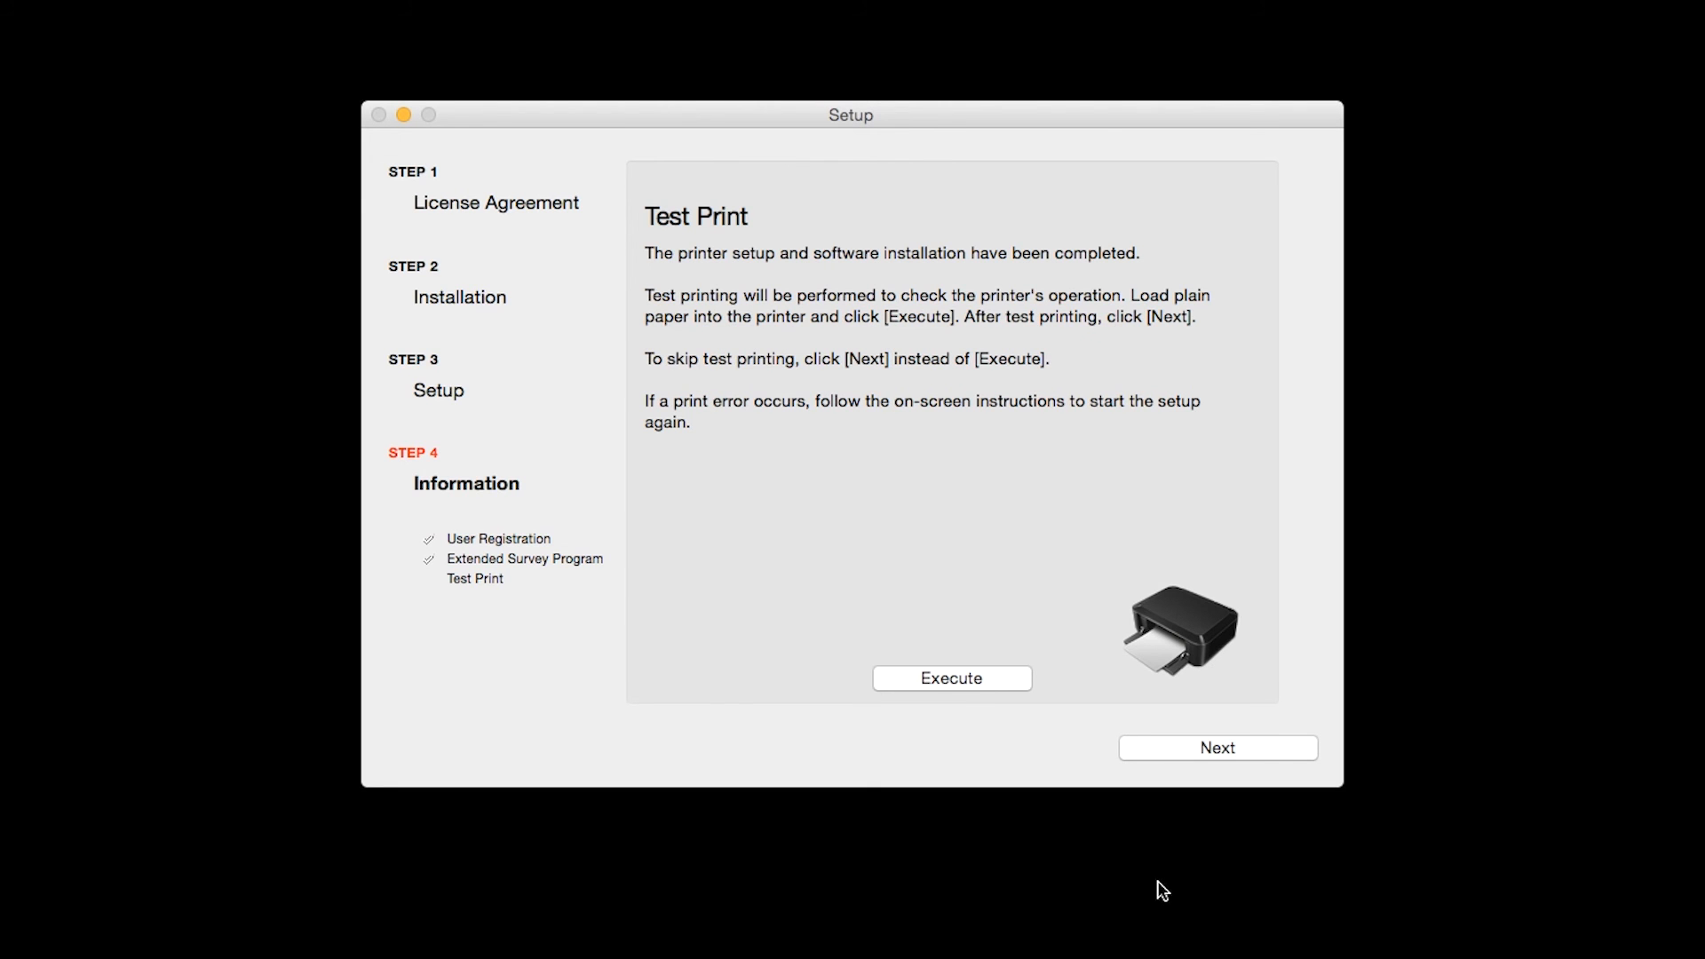
mouse_move(1062, 792)
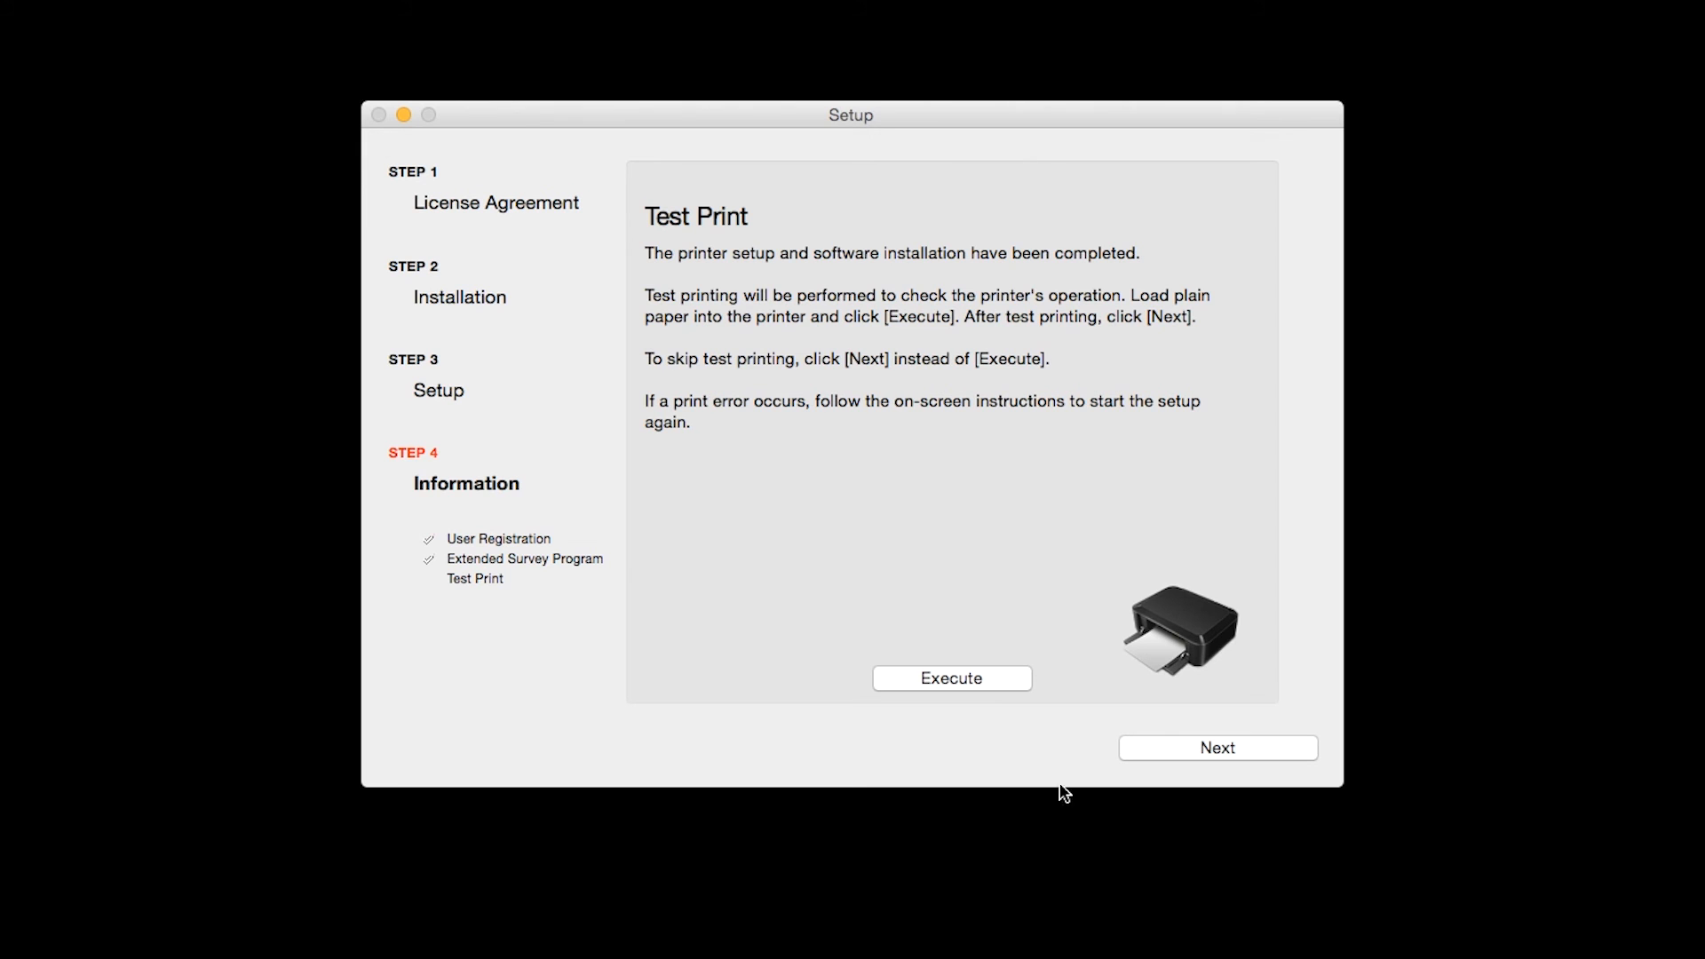
Step: Skip the test print so installation reports completed successfully
click(950, 677)
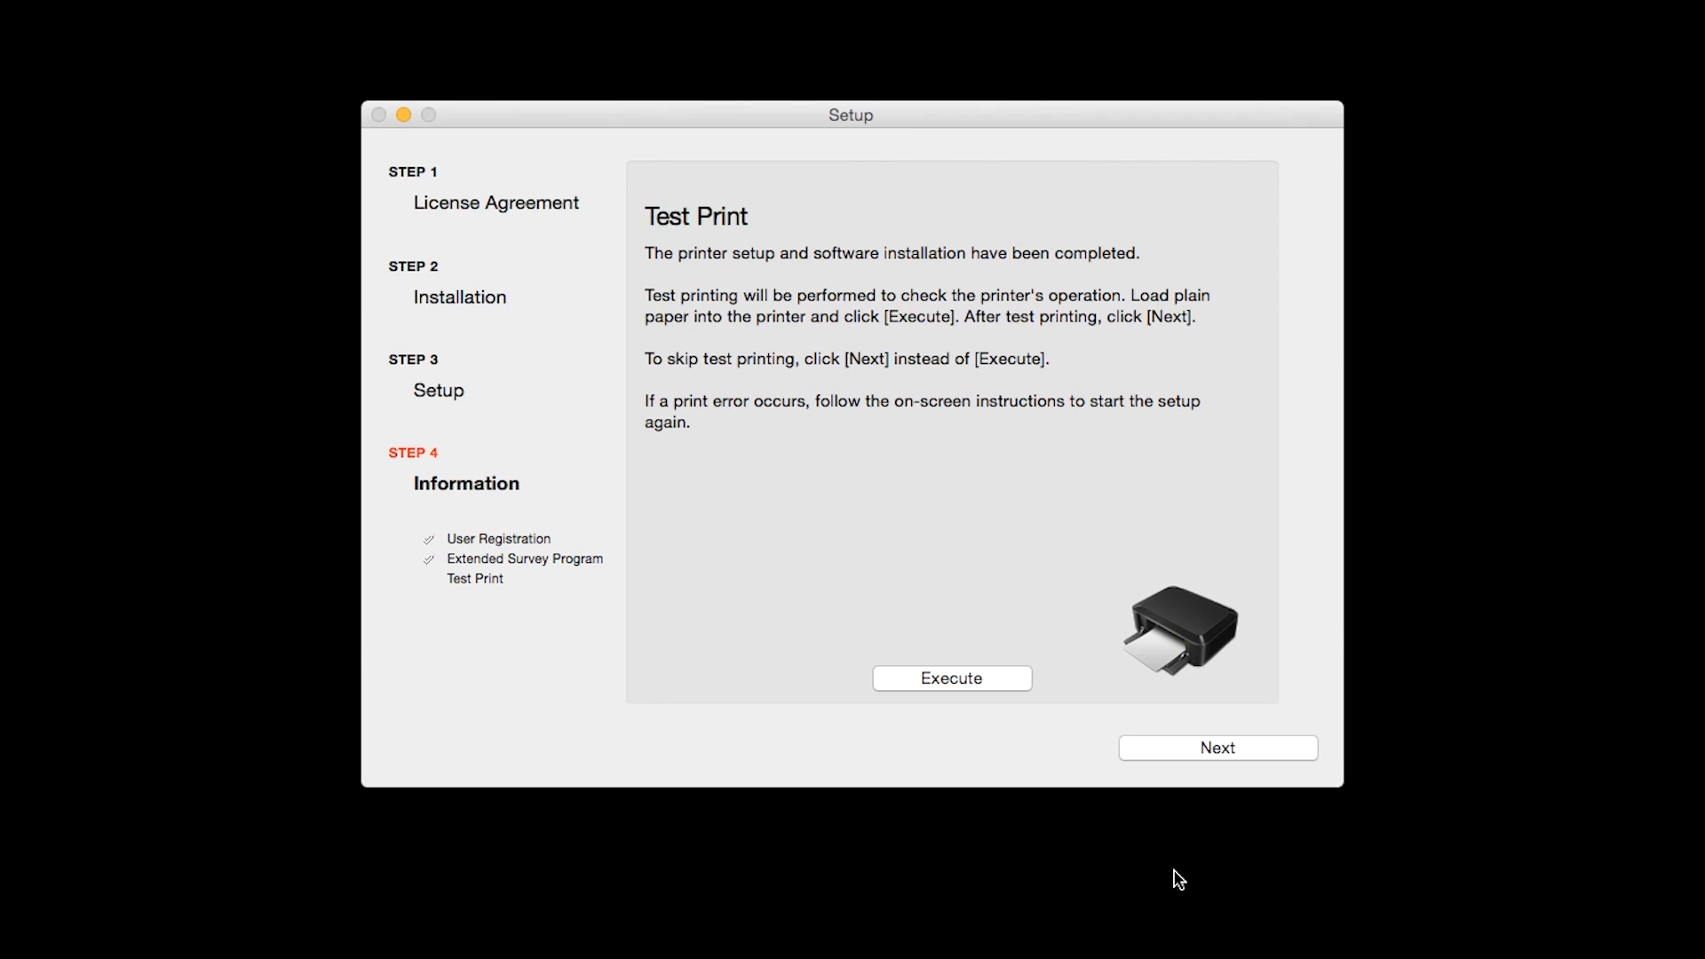
click(1217, 748)
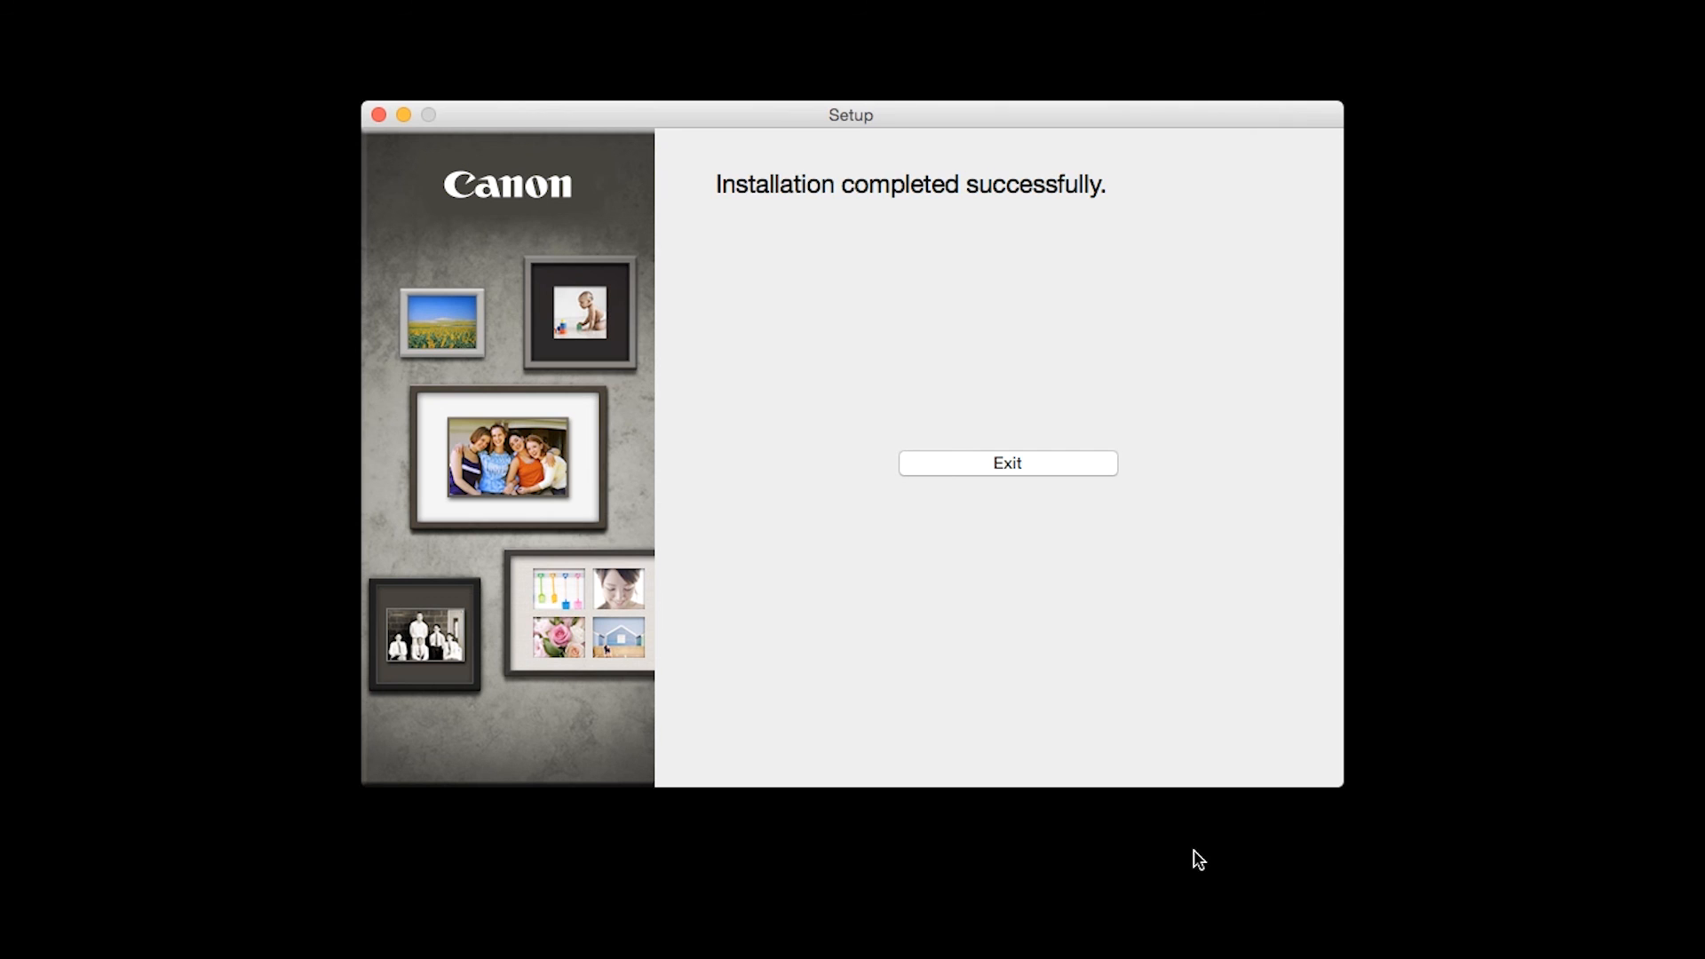
mouse_move(1061, 679)
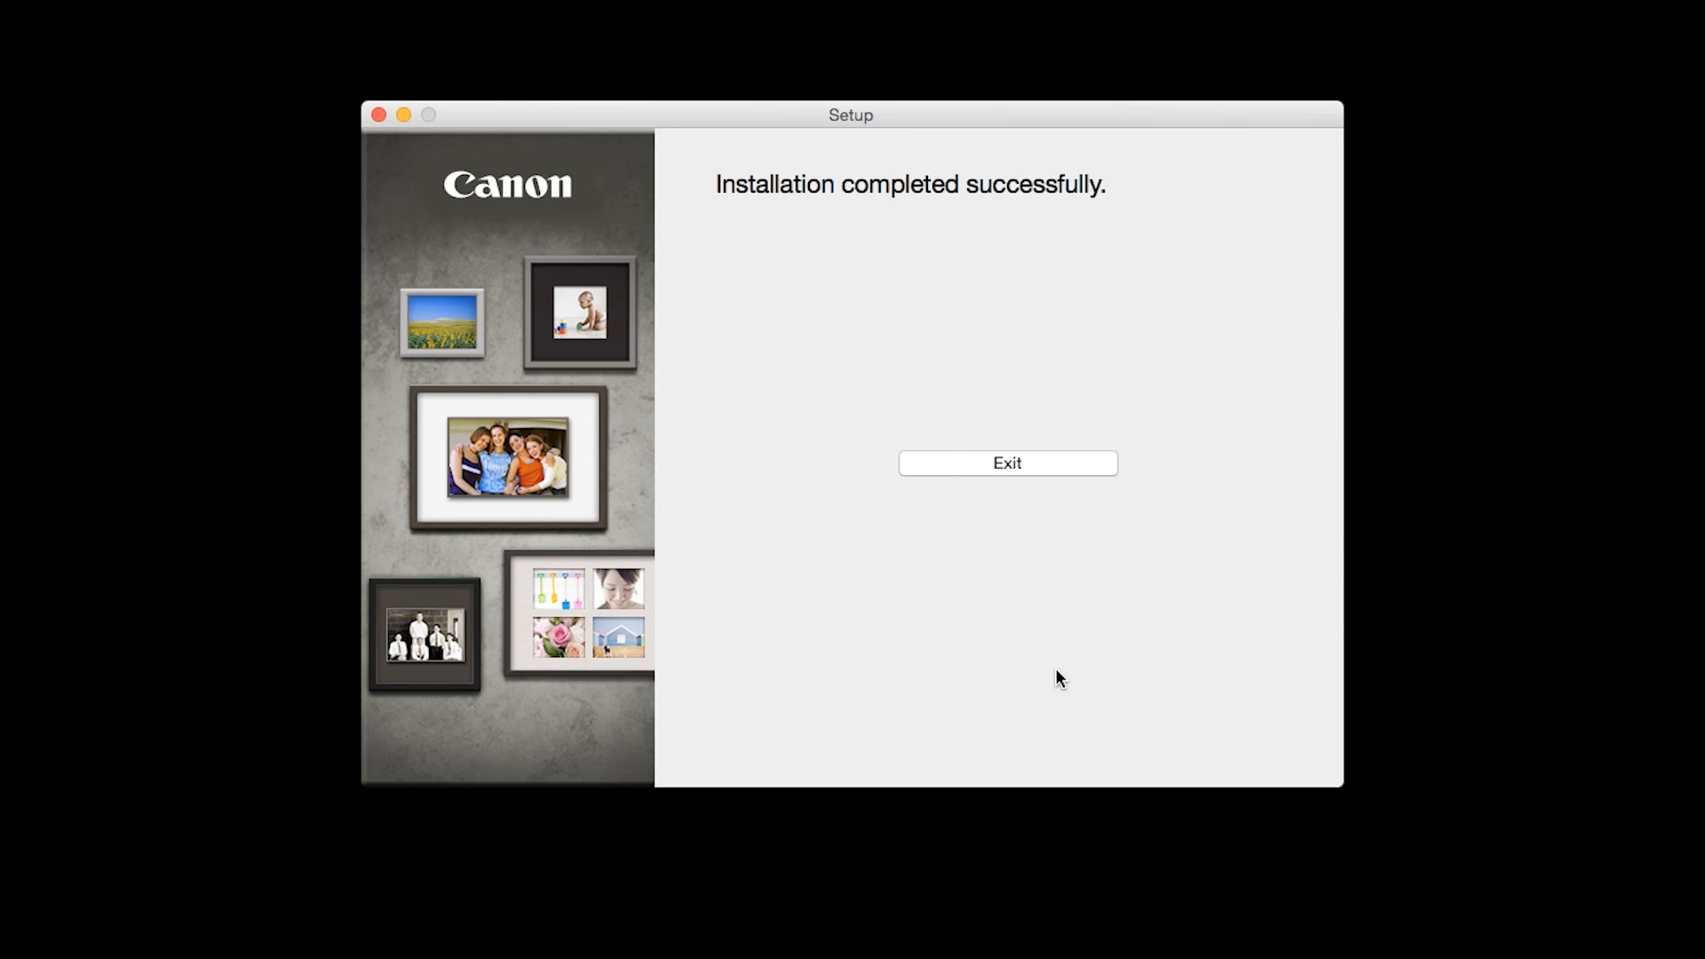